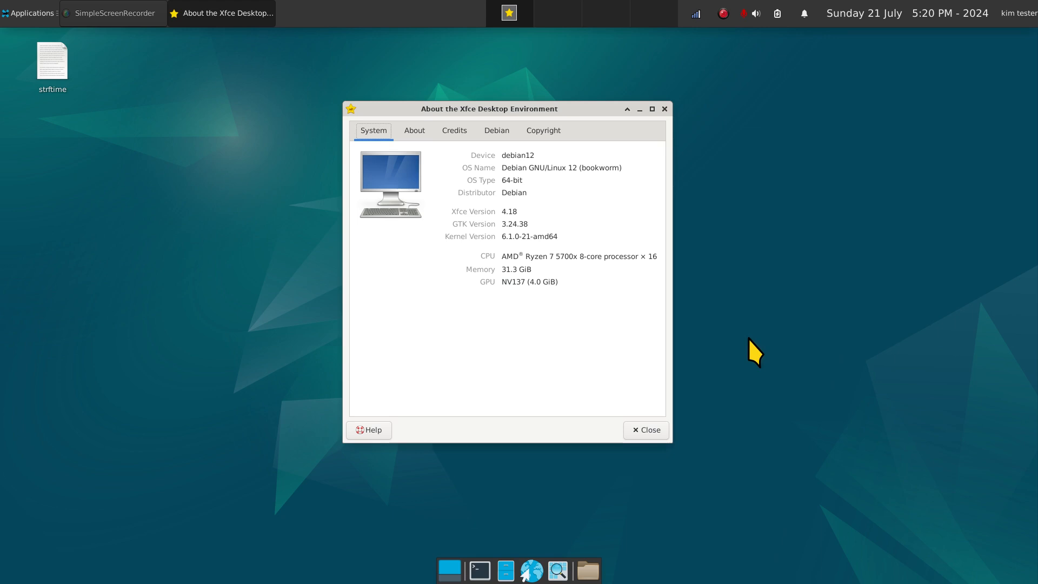
pyautogui.moveTo(906, 58)
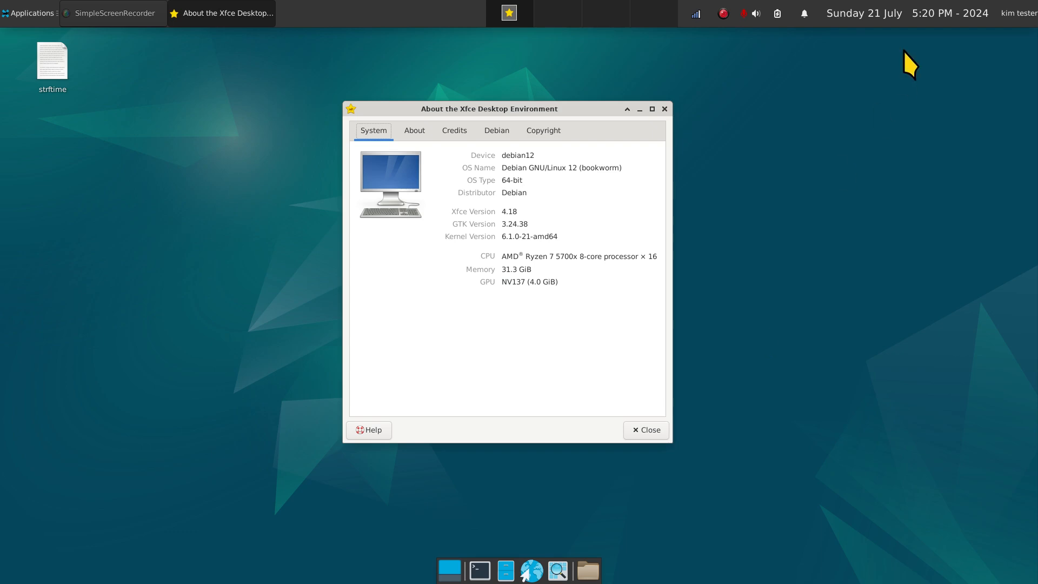
pyautogui.moveTo(885, 26)
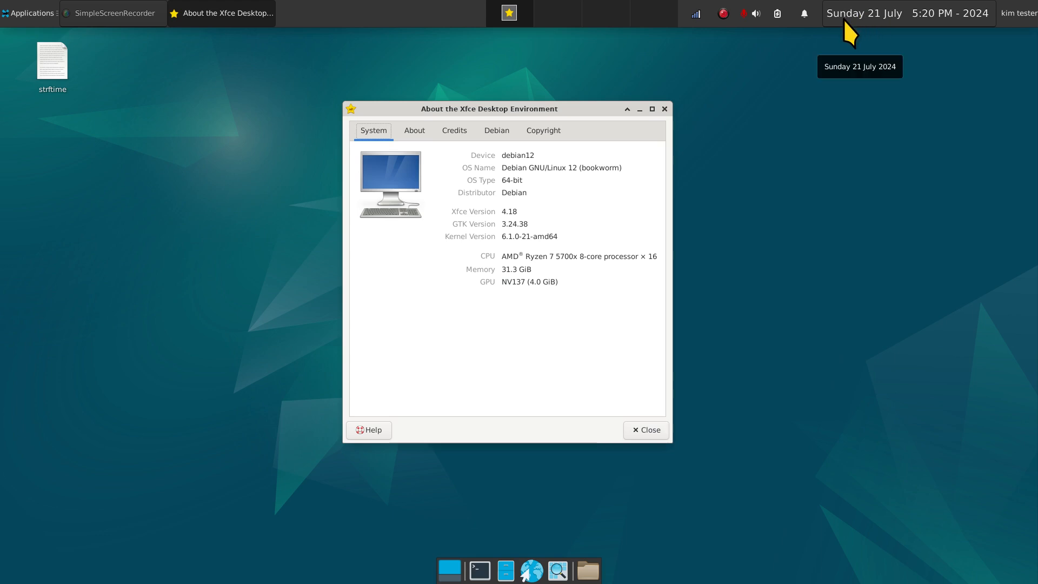
pyautogui.moveTo(850, 114)
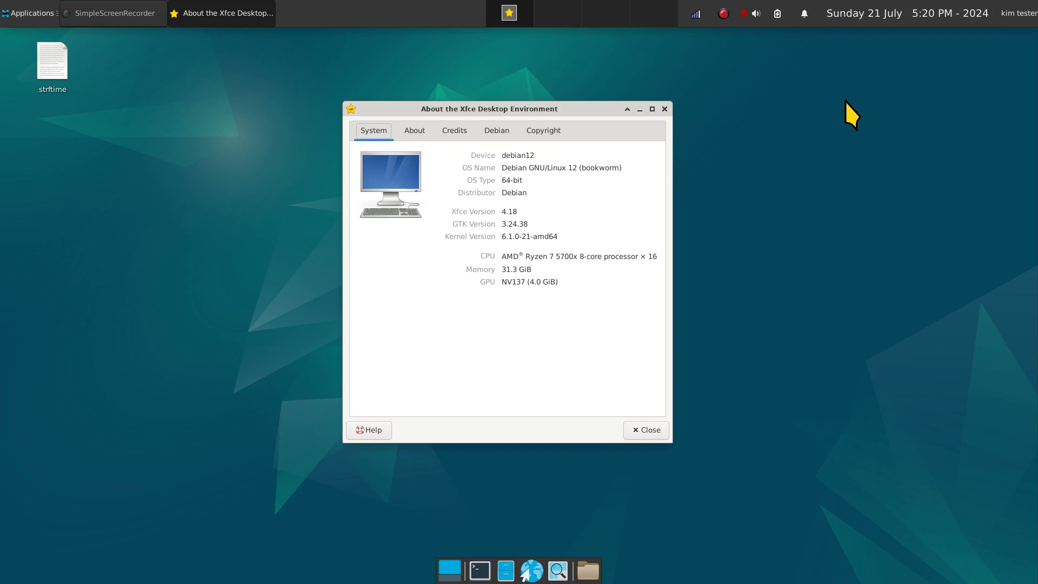
pyautogui.moveTo(857, 35)
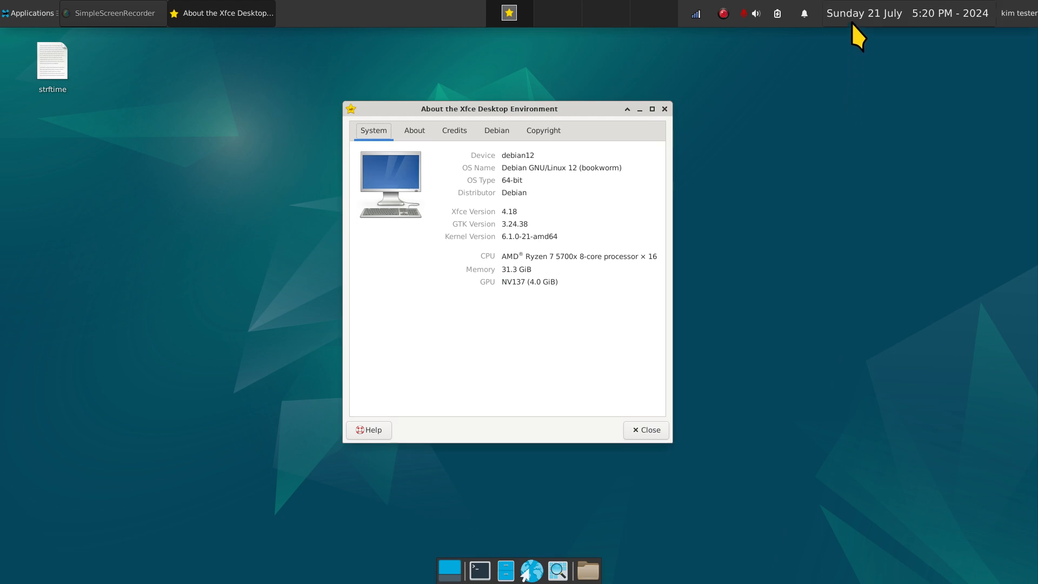
pyautogui.moveTo(871, 25)
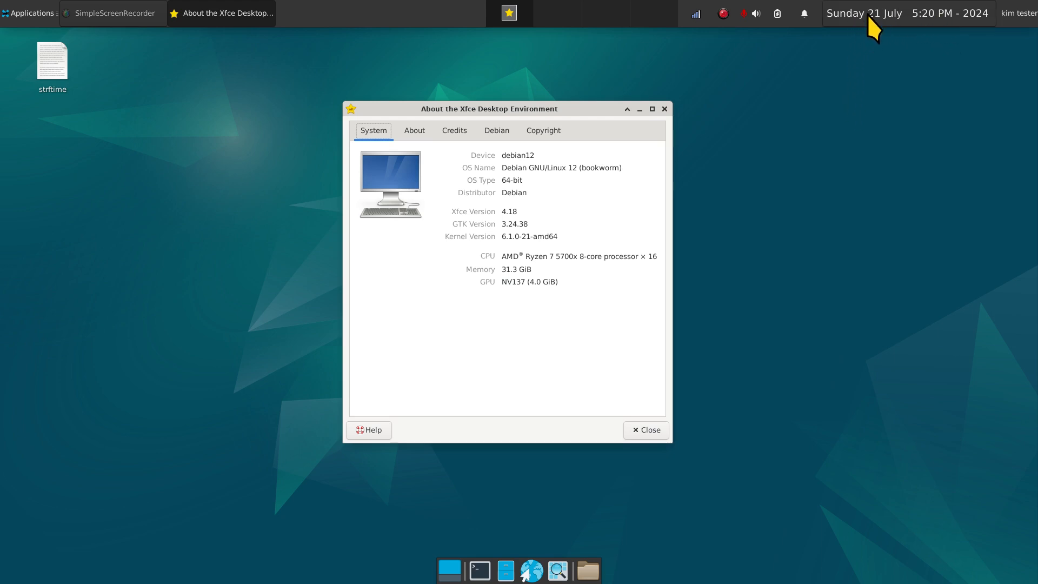
pyautogui.moveTo(860, 61)
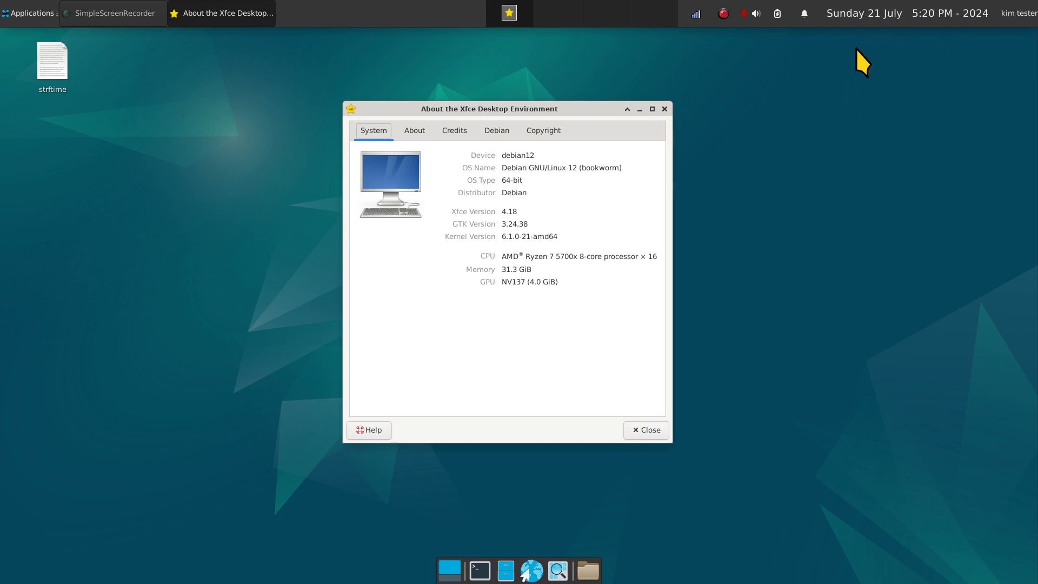
pyautogui.moveTo(877, 32)
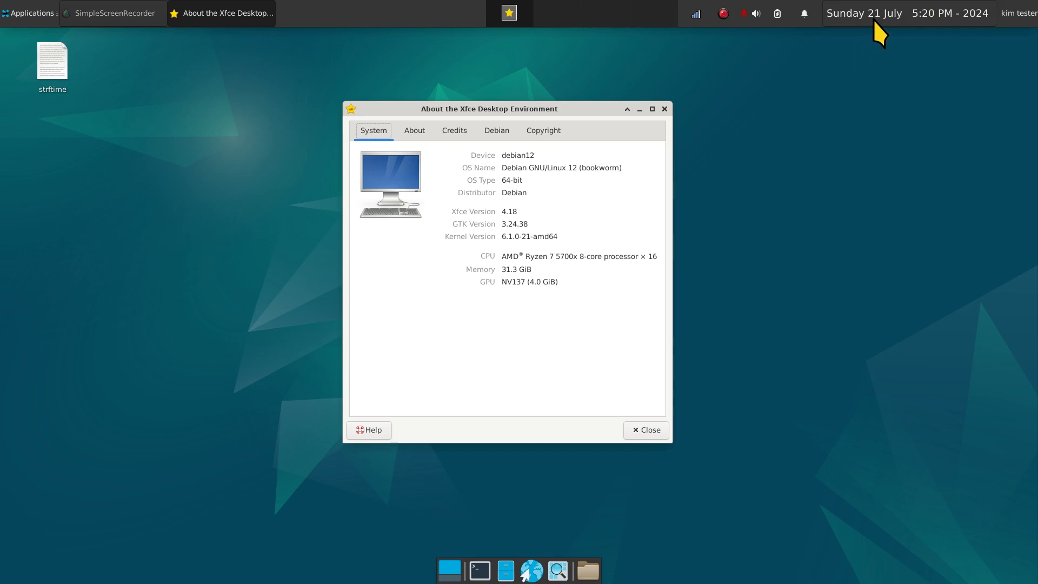
pyautogui.moveTo(877, 29)
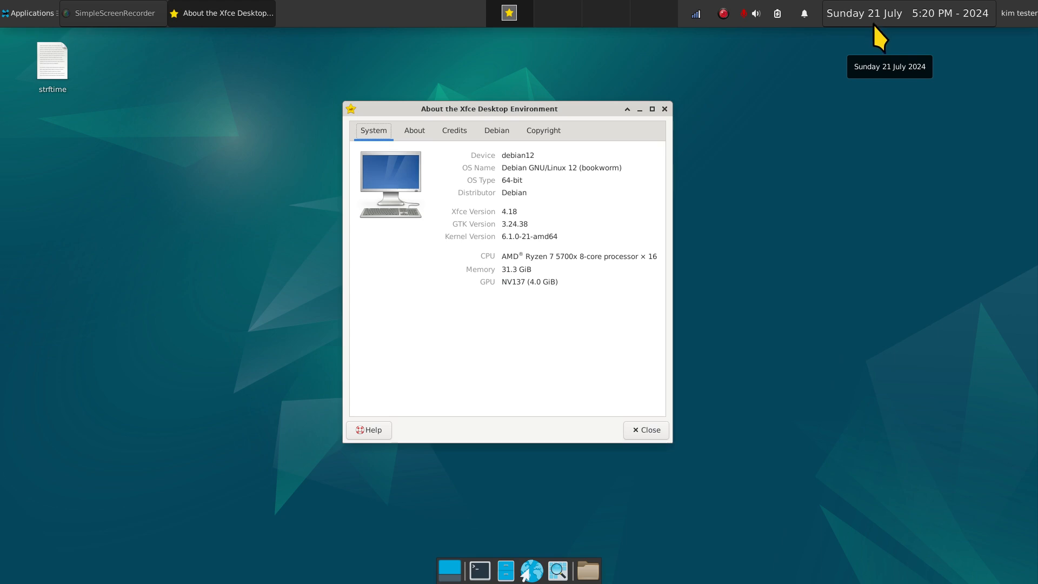
pyautogui.moveTo(902, 30)
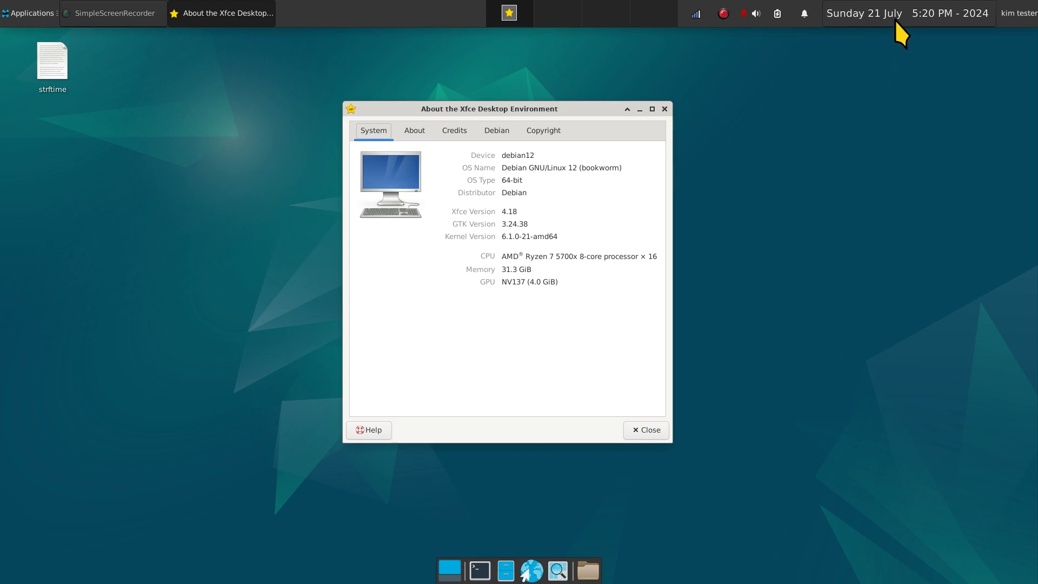
pyautogui.moveTo(857, 190)
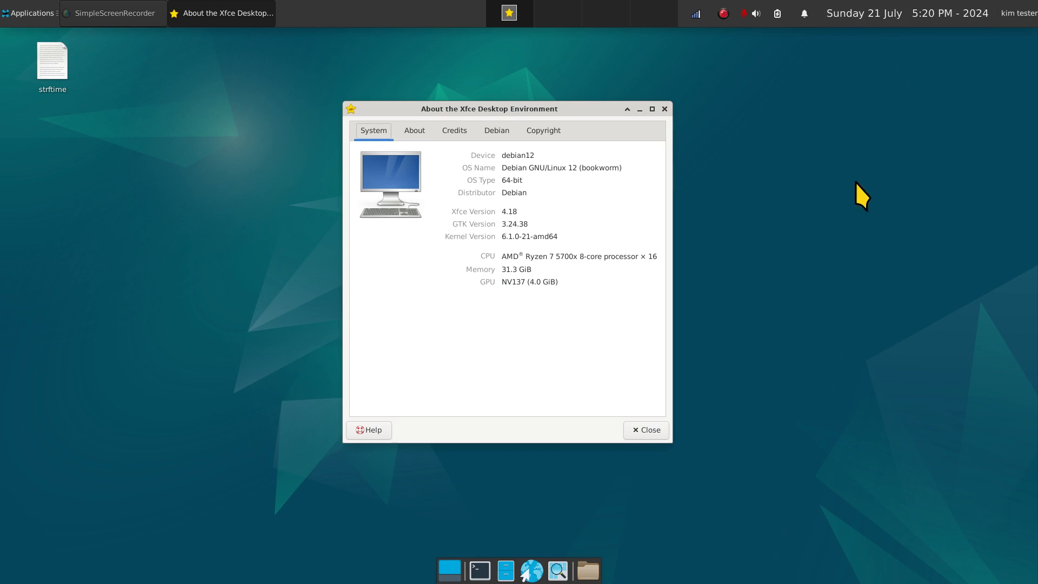
pyautogui.moveTo(845, 217)
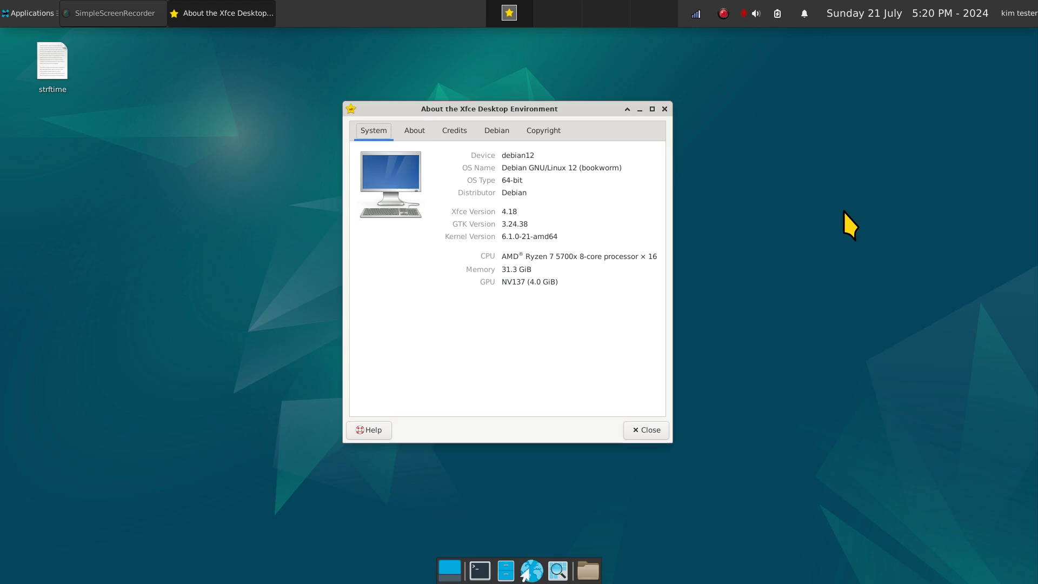
pyautogui.moveTo(853, 160)
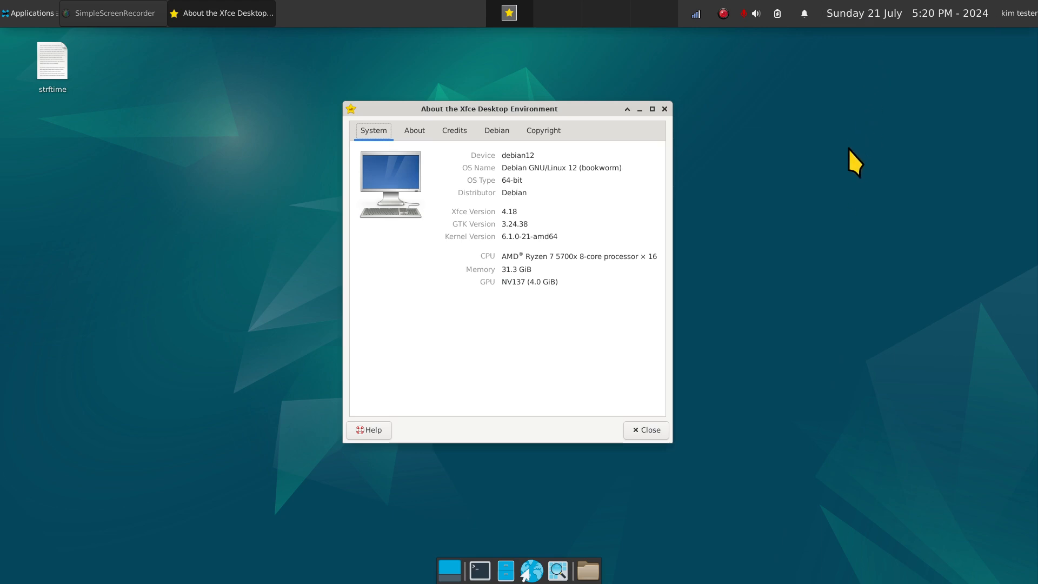
pyautogui.moveTo(568, 167)
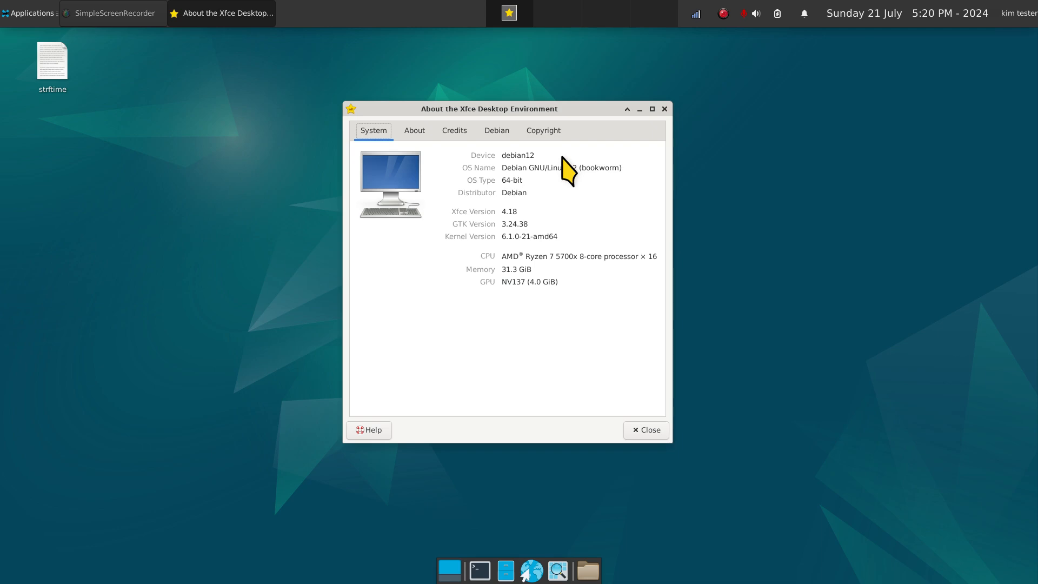
pyautogui.moveTo(675, 128)
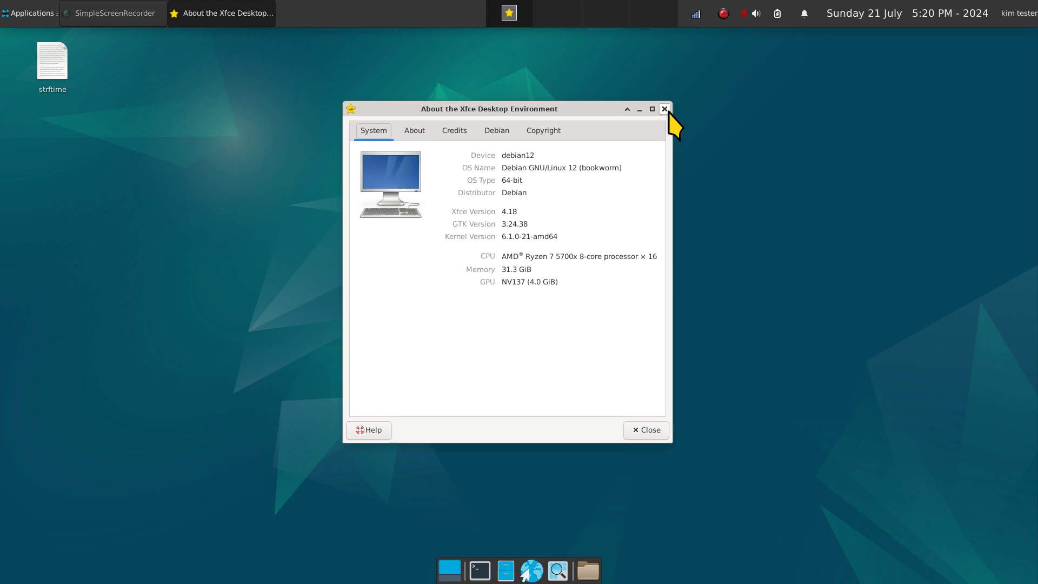
# - Close the About Xfce window, open the strftime notes file and move it left
pyautogui.click(664, 108)
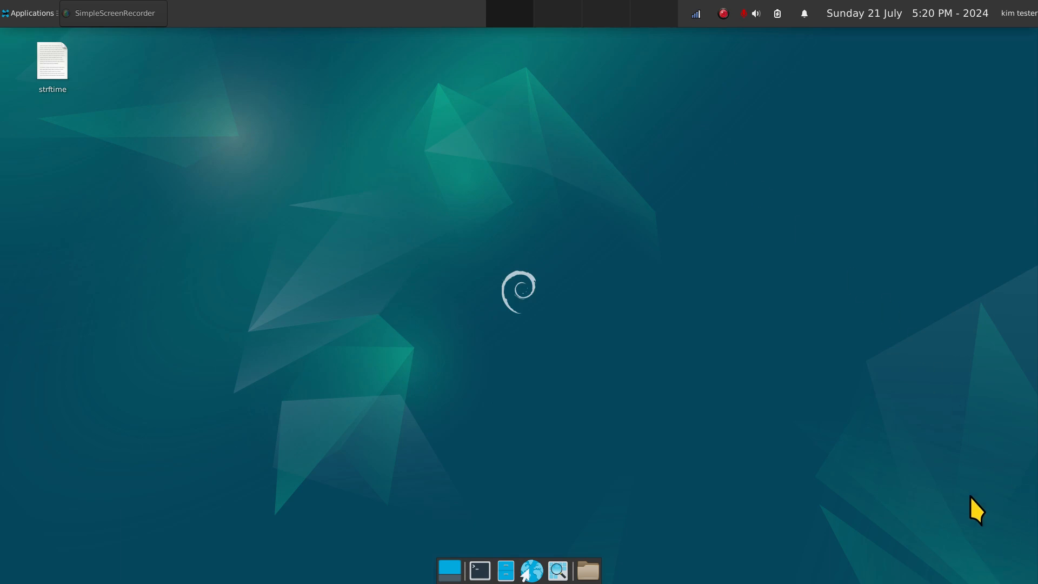
pyautogui.moveTo(711, 342)
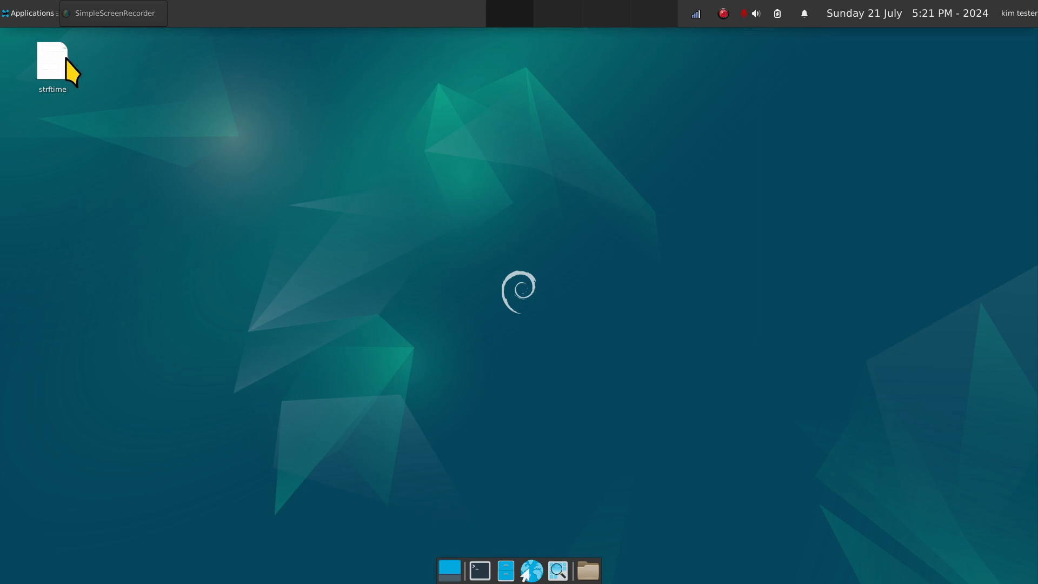
pyautogui.doubleClick(52, 60)
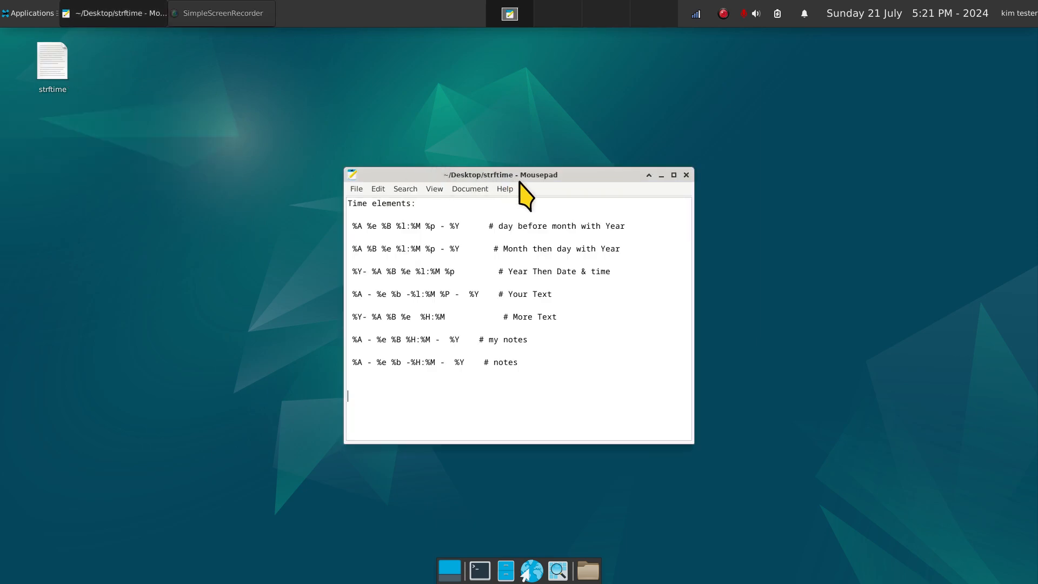
pyautogui.moveTo(499, 174); pyautogui.dragTo(292, 121)
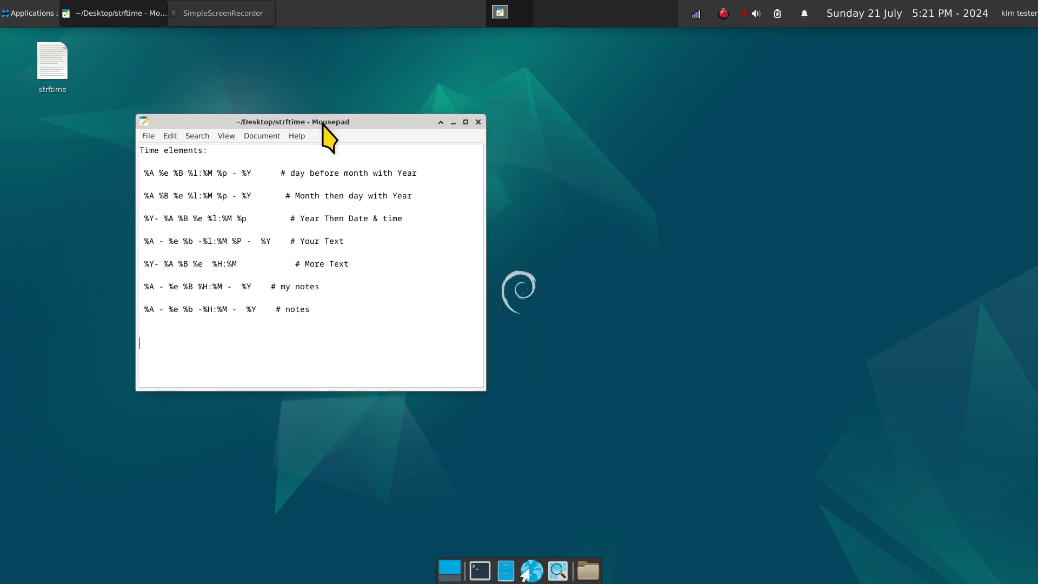
pyautogui.moveTo(503, 274)
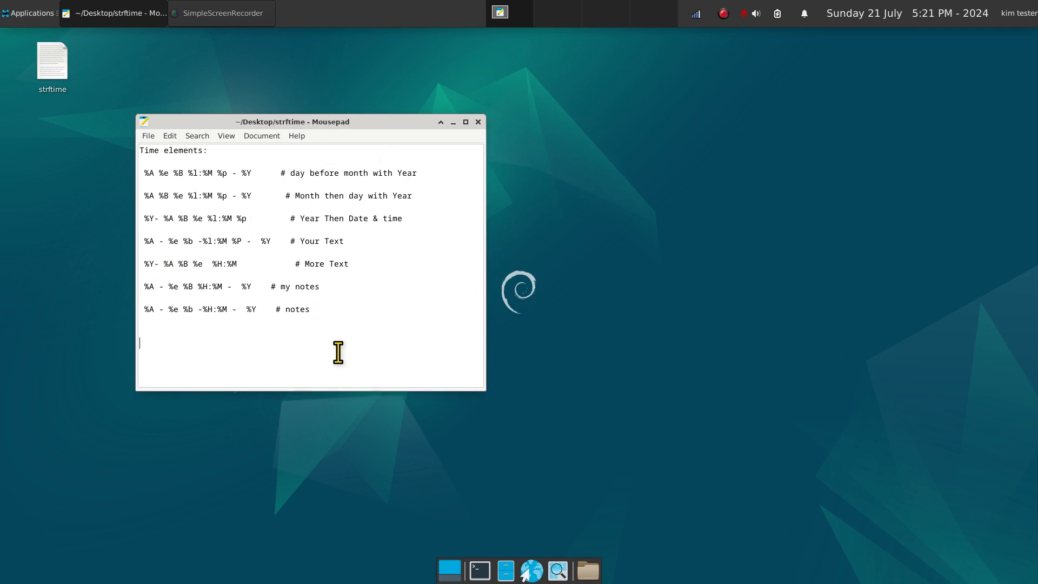
pyautogui.moveTo(467, 145)
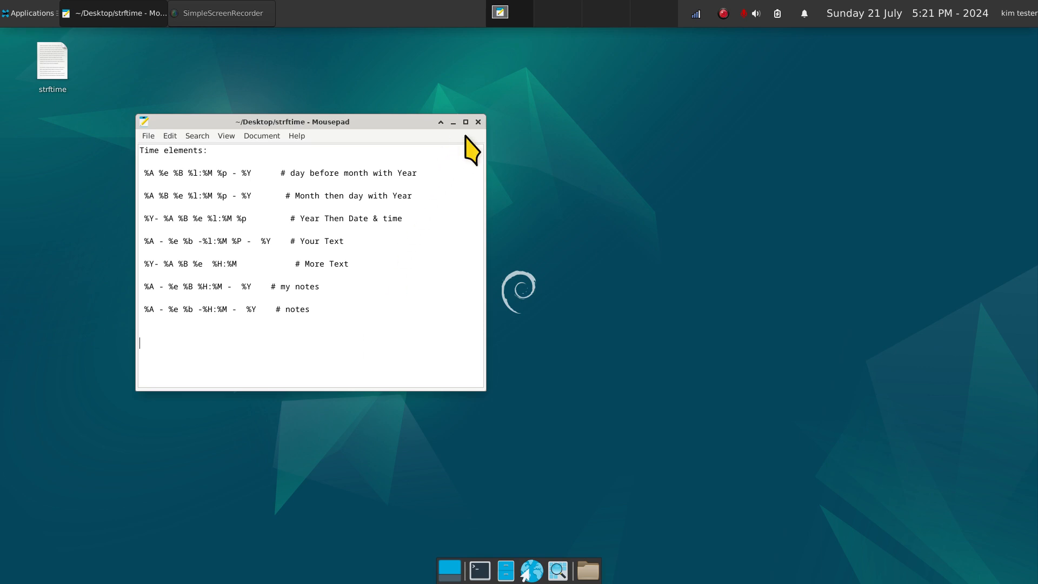
# - Close the Mousepad notes and open the panel clock's Properties dialog
pyautogui.click(478, 122)
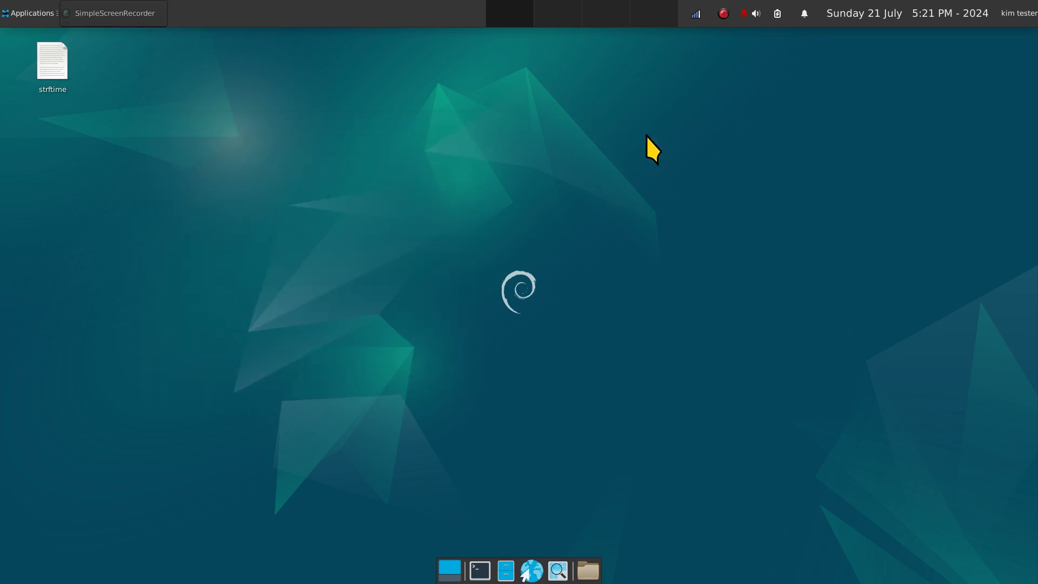
pyautogui.rightClick(917, 13)
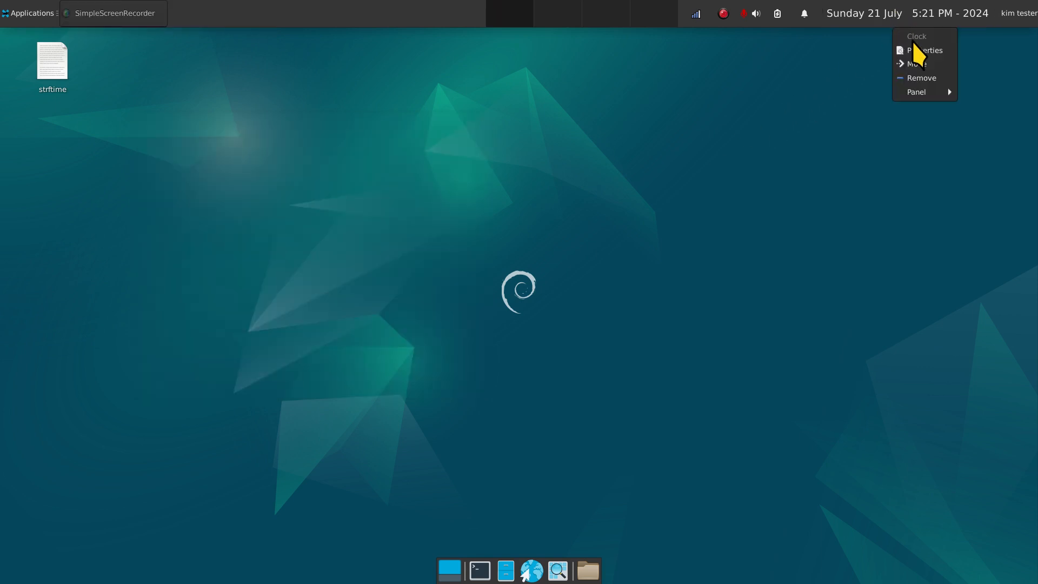
pyautogui.click(925, 50)
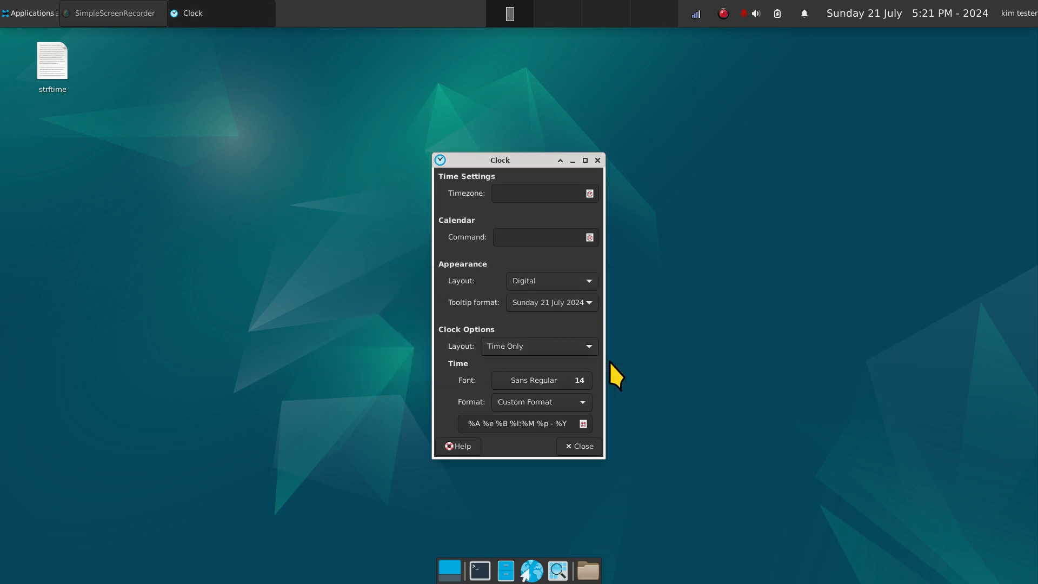
# - Open the docs.xfce.org clock plugin page and scroll to its strftime code table
pyautogui.click(458, 446)
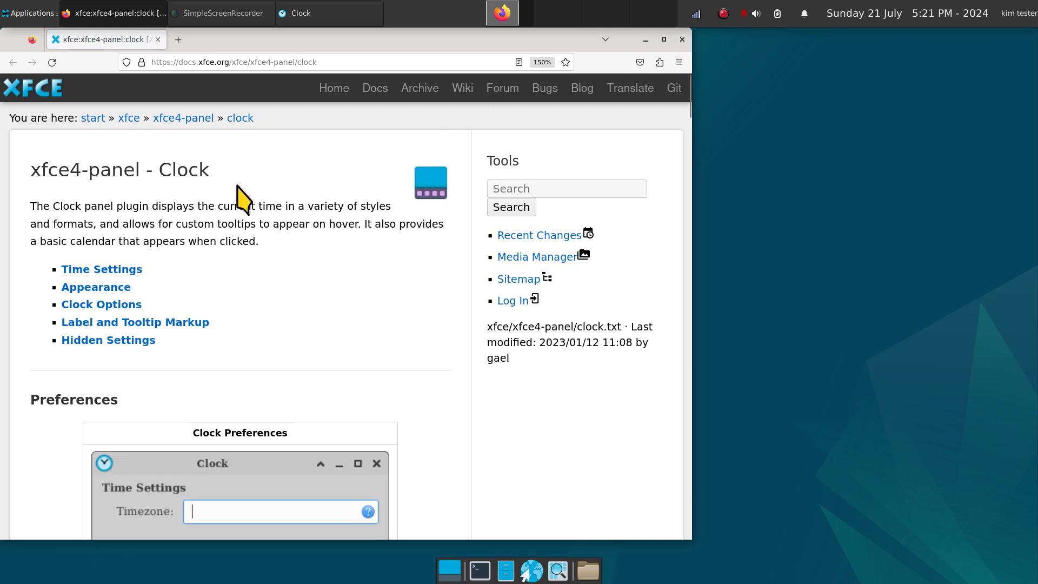
pyautogui.moveTo(206, 88)
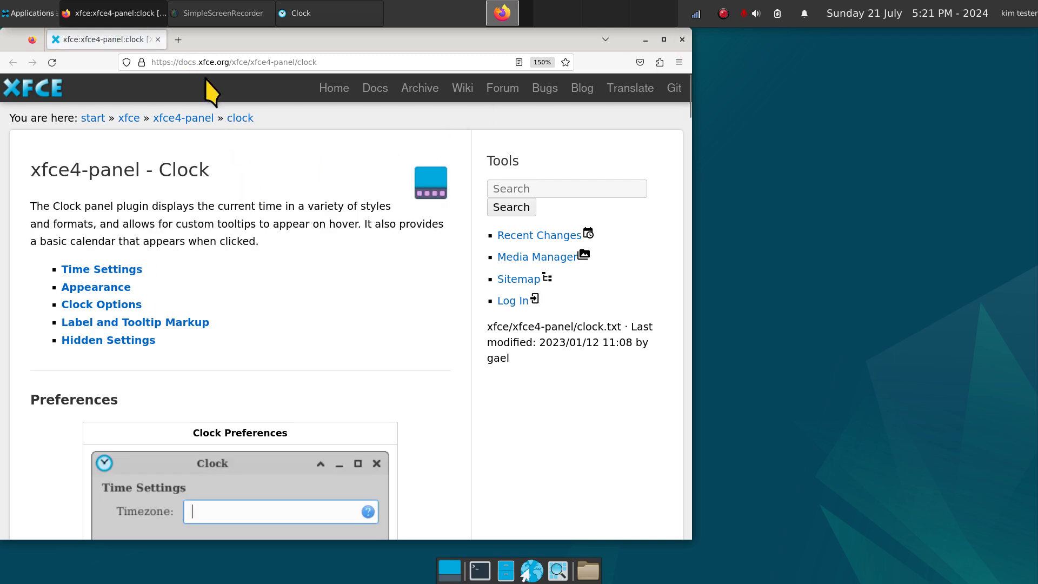
pyautogui.moveTo(287, 206)
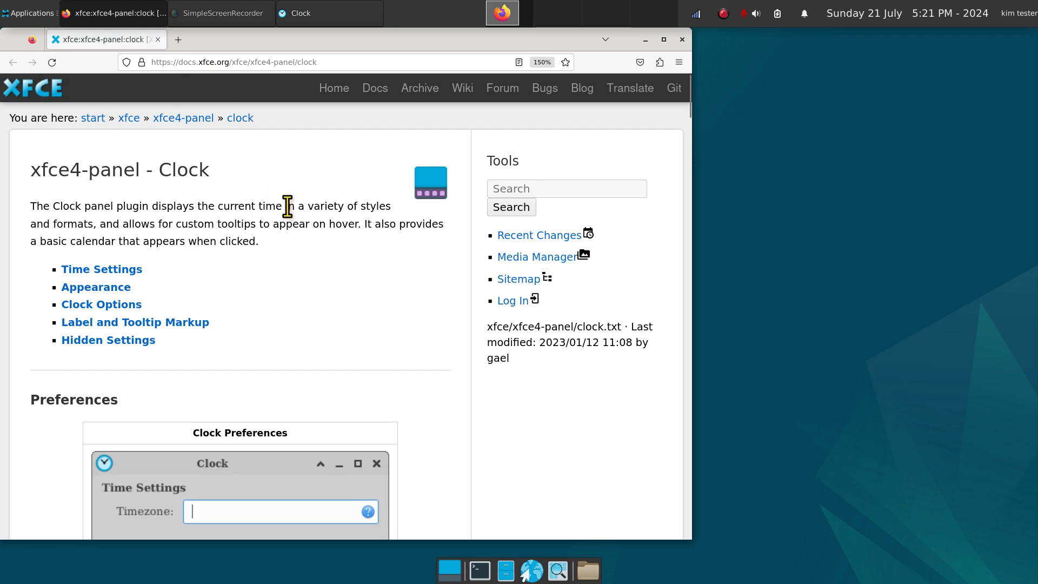
pyautogui.scroll(-3)
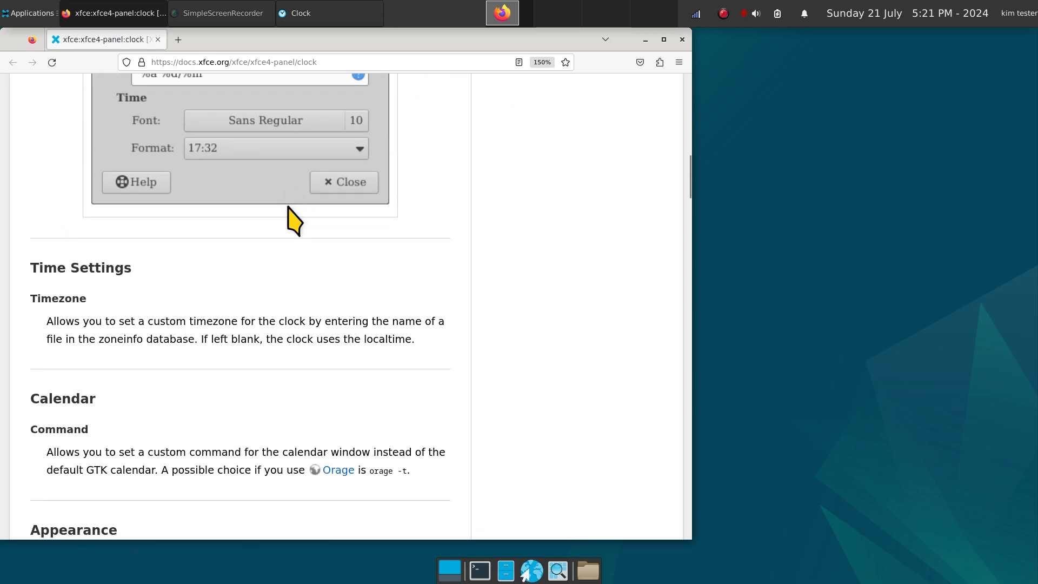
pyautogui.scroll(-3)
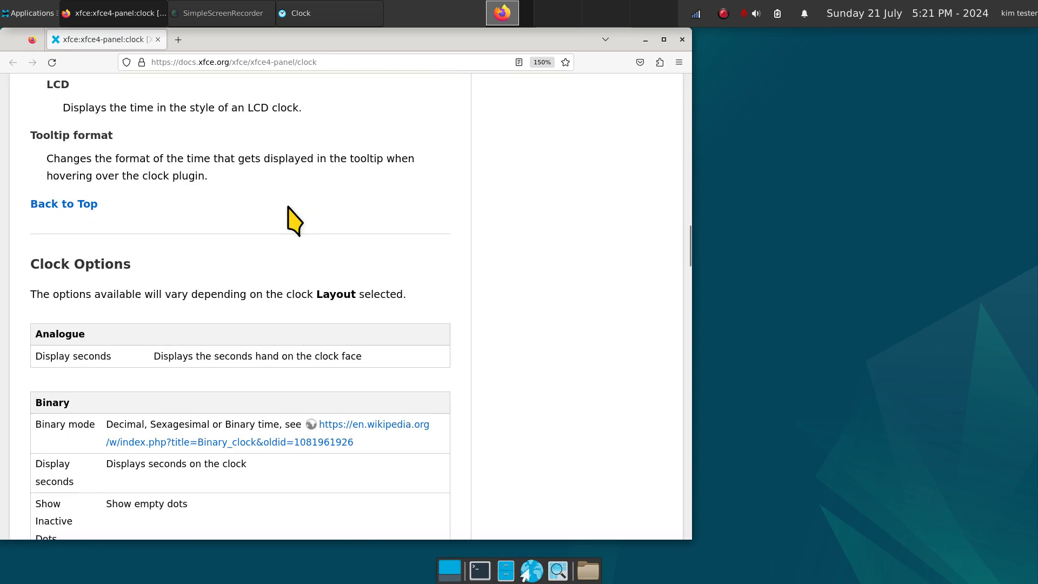
pyautogui.scroll(-3)
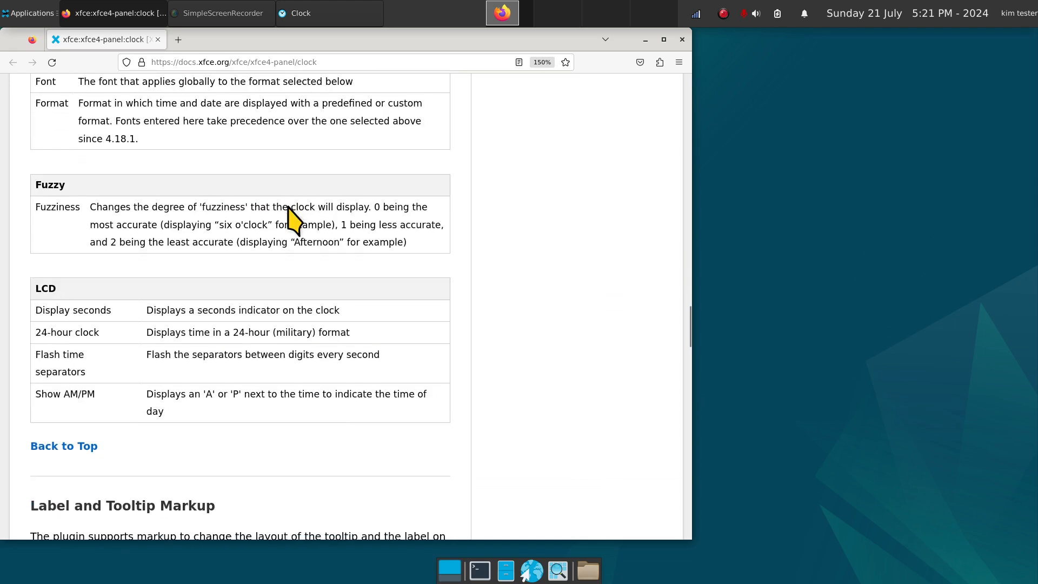
pyautogui.scroll(-3)
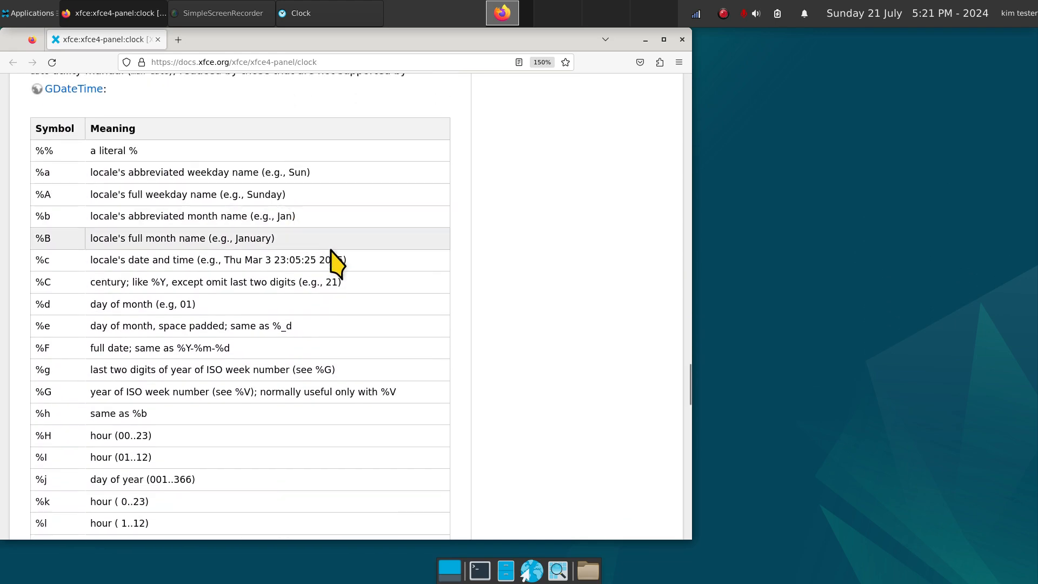
pyautogui.scroll(-3)
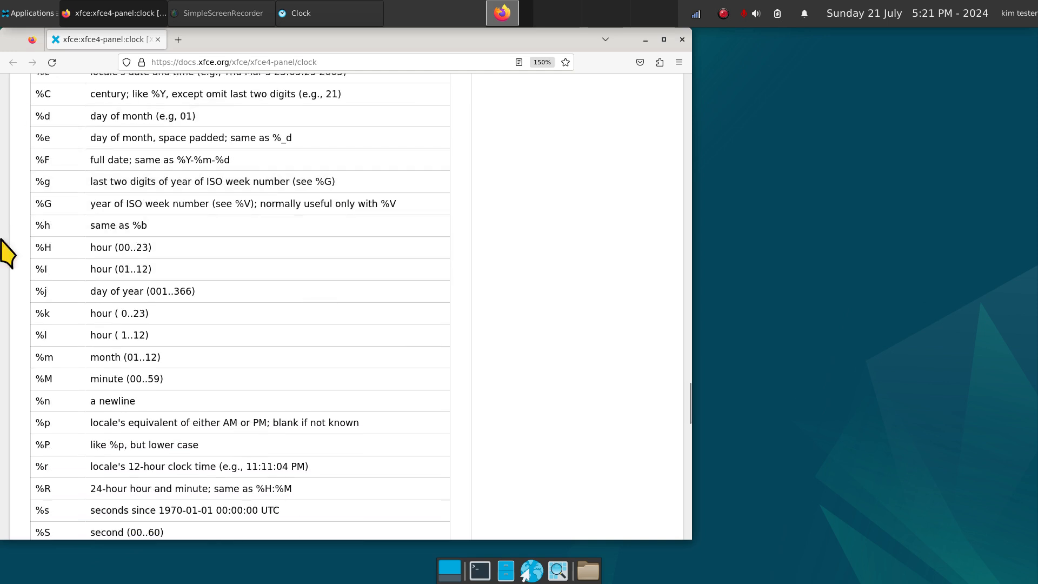
pyautogui.moveTo(277, 252)
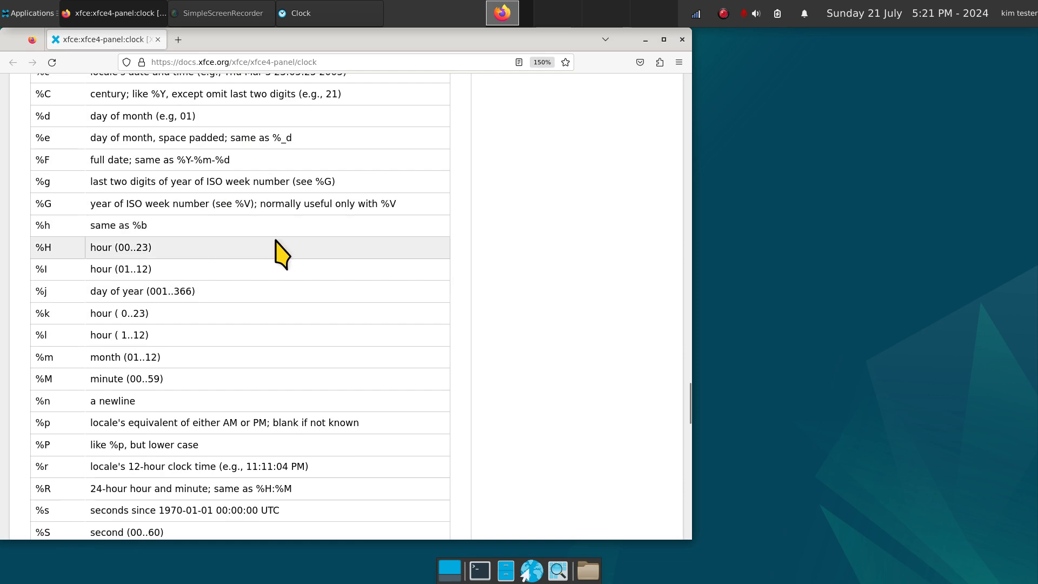
pyautogui.moveTo(283, 279)
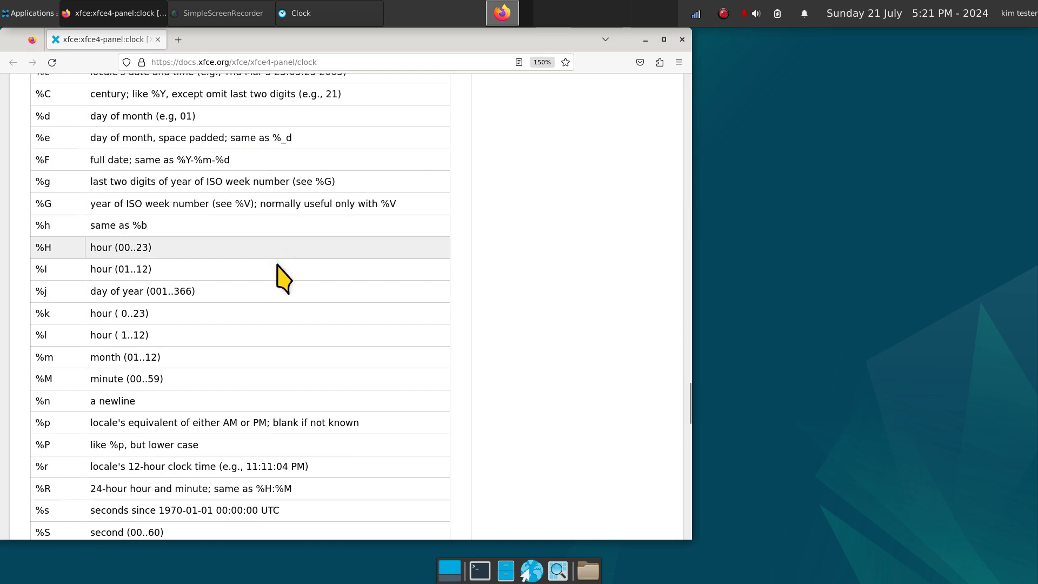
pyautogui.moveTo(53, 255)
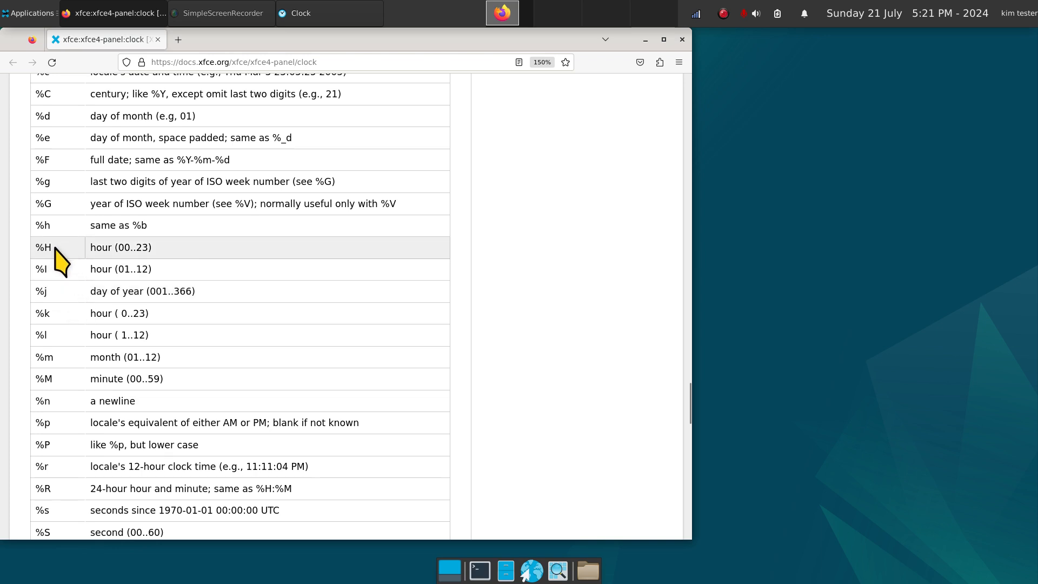
pyautogui.moveTo(141, 271)
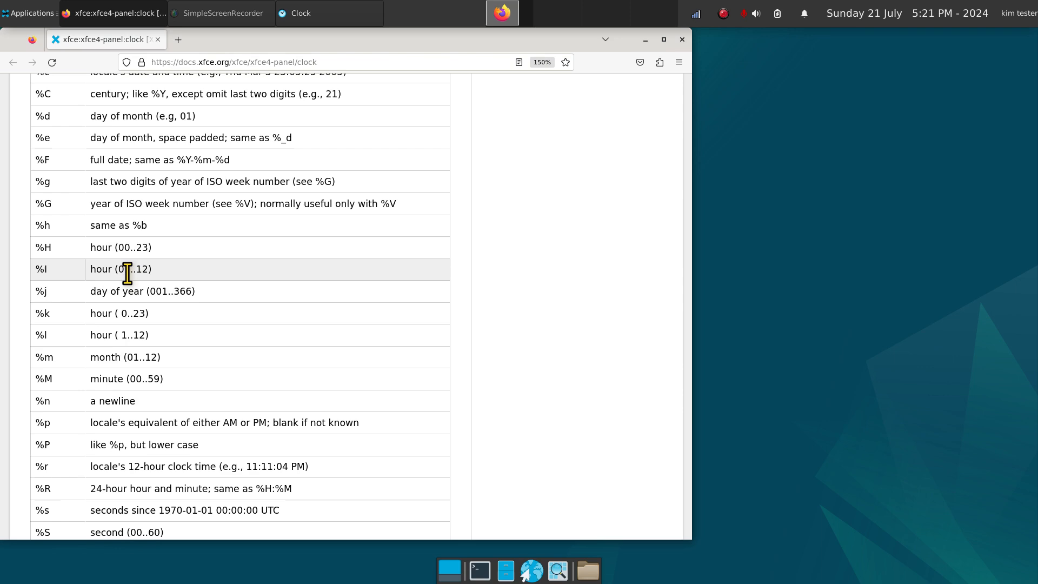
pyautogui.moveTo(92, 515)
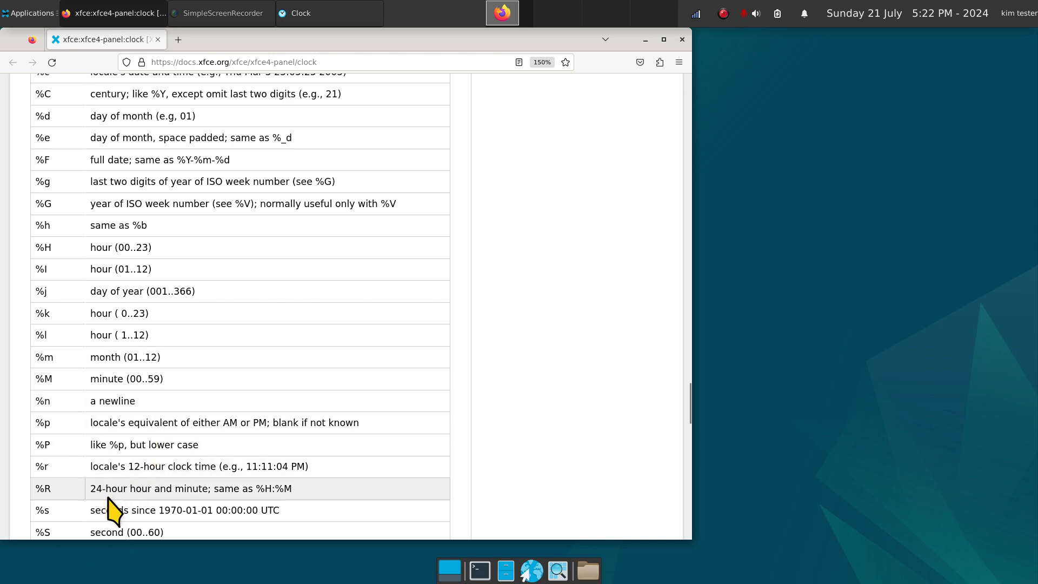
pyautogui.moveTo(197, 517)
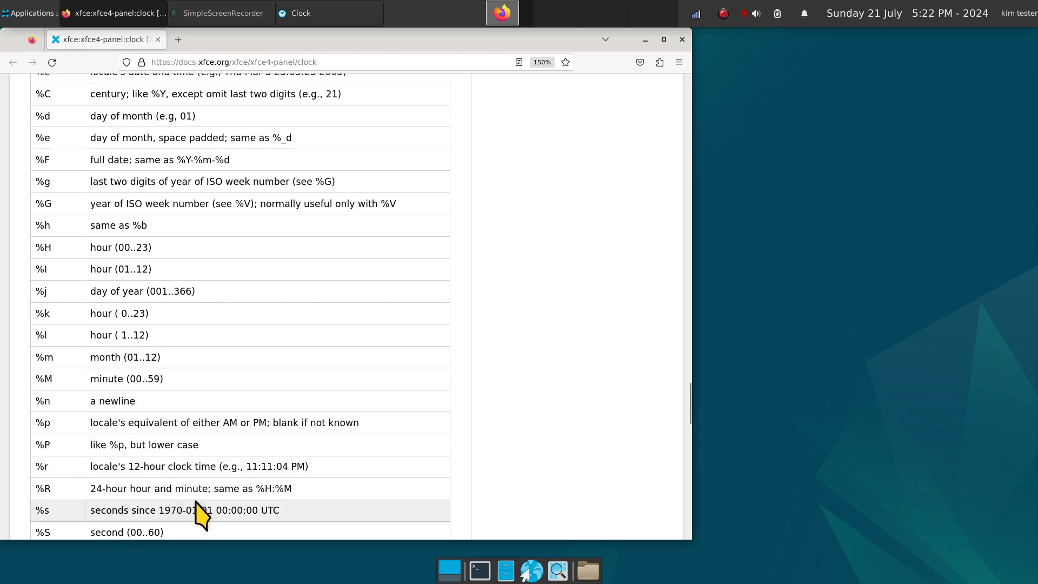
pyautogui.moveTo(291, 510)
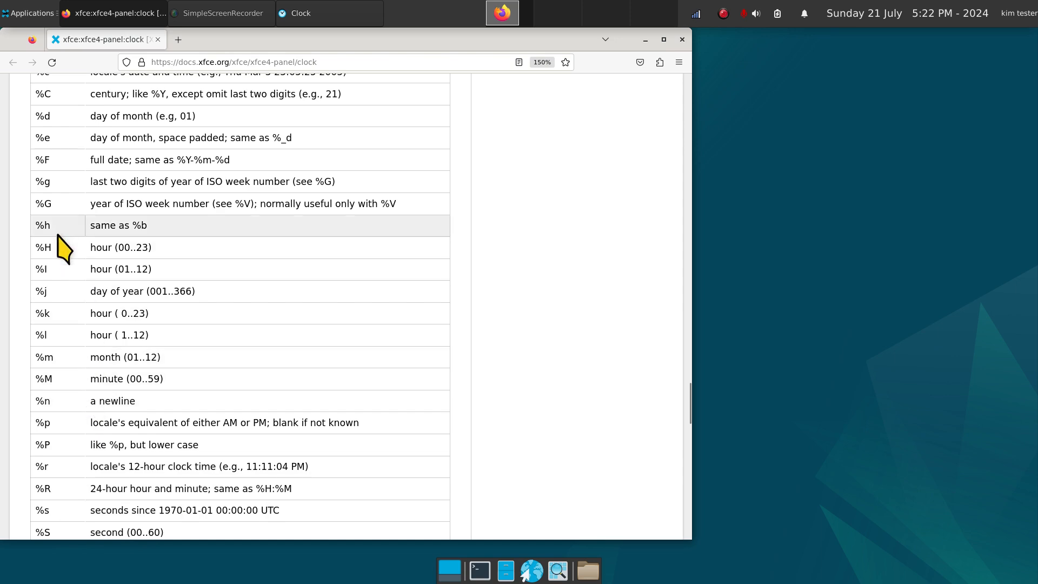
pyautogui.moveTo(615, 100)
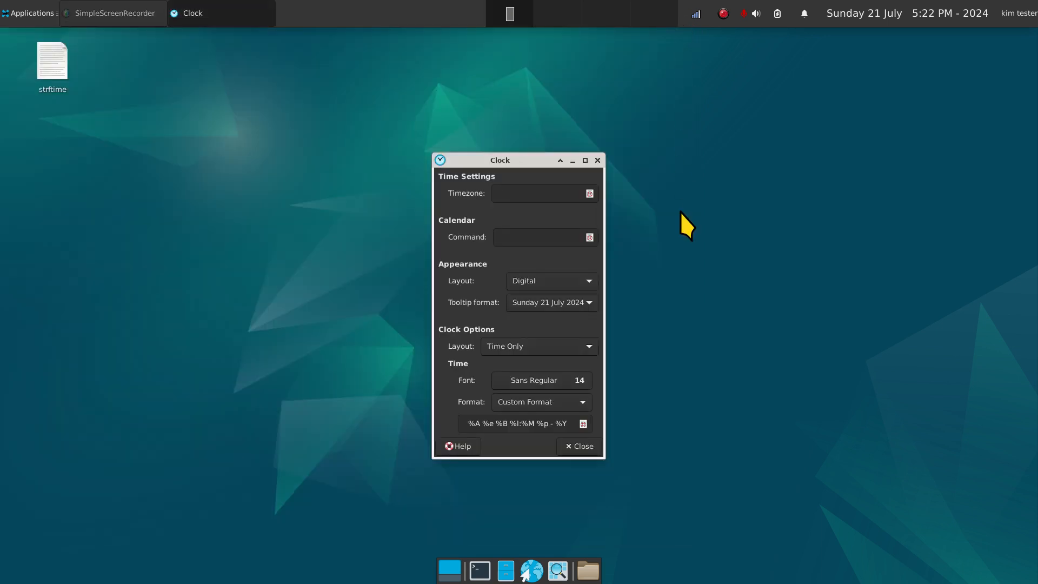
# - Move the Clock properties window aside and select its '%A %e %B %I:%M %p - %Y' format
pyautogui.moveTo(499, 159); pyautogui.dragTo(856, 130)
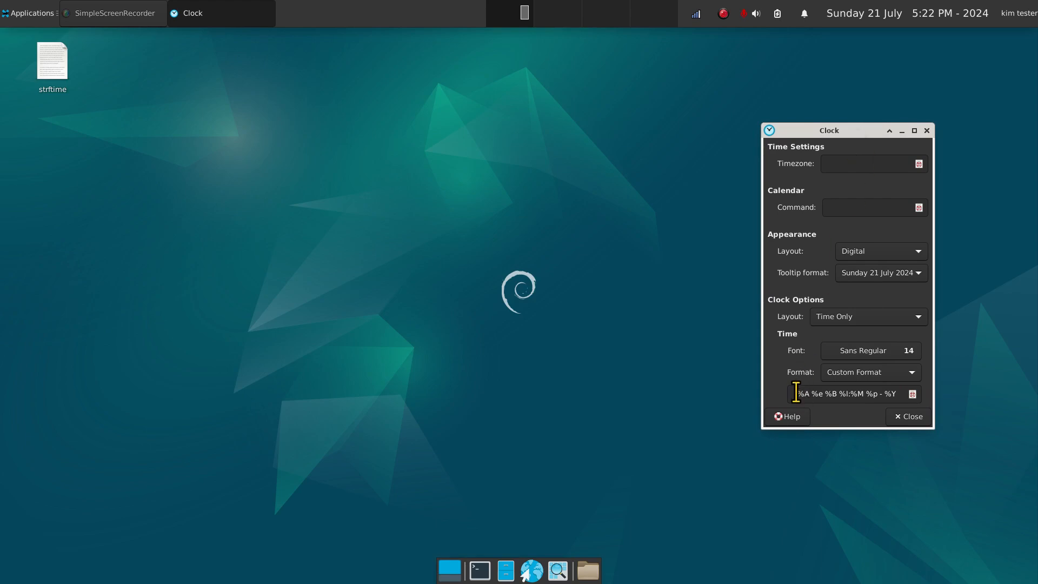
pyautogui.tripleClick(847, 394)
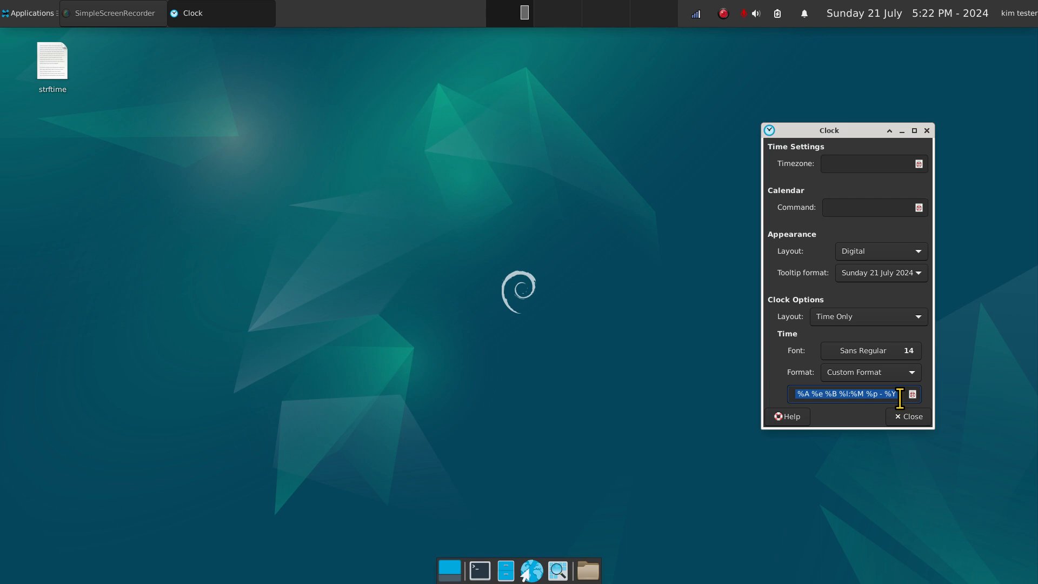
pyautogui.moveTo(729, 186)
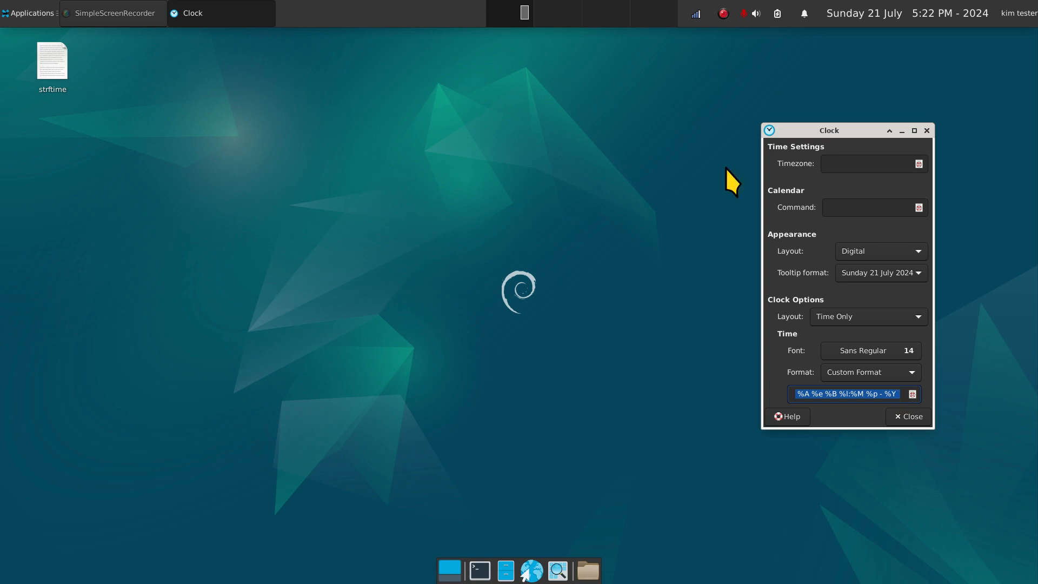
pyautogui.moveTo(860, 171)
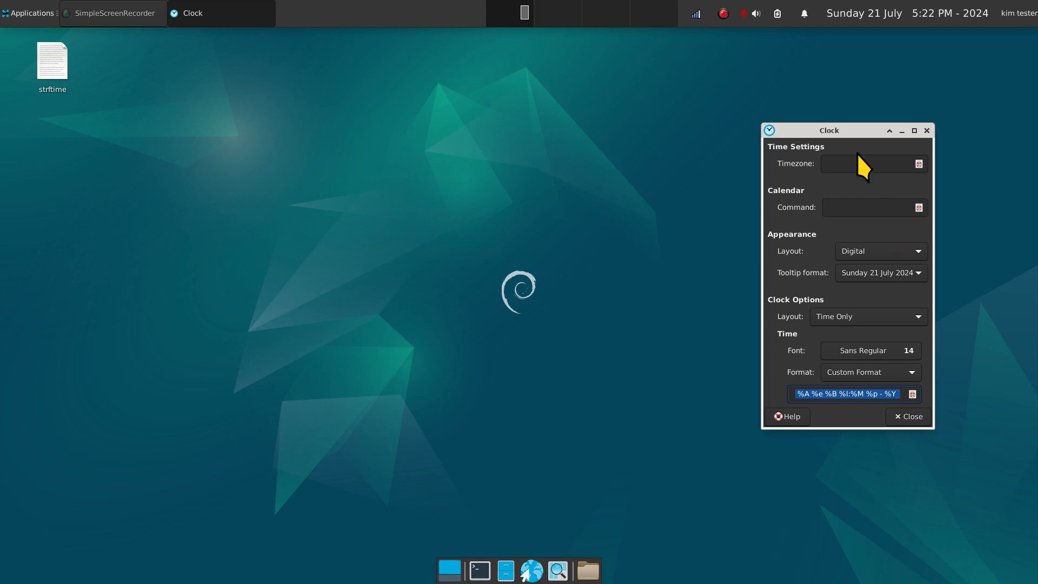
pyautogui.moveTo(828, 130); pyautogui.dragTo(798, 97)
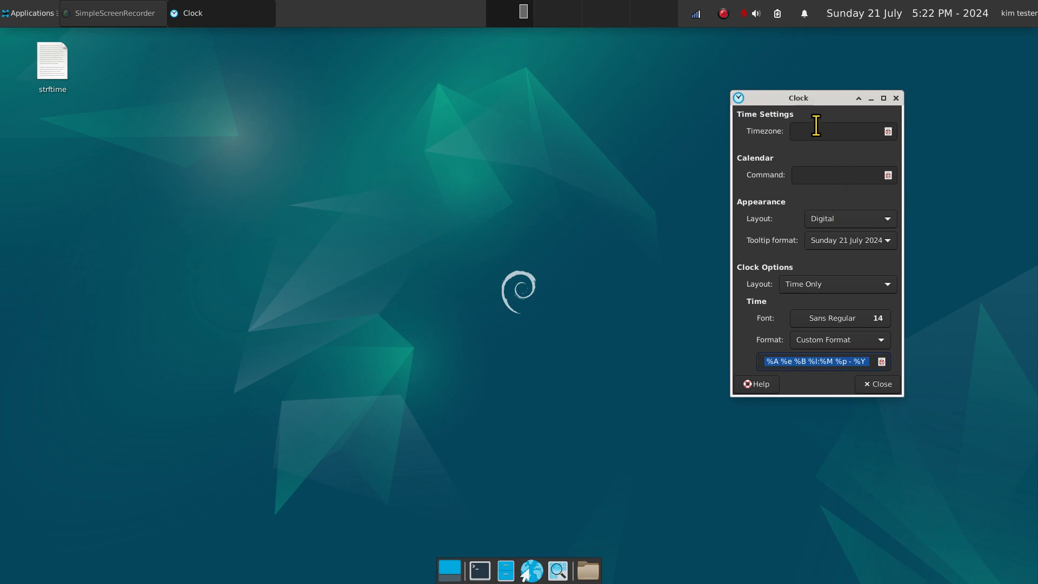
pyautogui.moveTo(830, 237)
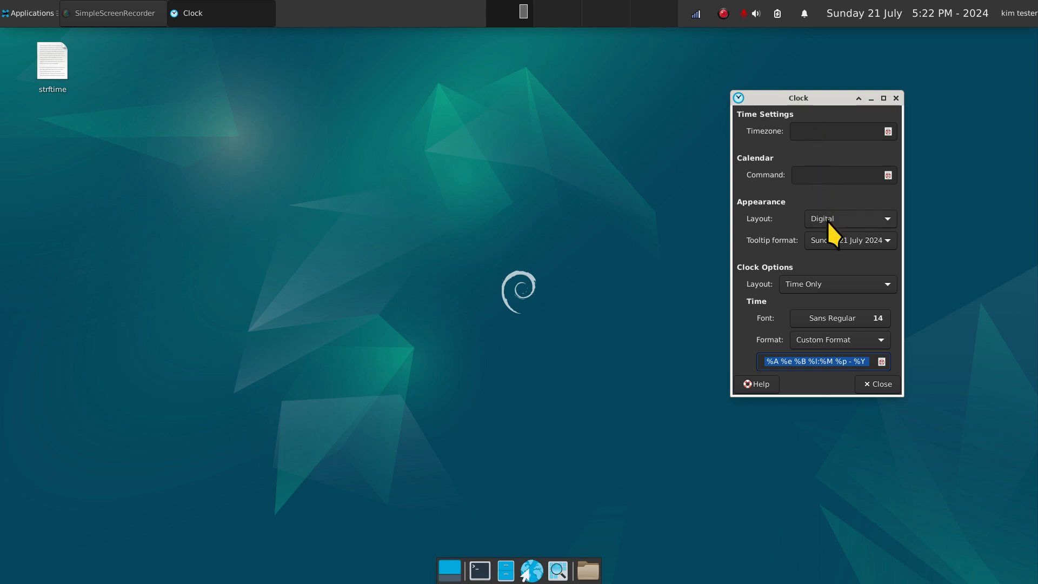
pyautogui.moveTo(841, 237)
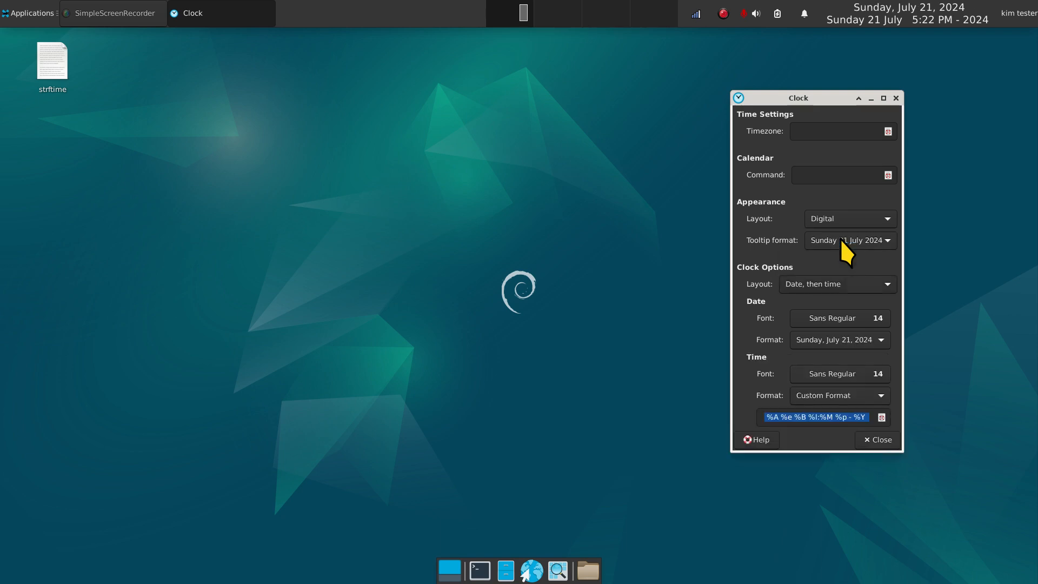
pyautogui.moveTo(846, 293)
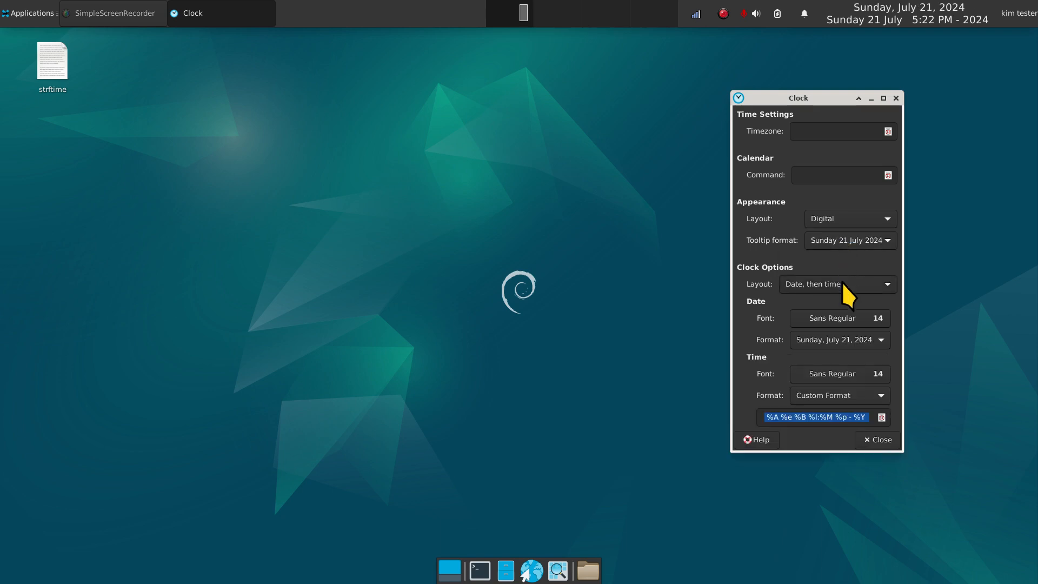
pyautogui.moveTo(902, 335)
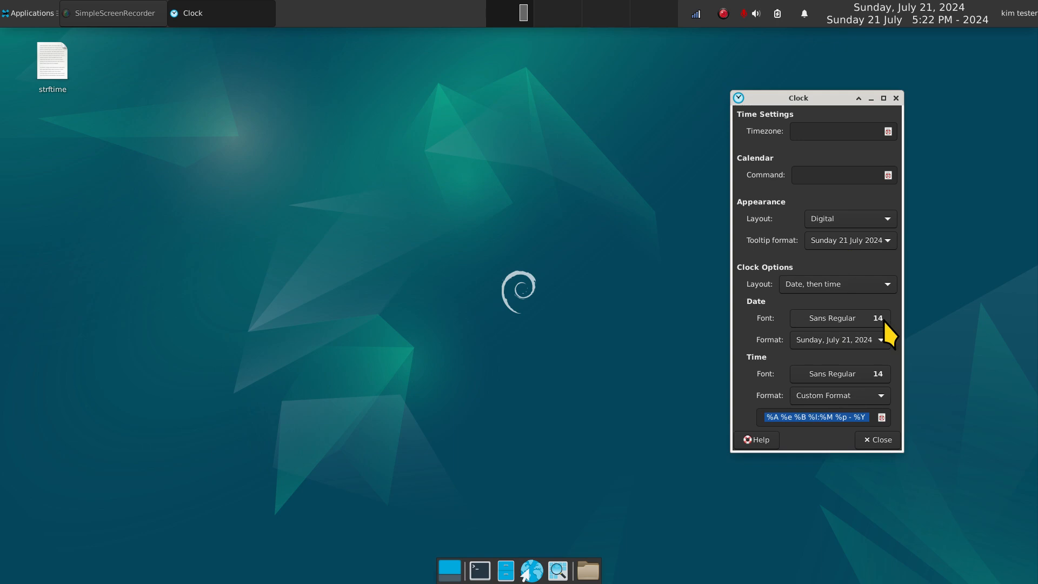
pyautogui.moveTo(889, 332)
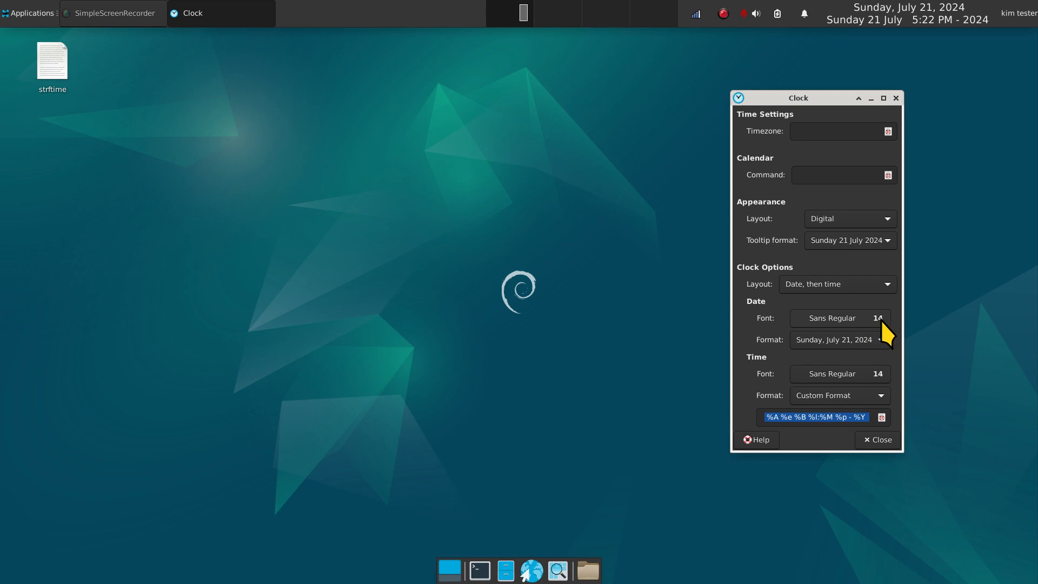
pyautogui.moveTo(880, 294)
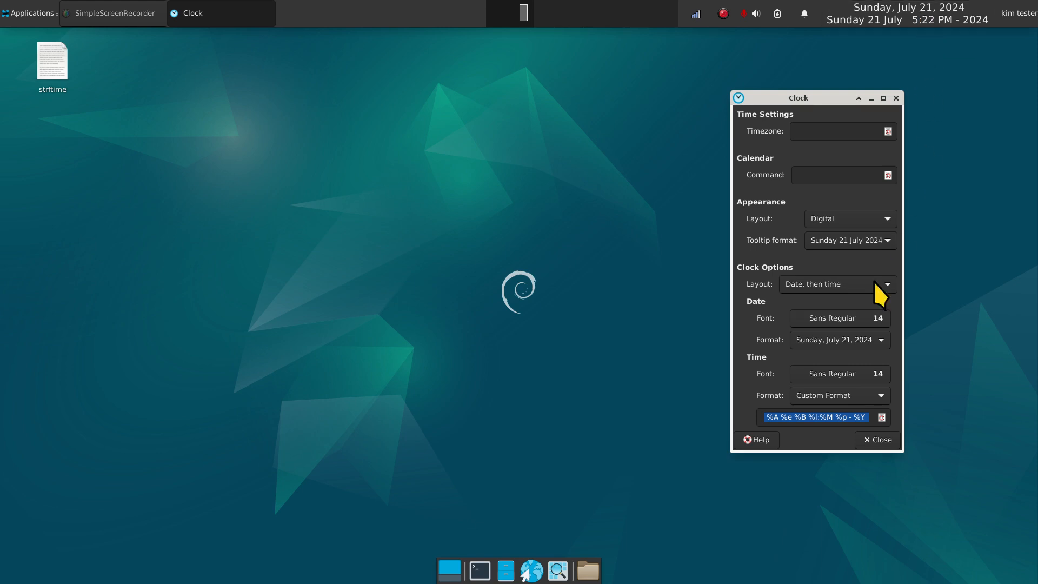
pyautogui.moveTo(865, 337)
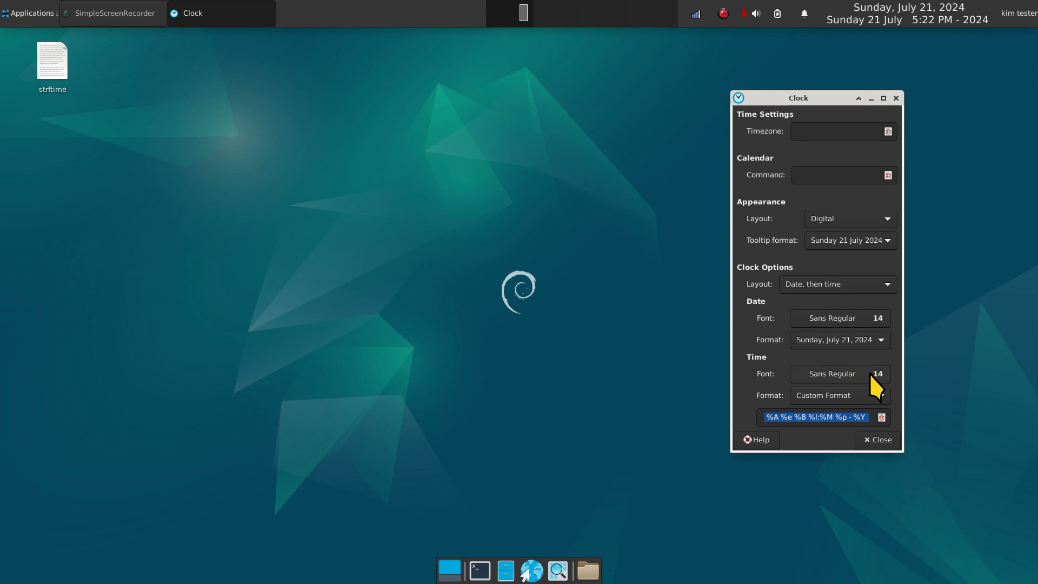
pyautogui.moveTo(904, 17)
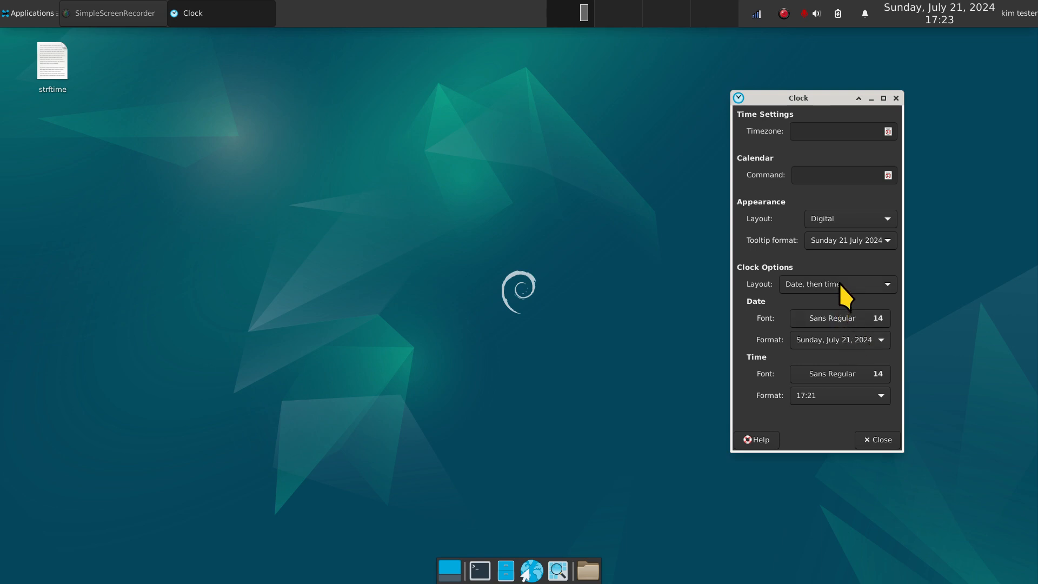
# - Set the clock to Time Only layout with Custom Format %R
pyautogui.click(840, 395)
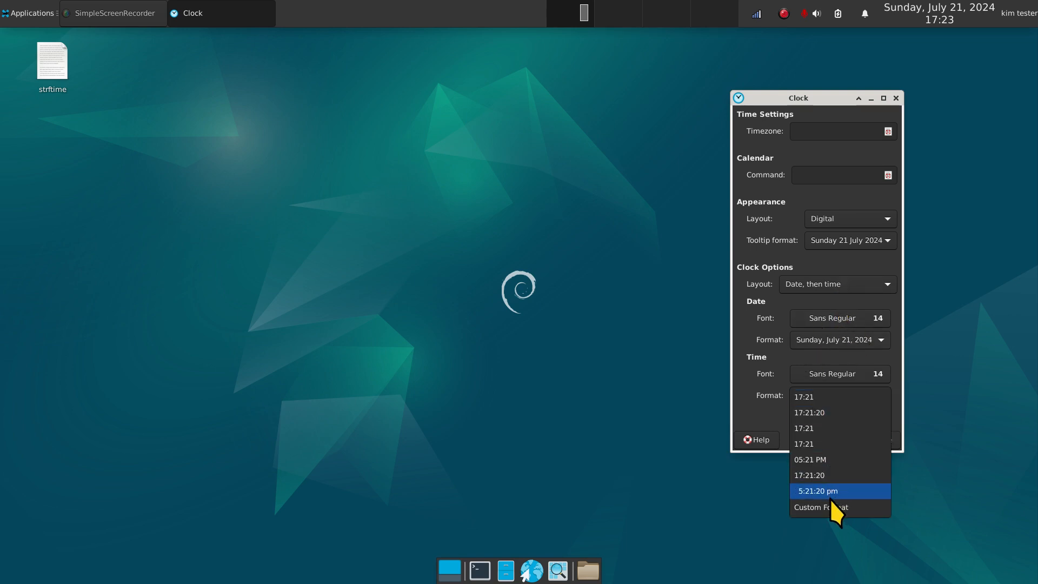
pyautogui.click(821, 507)
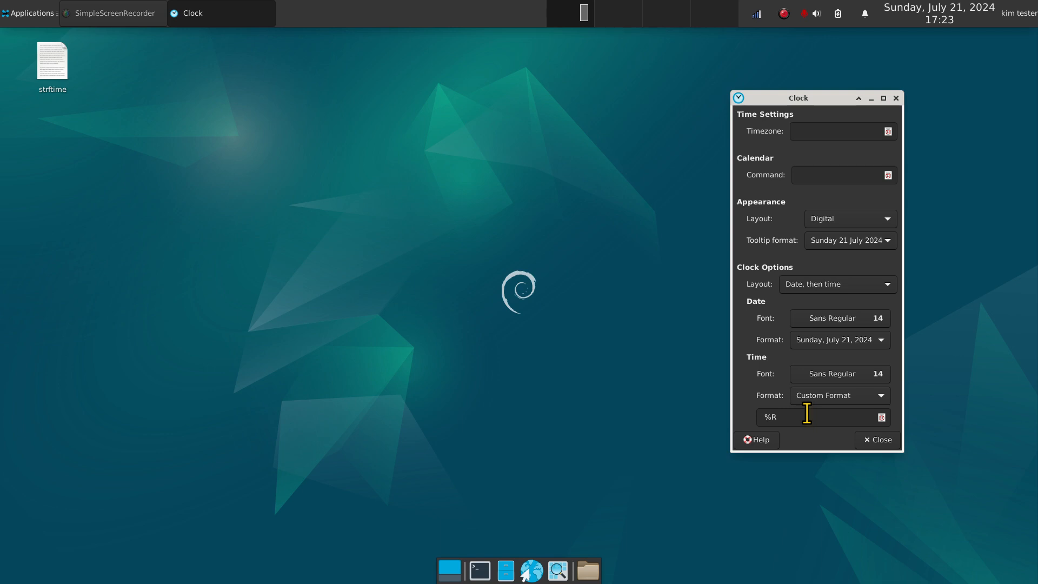
pyautogui.moveTo(815, 350)
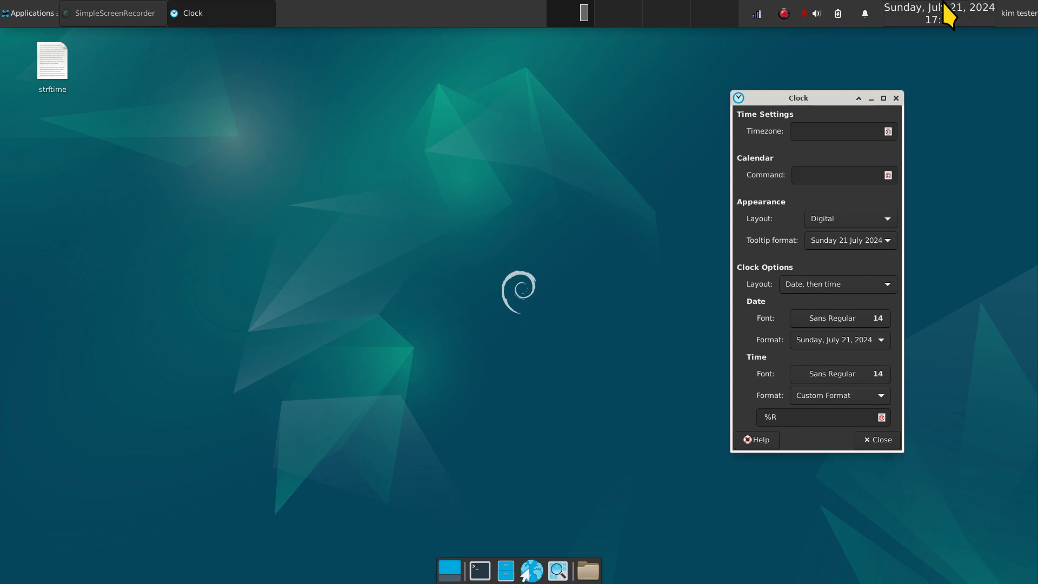
pyautogui.moveTo(851, 365)
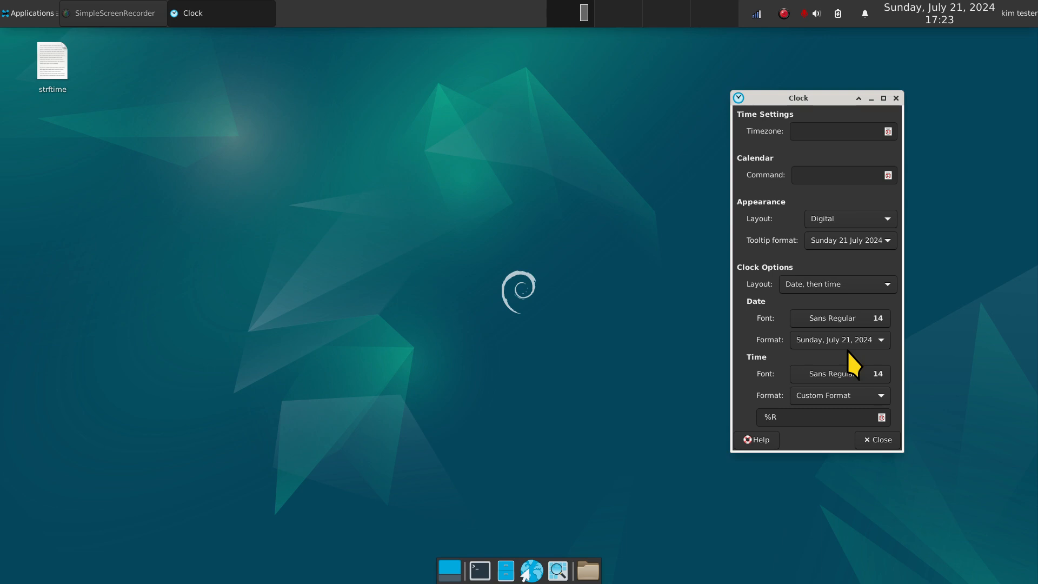
pyautogui.moveTo(845, 298)
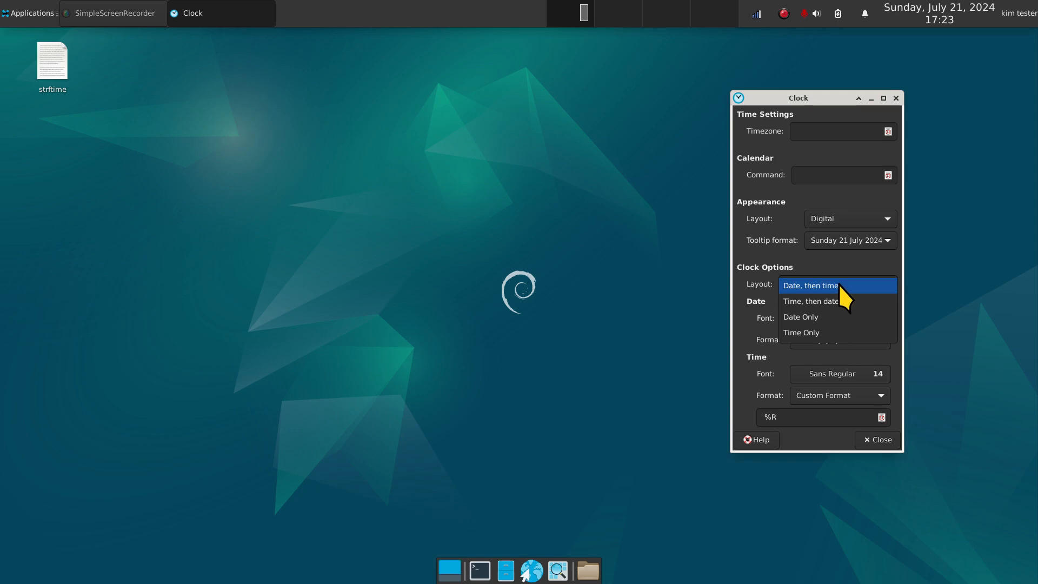
pyautogui.click(801, 333)
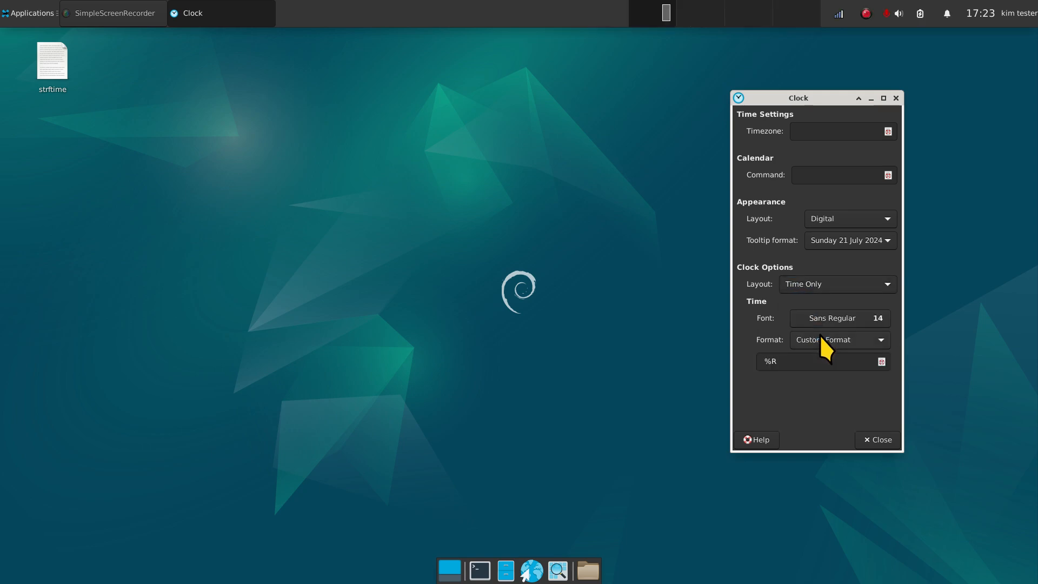
pyautogui.click(839, 339)
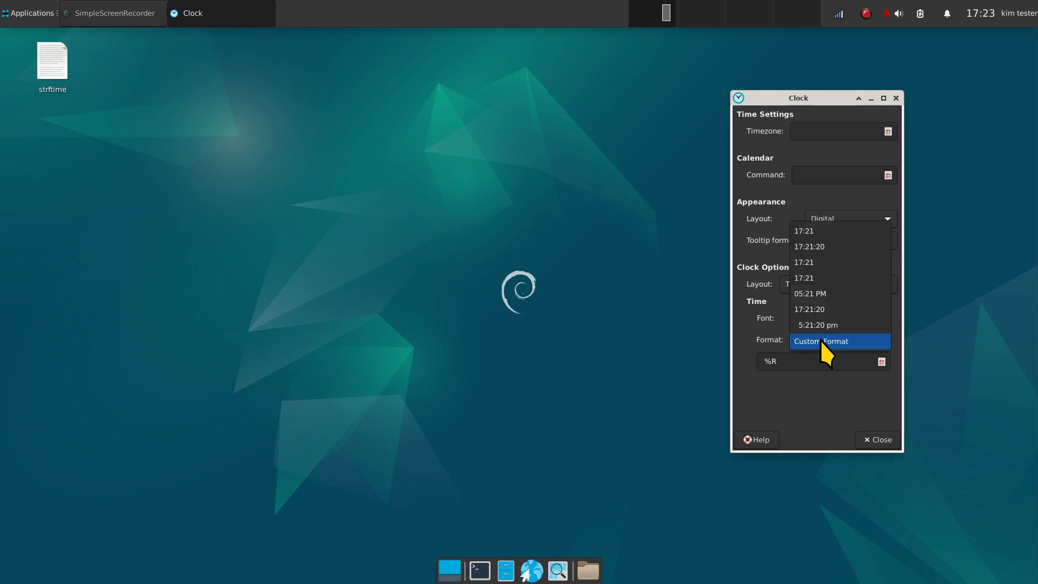
pyautogui.click(821, 341)
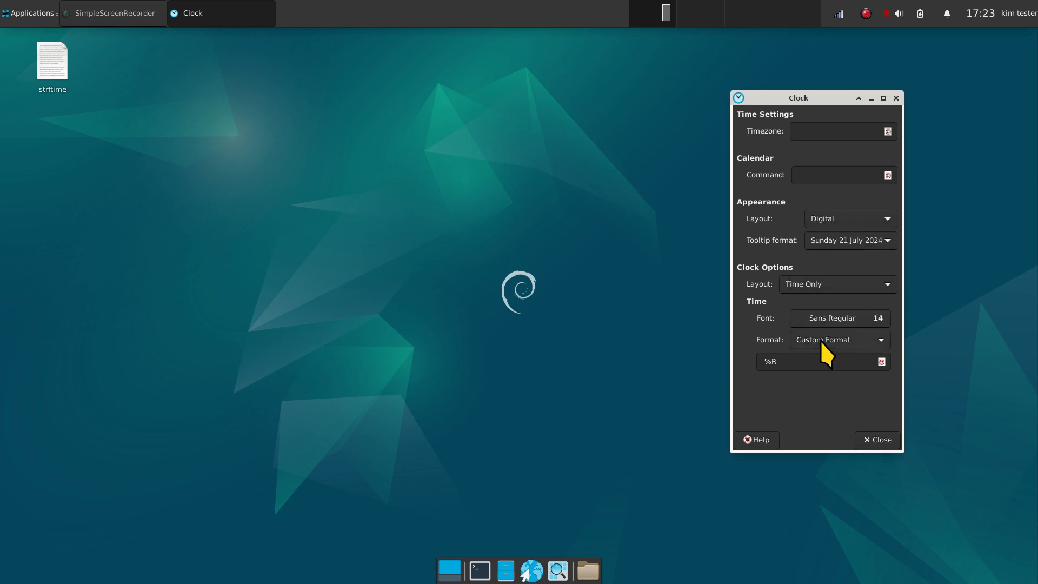
pyautogui.moveTo(989, 162)
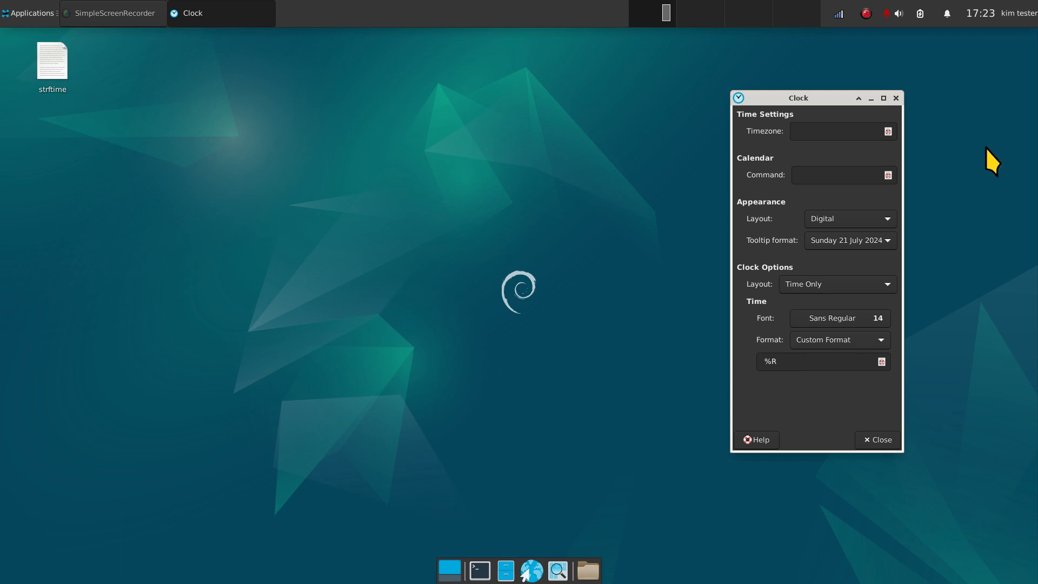
pyautogui.moveTo(982, 14)
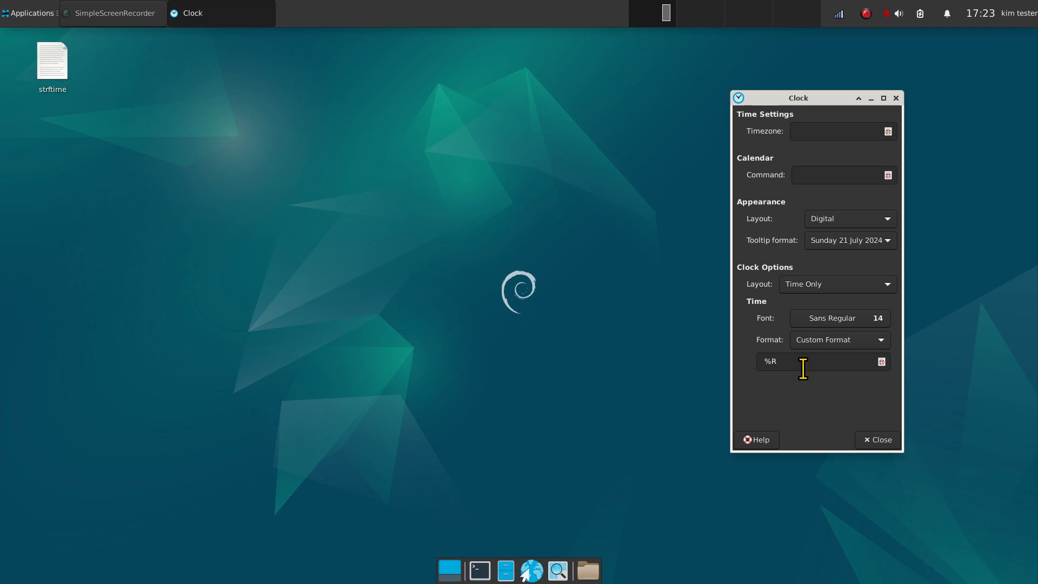
# - Retype the custom time format from %R to %H:%M
pyautogui.click(780, 361)
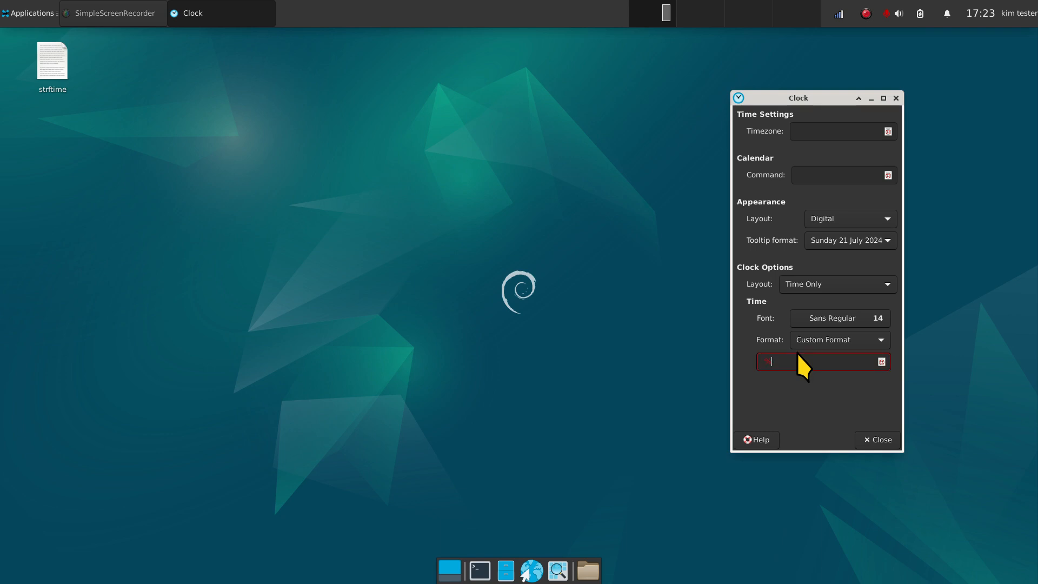
pyautogui.write('%H')
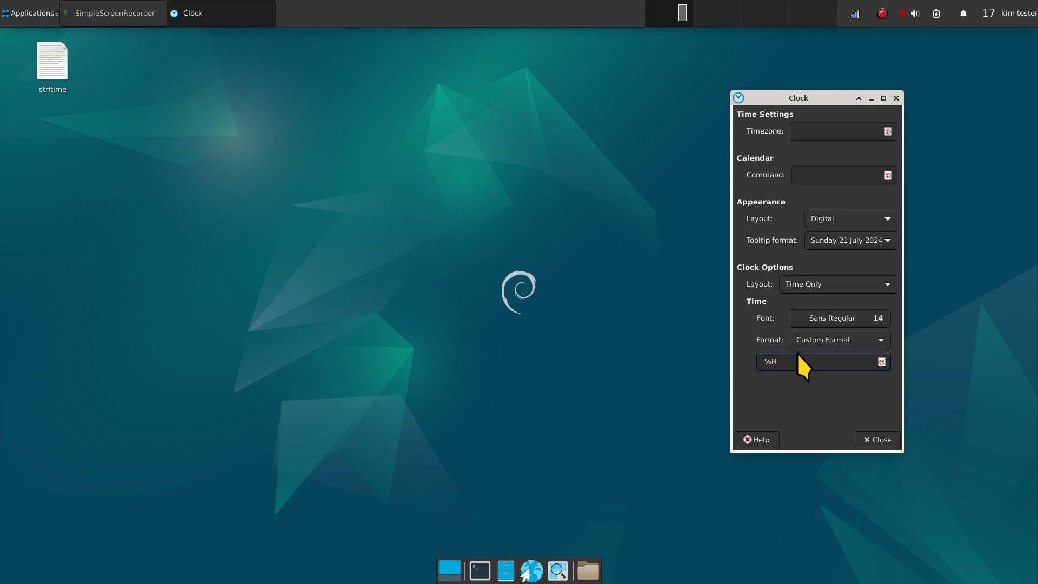
pyautogui.write(':')
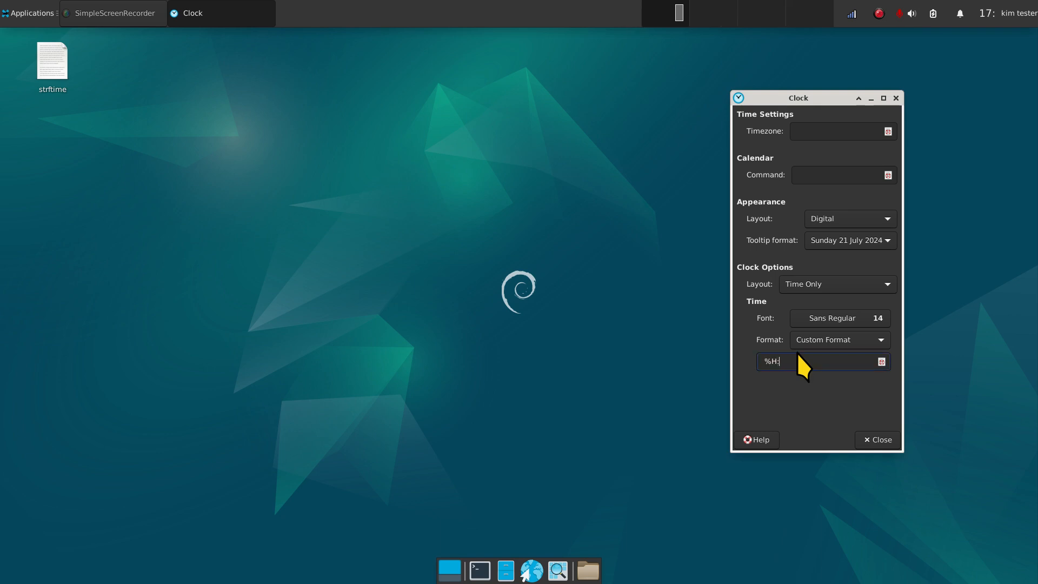
pyautogui.write('%')
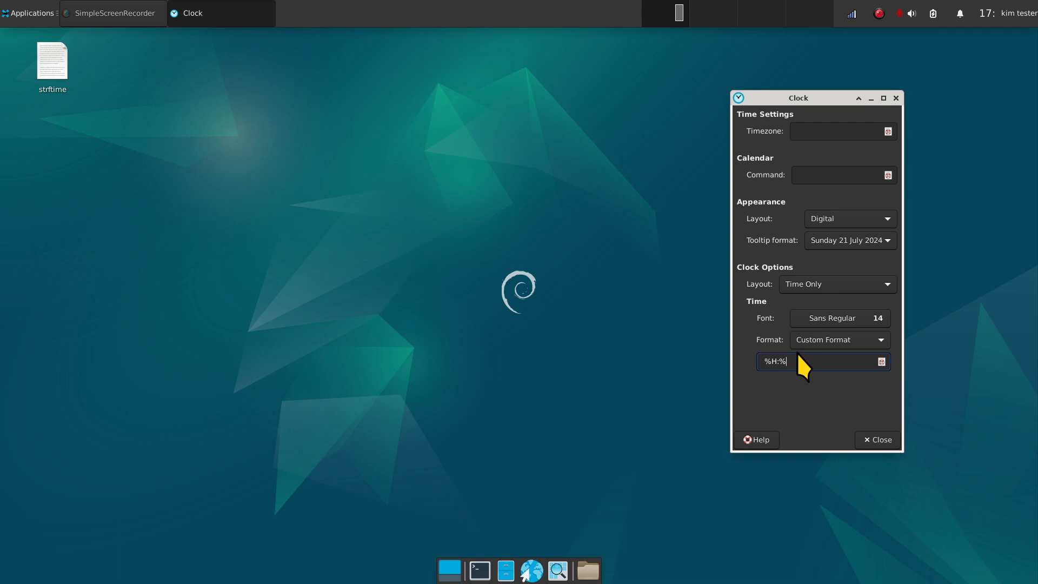
pyautogui.write('M')
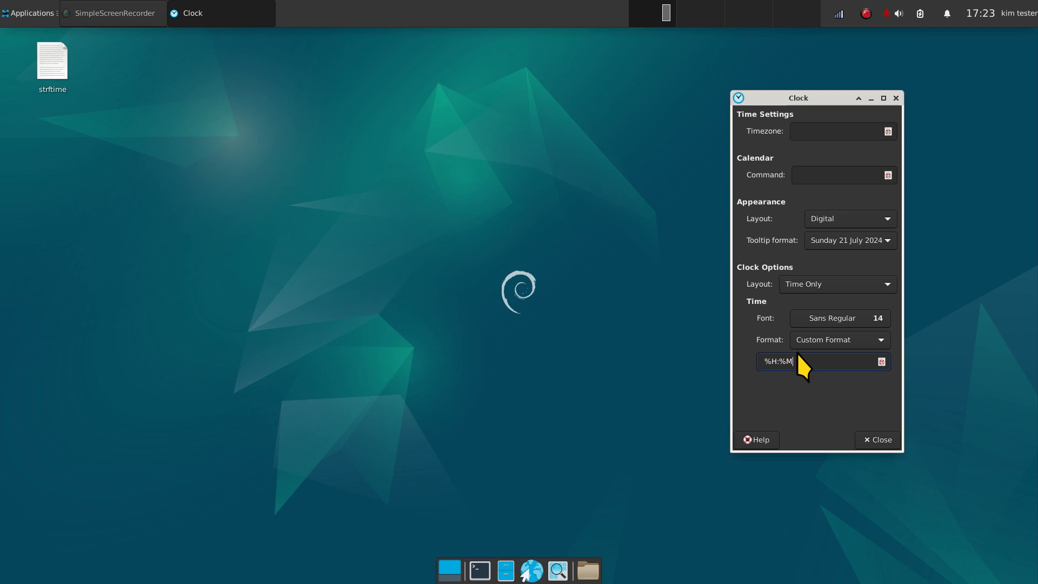
pyautogui.moveTo(813, 367)
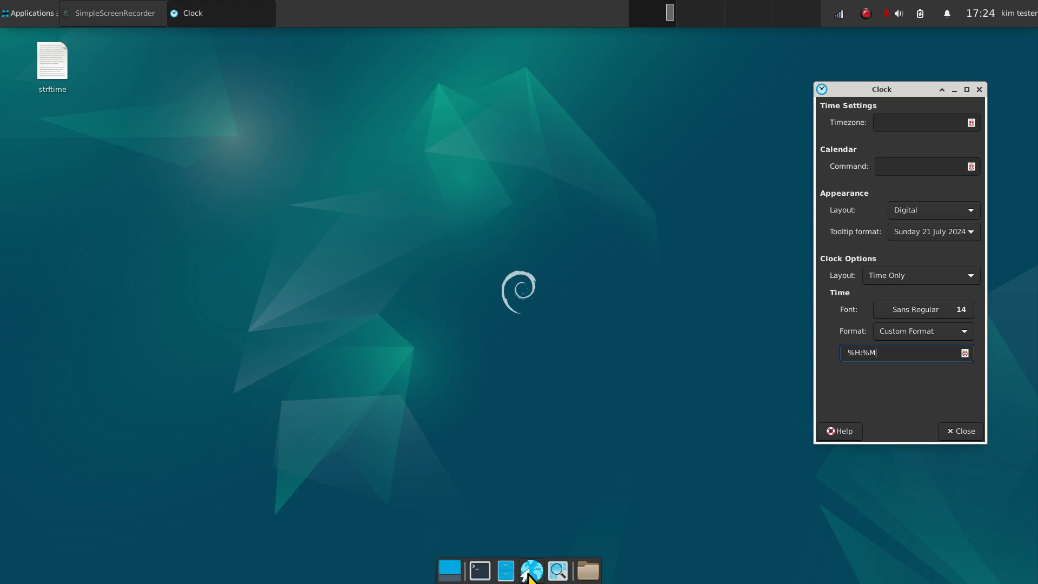
# - Launch Firefox and open the For a Good Strftime bookmarked site
pyautogui.click(531, 568)
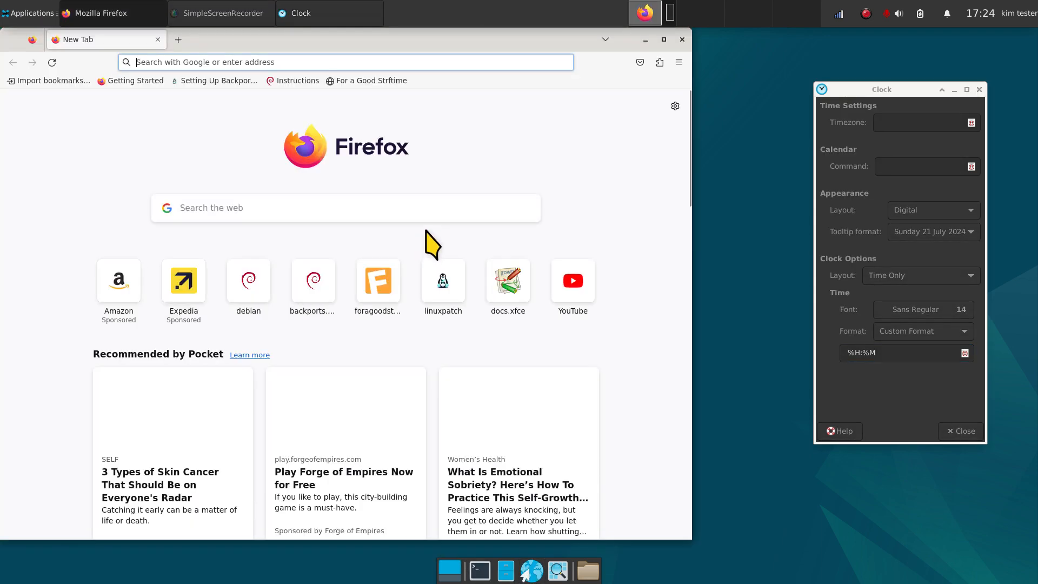
pyautogui.moveTo(754, 343)
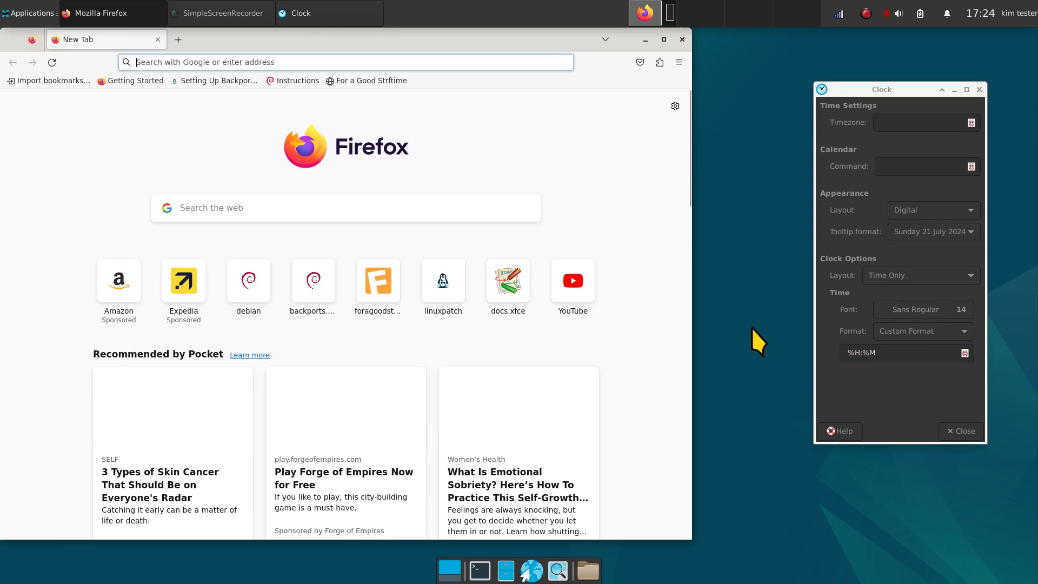
pyautogui.moveTo(364, 89)
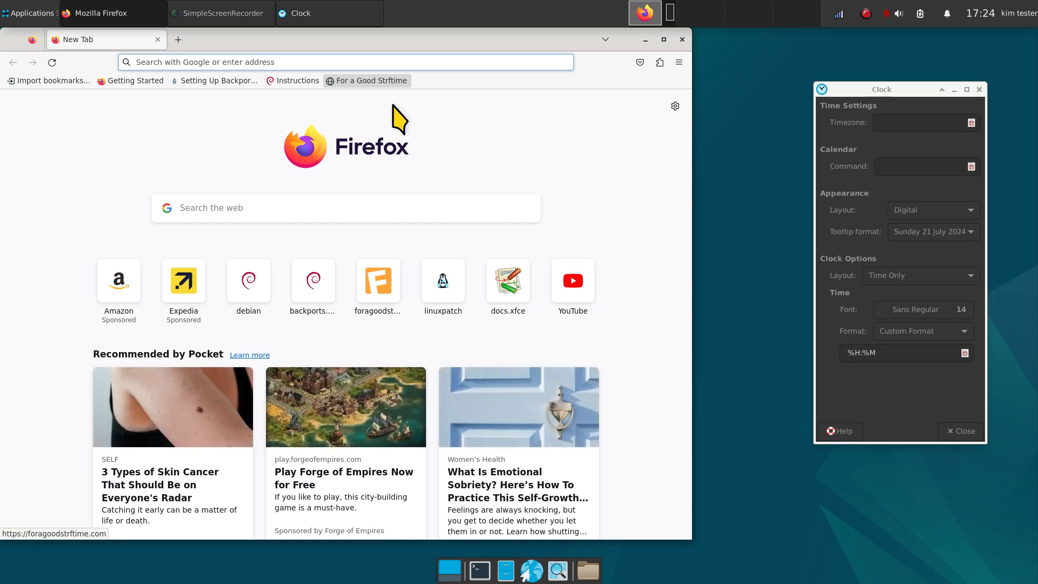
pyautogui.click(371, 81)
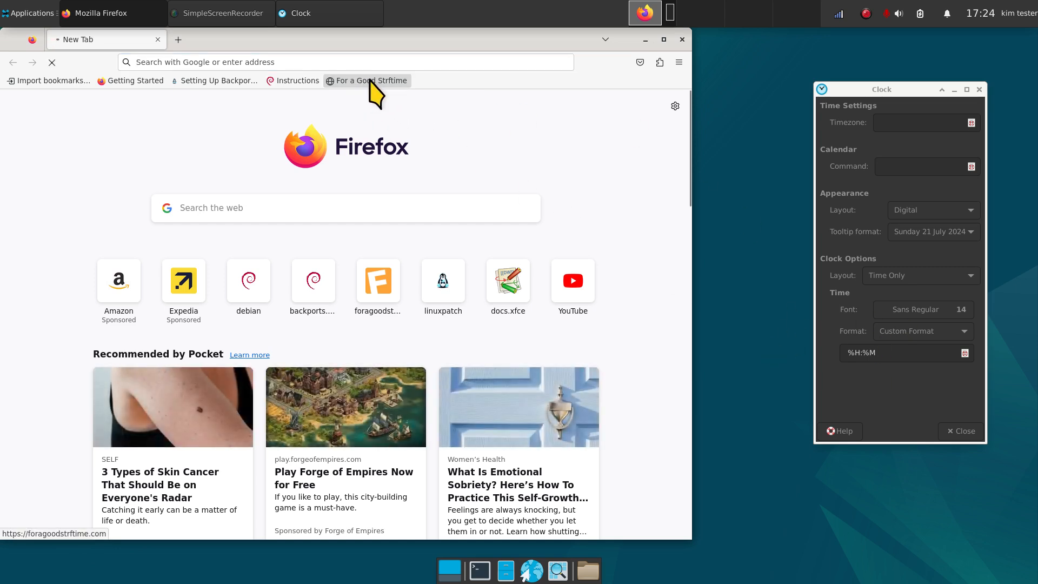
pyautogui.moveTo(373, 92)
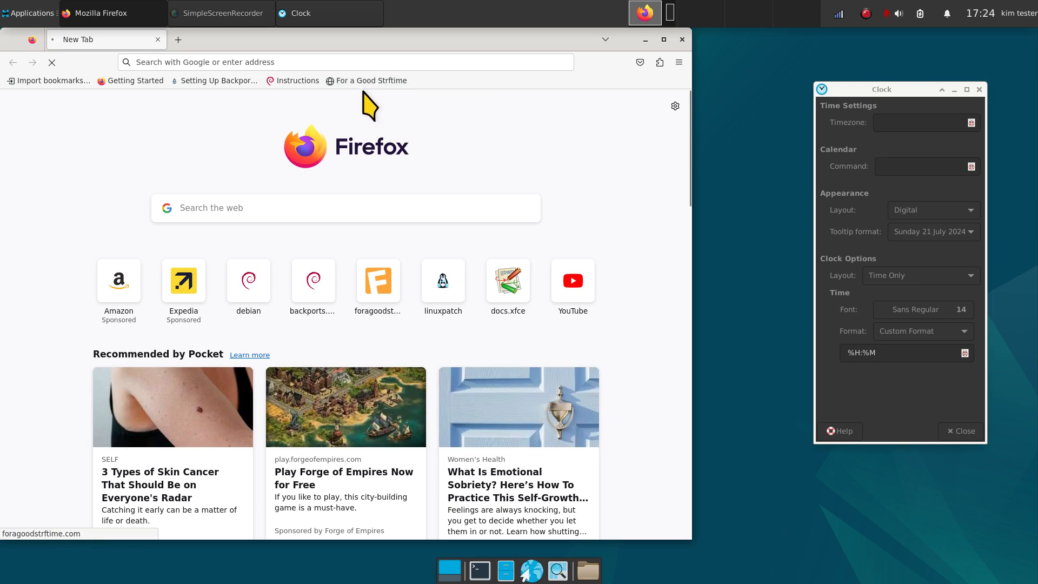
pyautogui.click(372, 80)
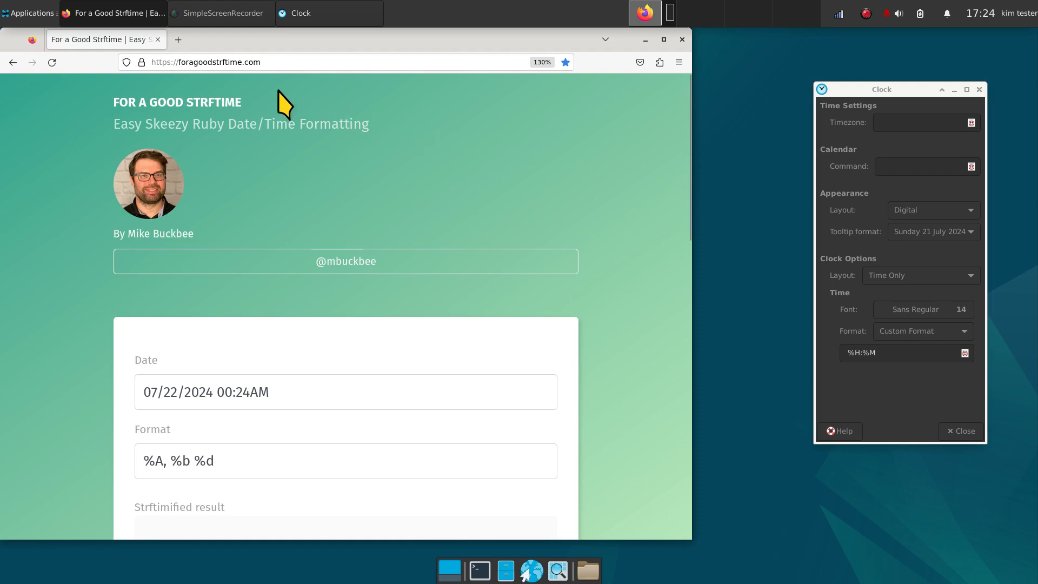
pyautogui.moveTo(421, 69)
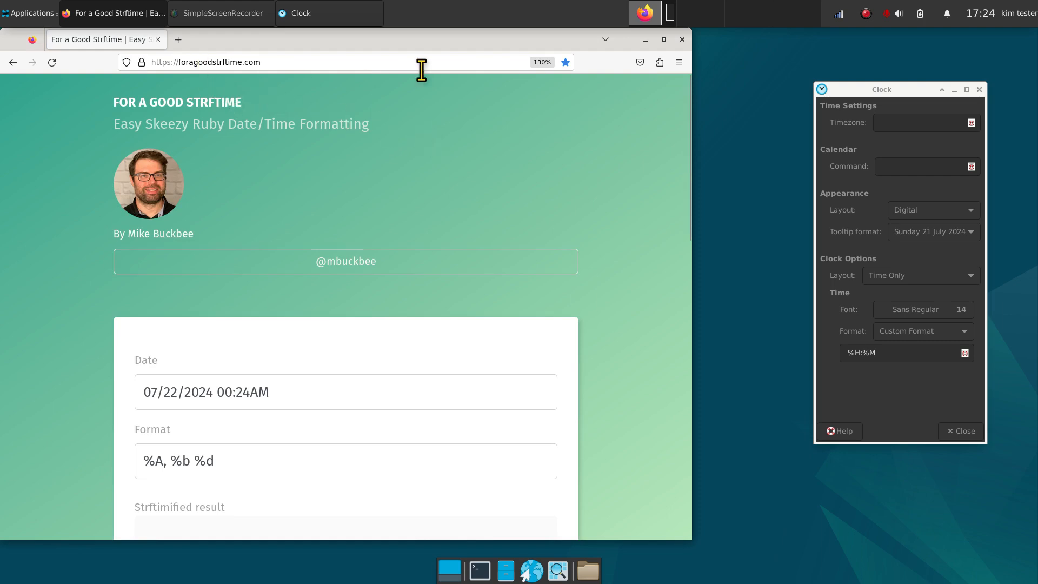
pyautogui.moveTo(186, 103)
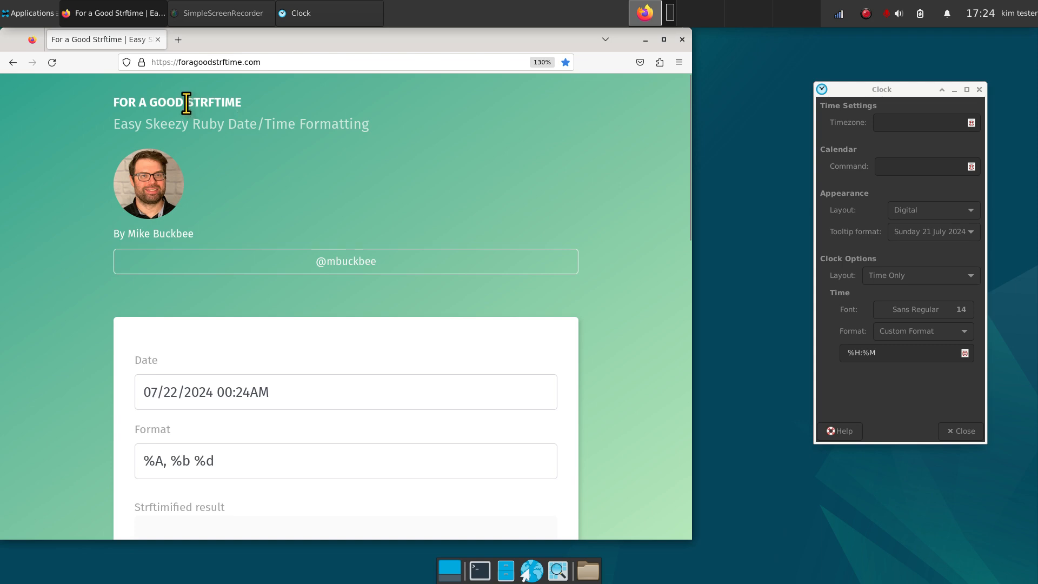
pyautogui.doubleClick(214, 103)
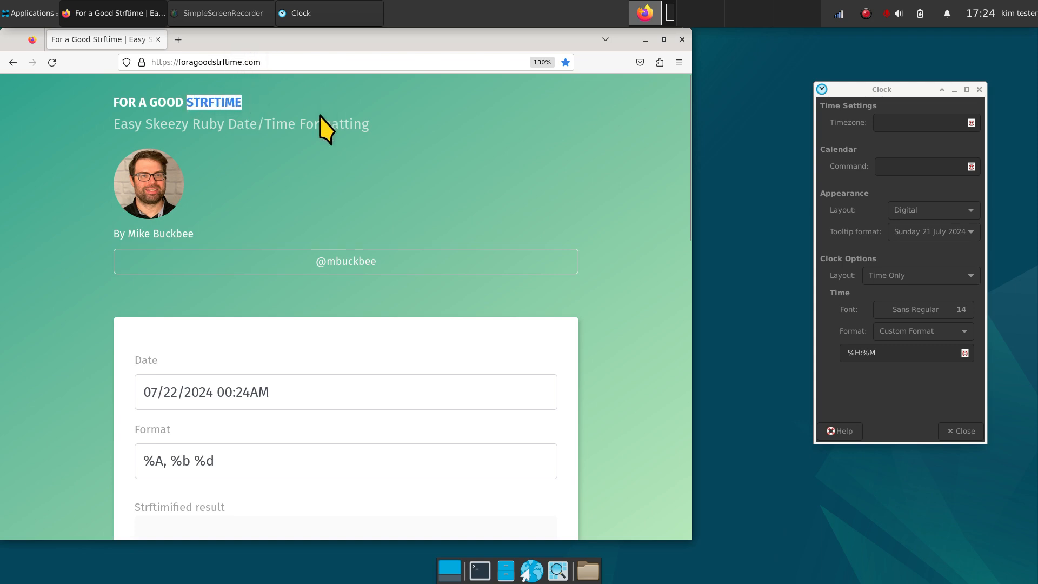
pyautogui.moveTo(209, 122)
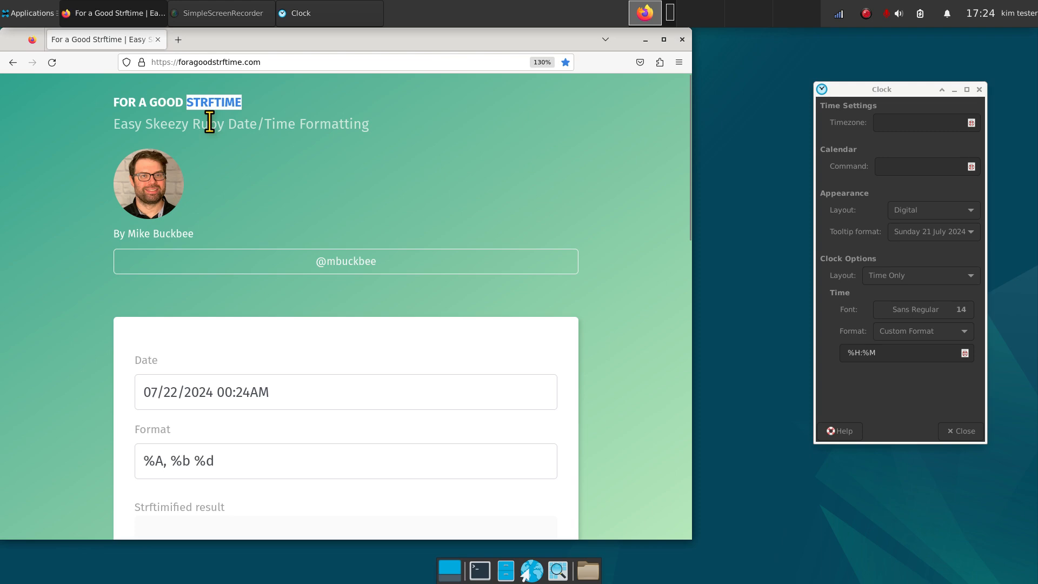
# - Browse the site's strftime Reference list, then show the Build Your Own tab
pyautogui.scroll(-3)
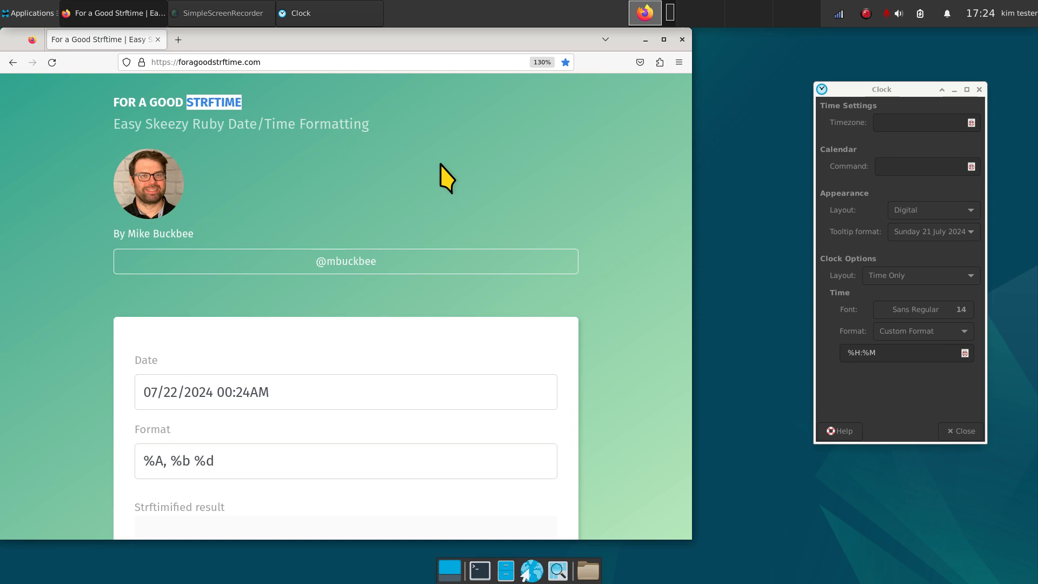
pyautogui.scroll(-3)
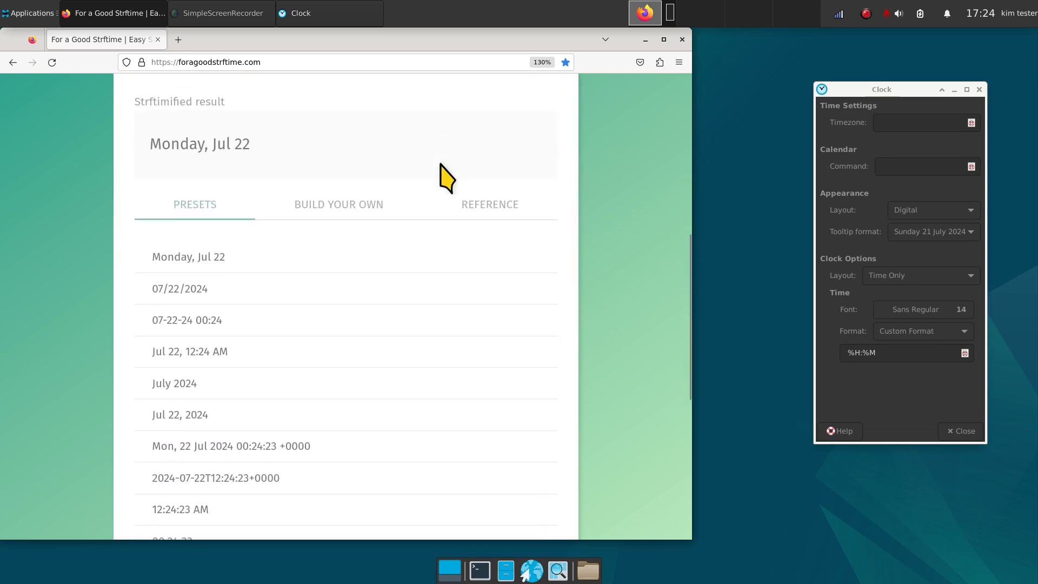
pyautogui.click(490, 204)
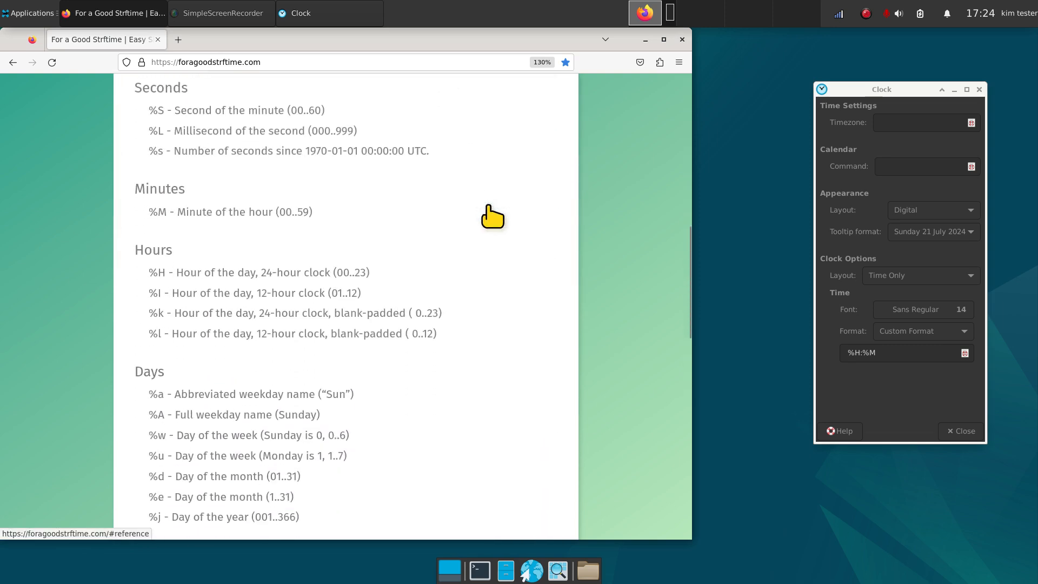
pyautogui.scroll(-3)
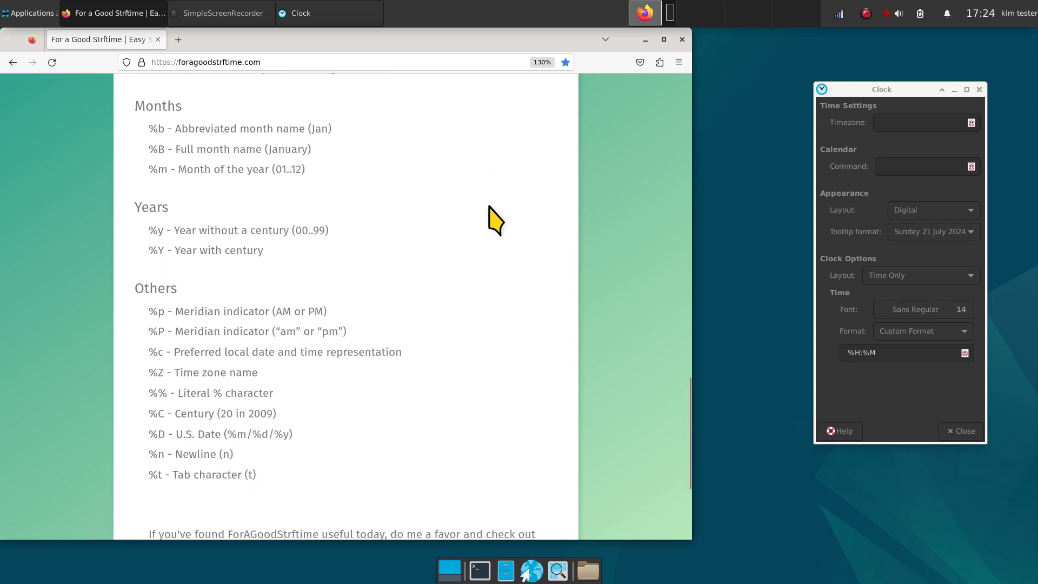
pyautogui.scroll(-3)
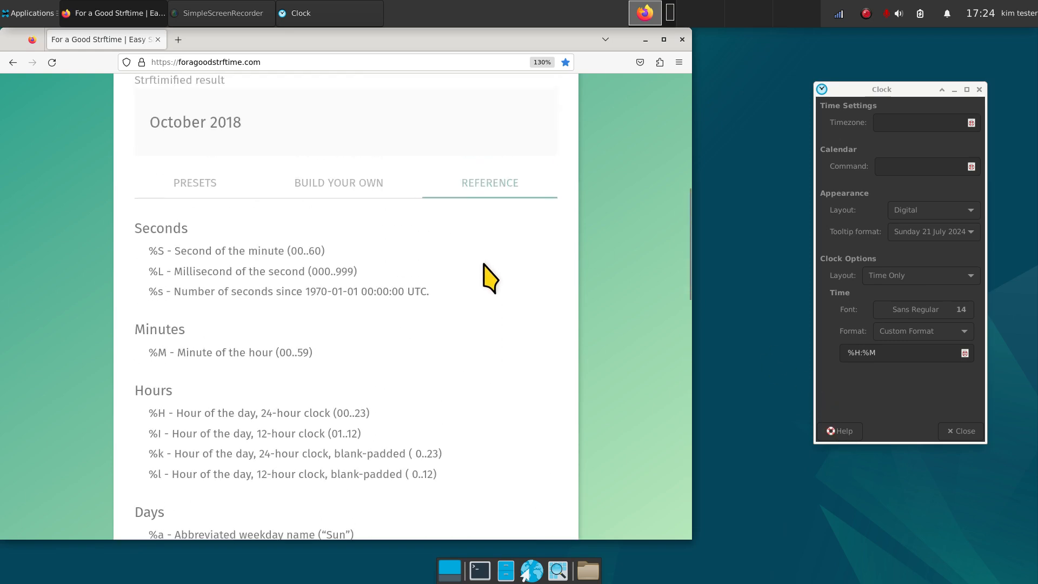
pyautogui.click(338, 183)
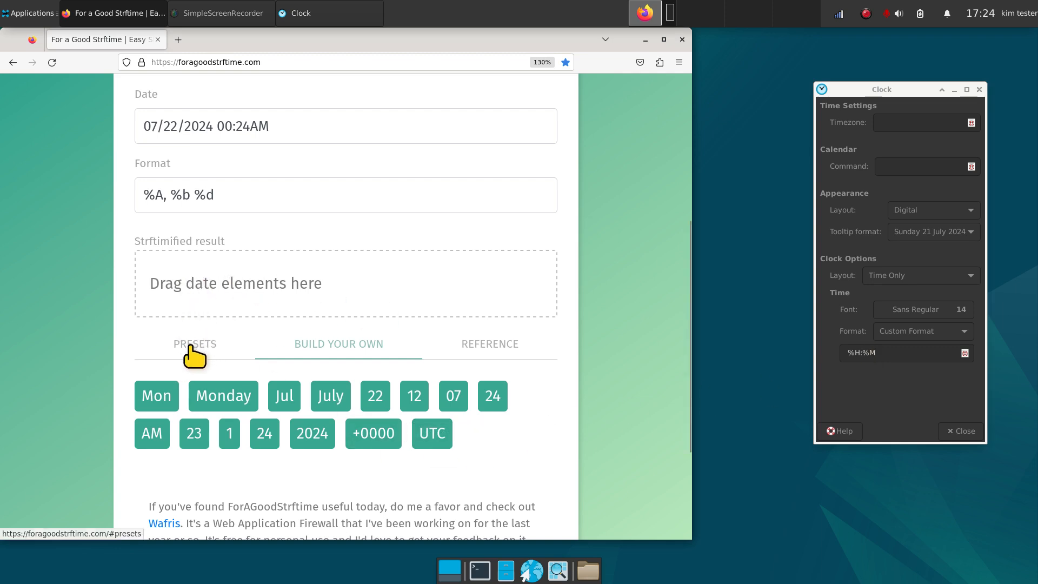
# - Copy the 07/22/2024 preset format %m/%d/%Y into the clock's custom format field
pyautogui.click(195, 343)
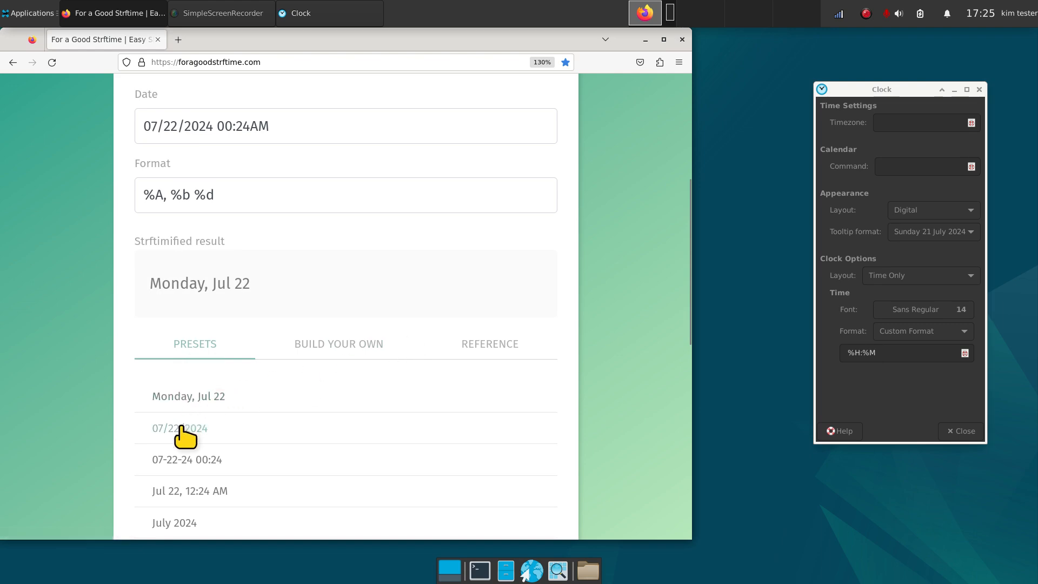
pyautogui.click(179, 428)
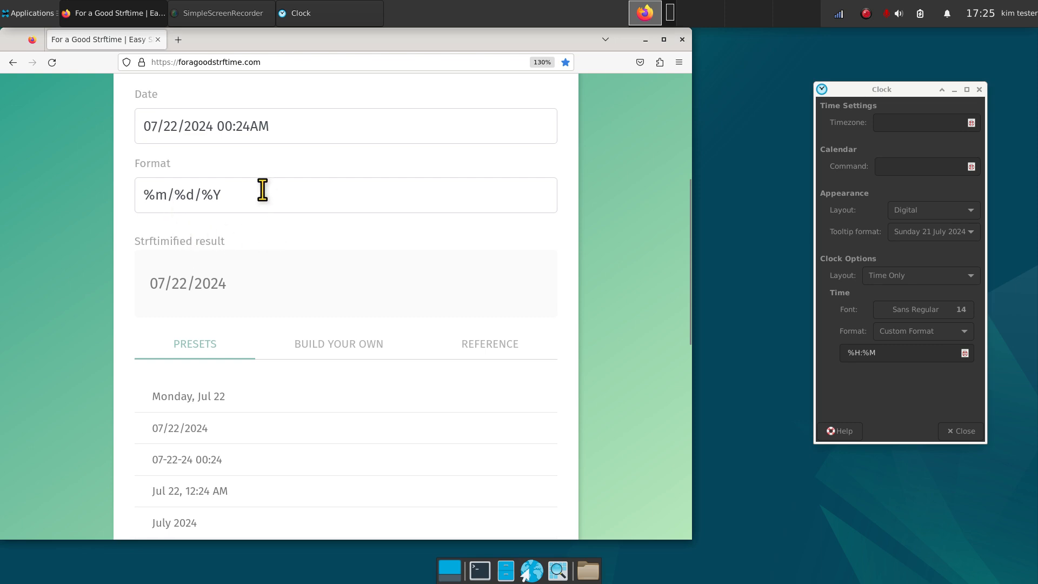
pyautogui.tripleClick(182, 195)
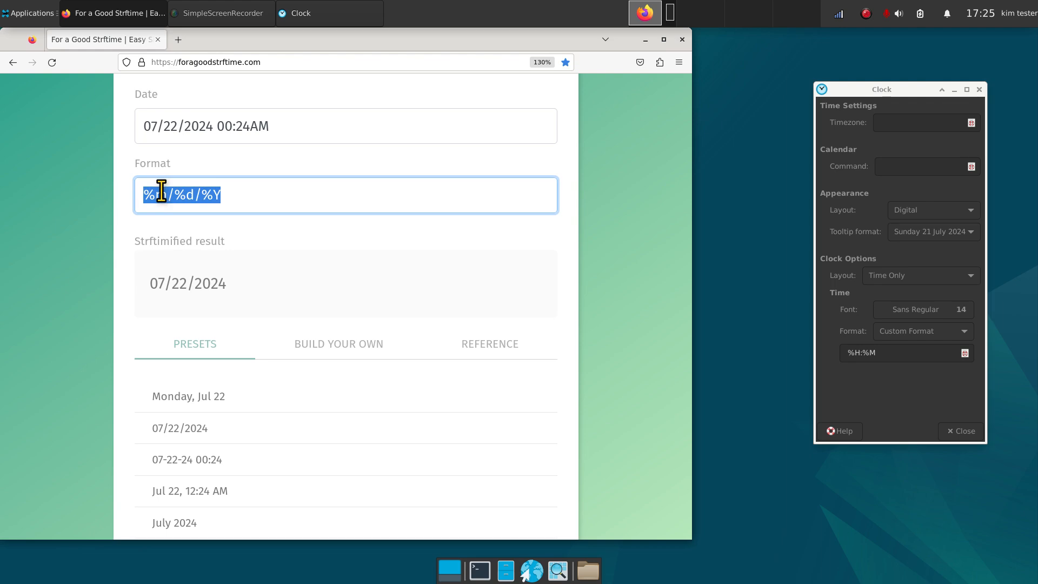
pyautogui.rightClick(182, 195)
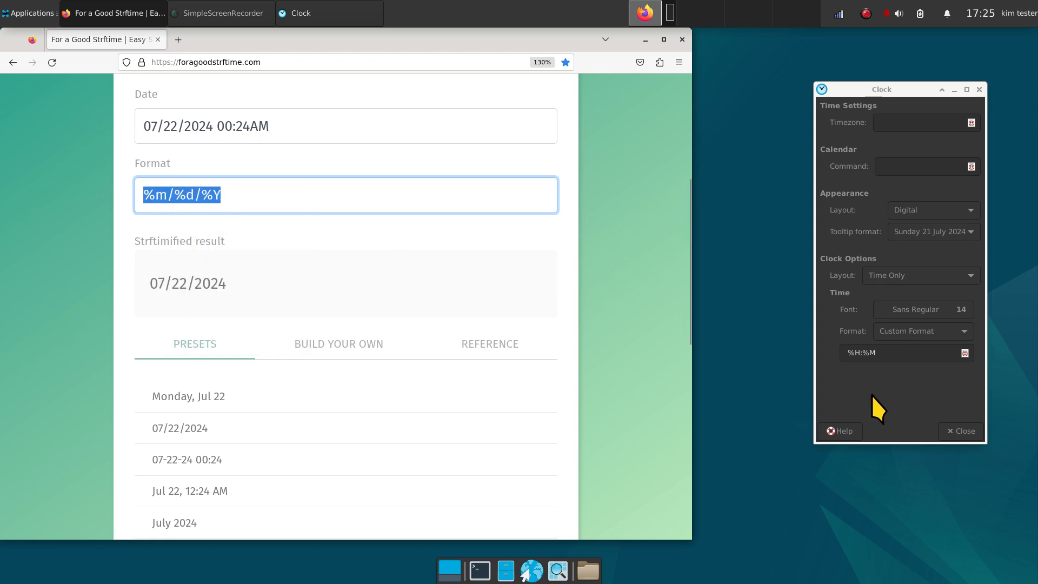
pyautogui.rightClick(878, 353)
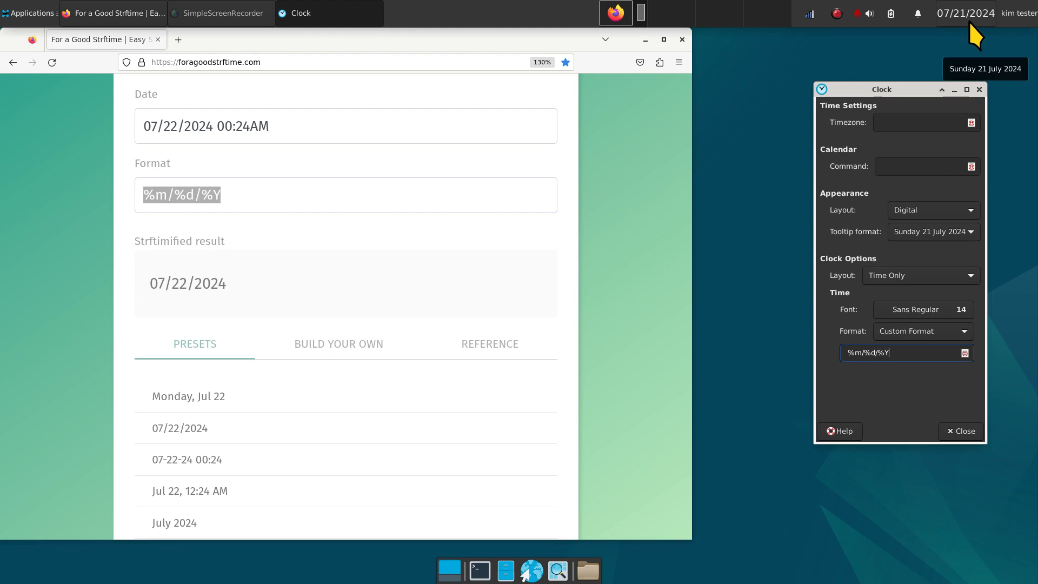
pyautogui.moveTo(878, 376)
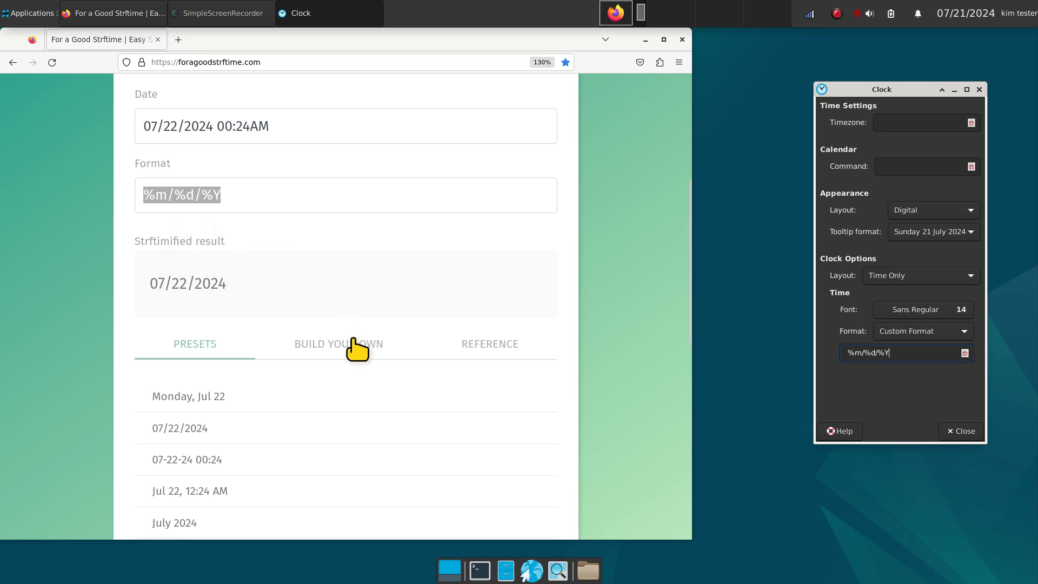
# - On Build Your Own, place the Monday full day name first in the result
pyautogui.click(338, 344)
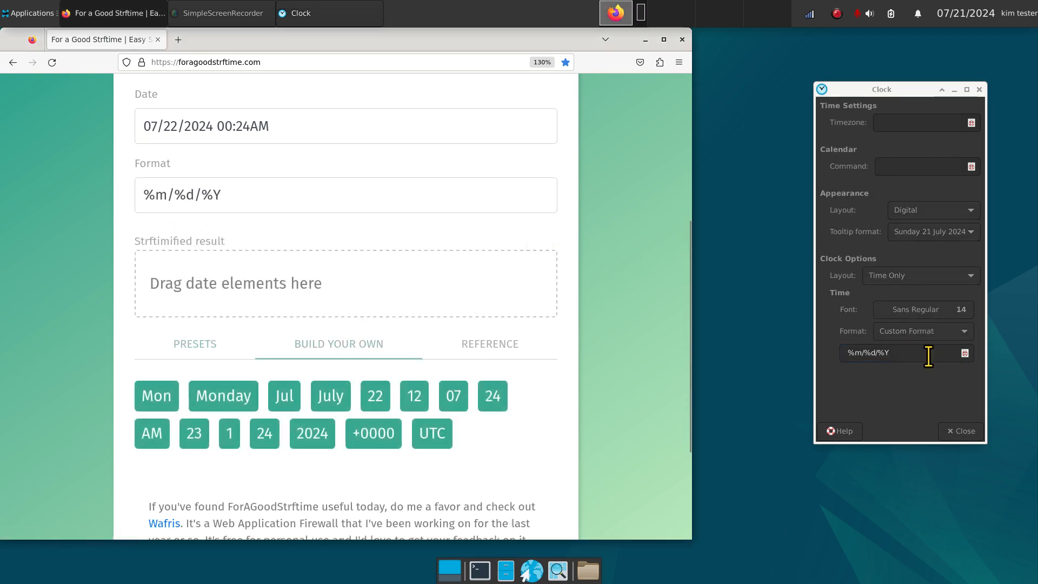
pyautogui.tripleClick(875, 353)
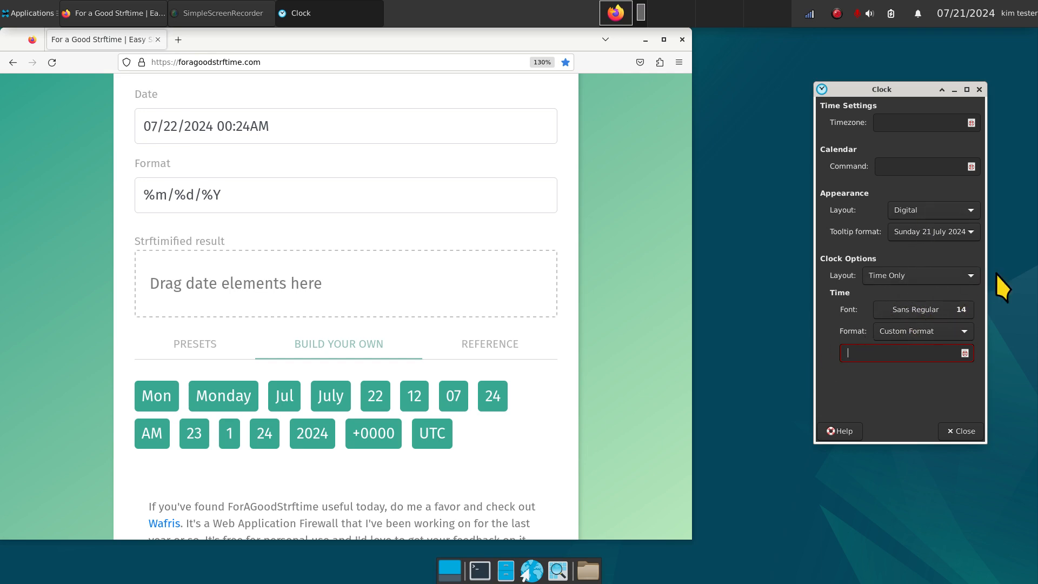
pyautogui.moveTo(431, 143)
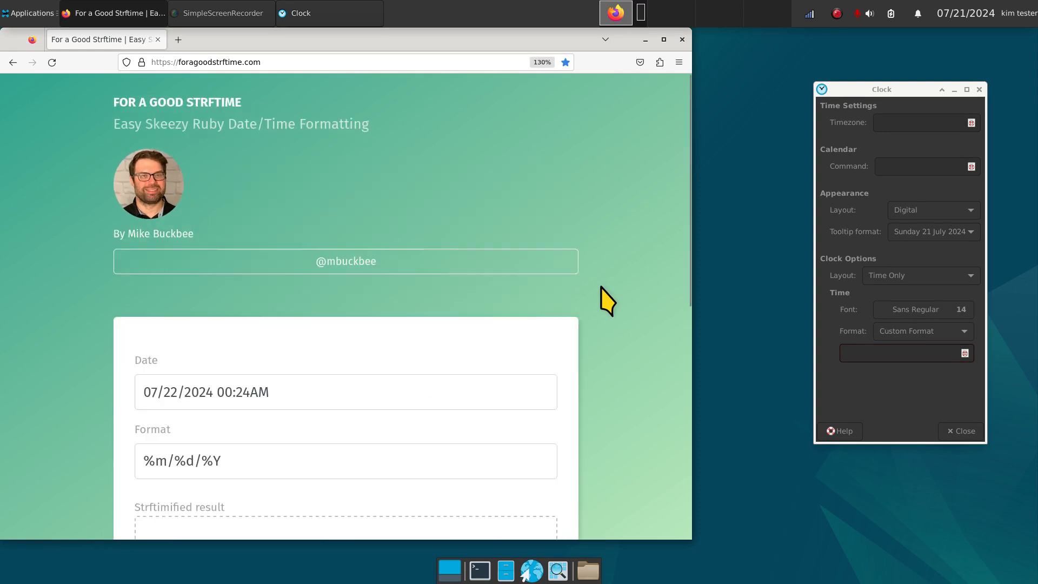
pyautogui.scroll(-3)
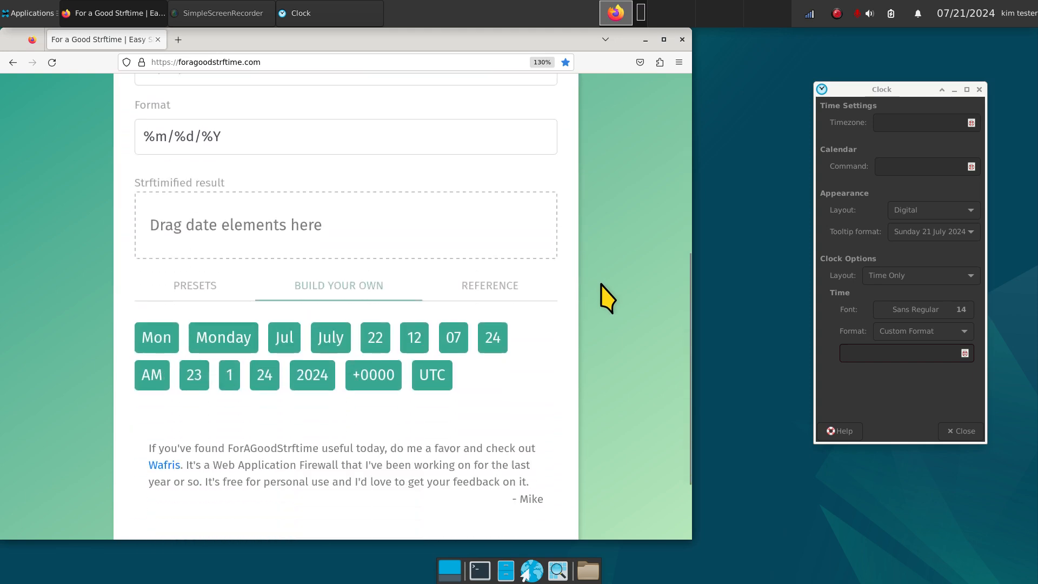
pyautogui.moveTo(153, 328)
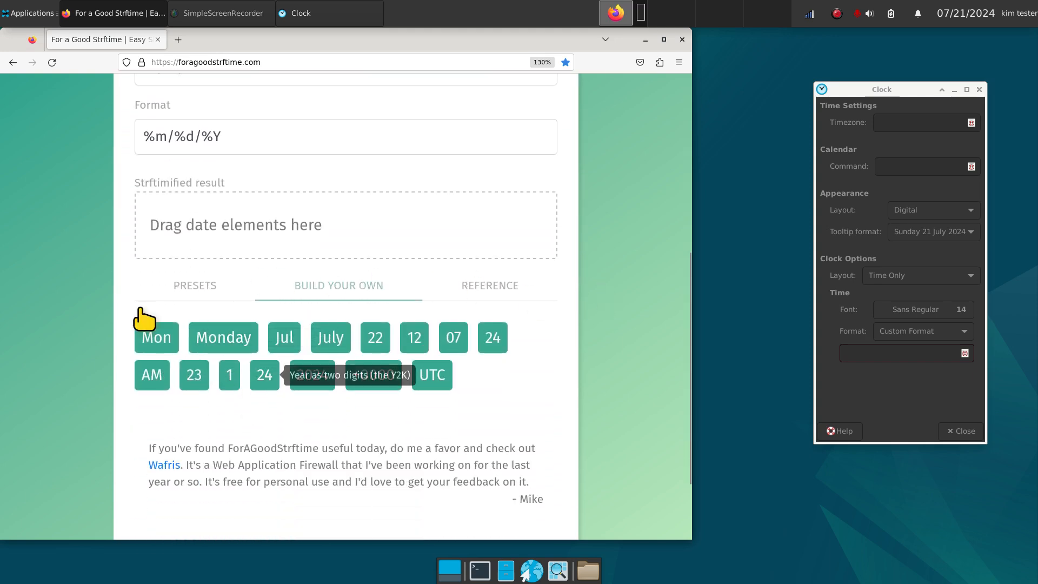
pyautogui.moveTo(715, 416)
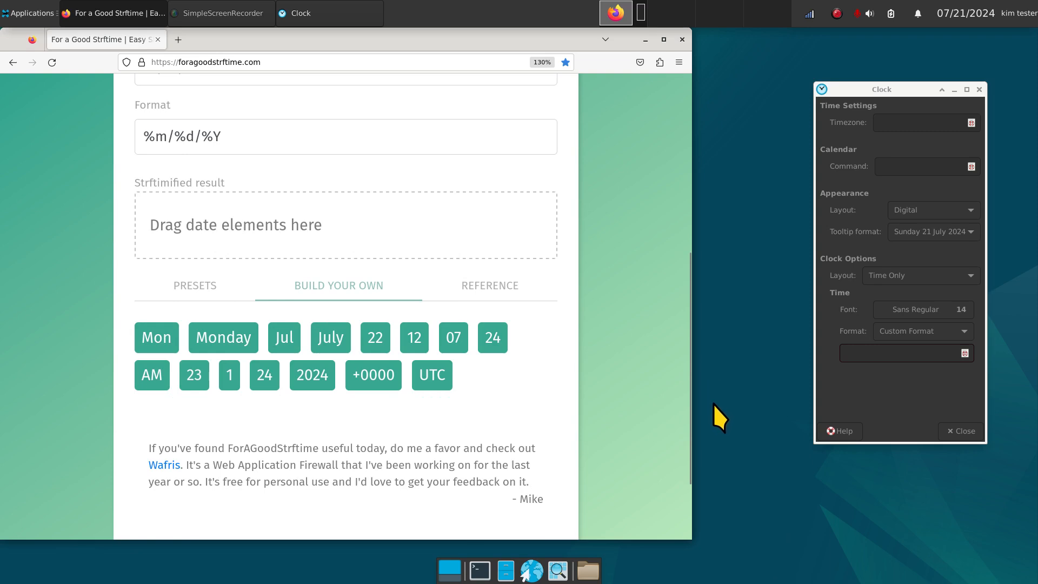
pyautogui.moveTo(615, 274)
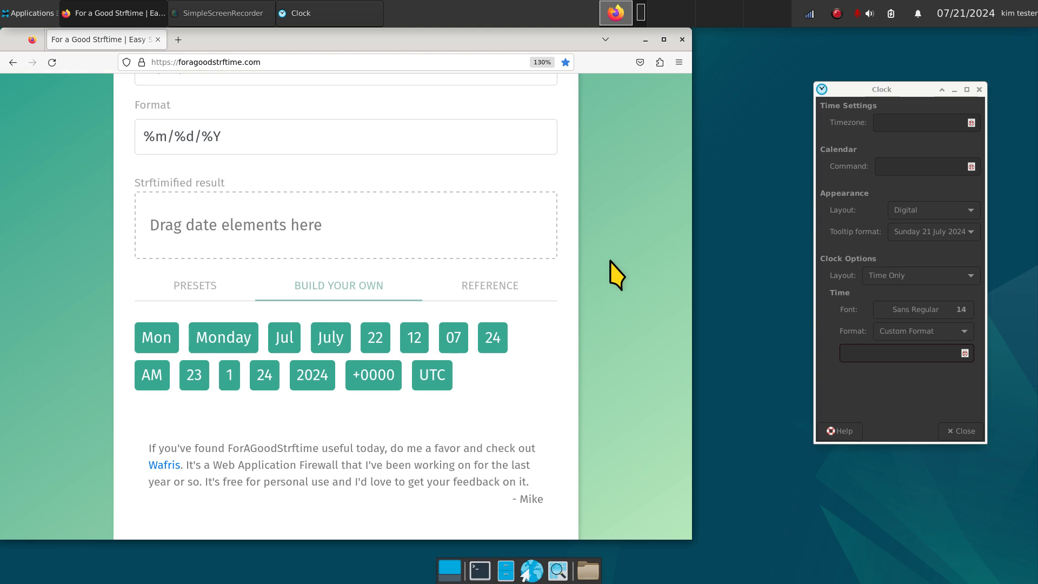
pyautogui.moveTo(831, 61)
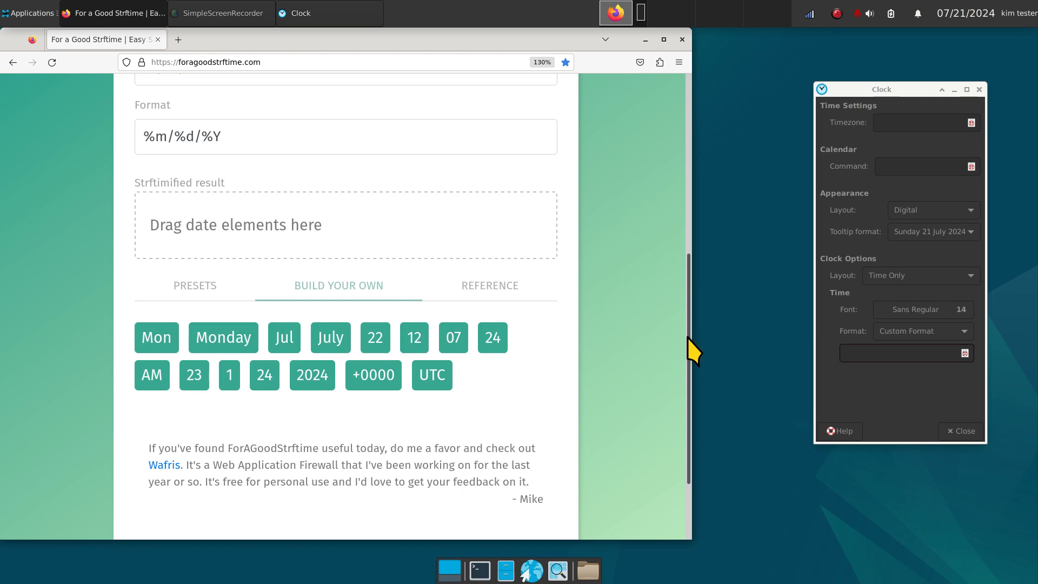
pyautogui.moveTo(222, 337)
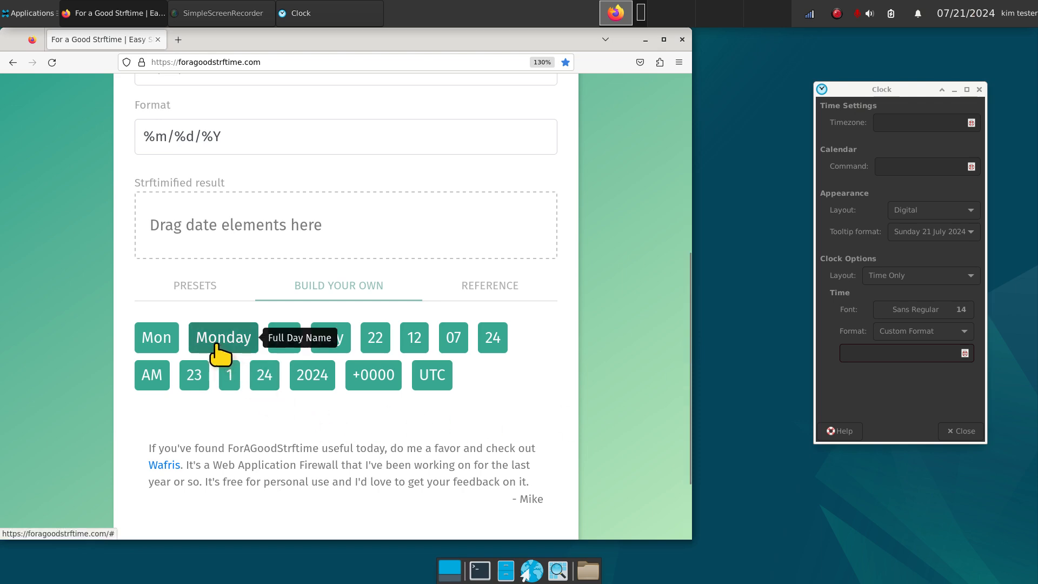
pyautogui.moveTo(222, 337); pyautogui.dragTo(171, 232)
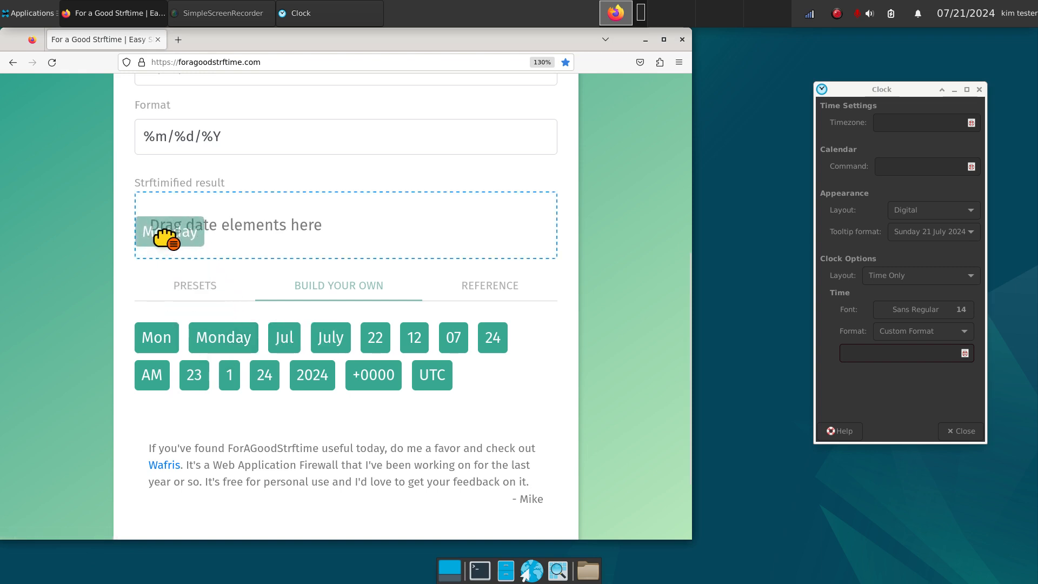
pyautogui.moveTo(170, 231); pyautogui.dragTo(177, 225)
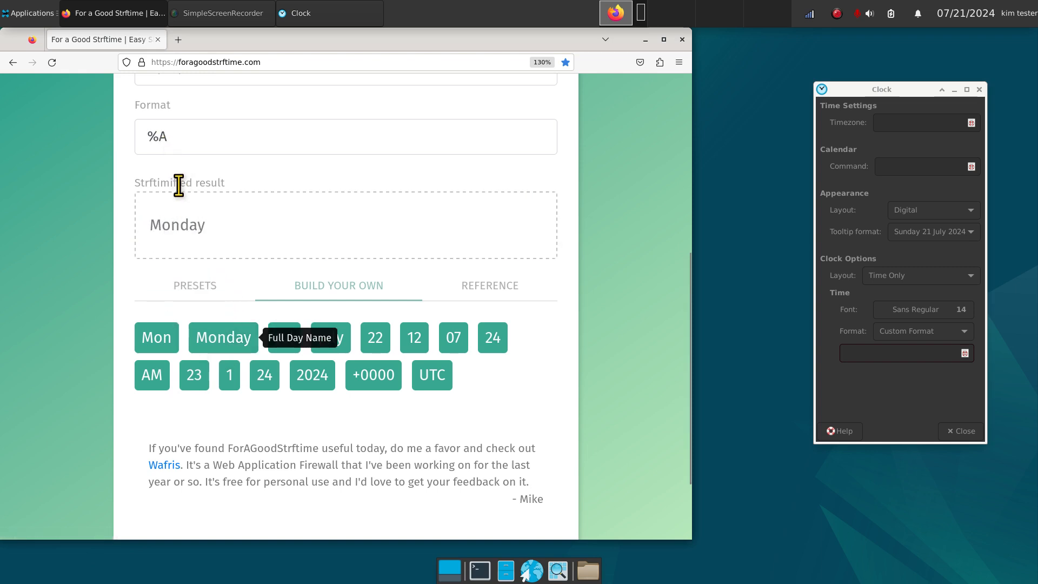
pyautogui.moveTo(351, 363)
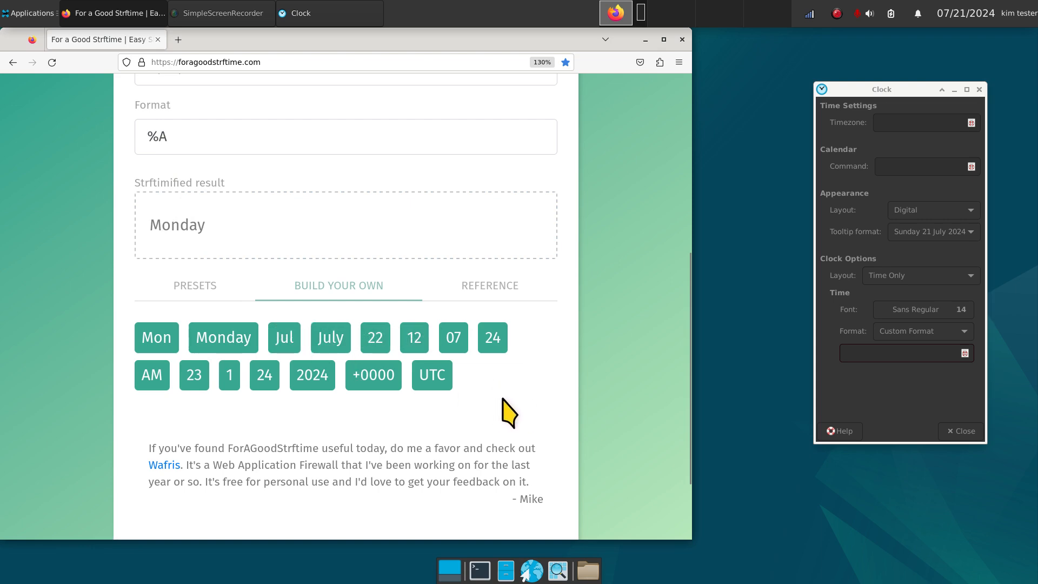
pyautogui.moveTo(330, 348)
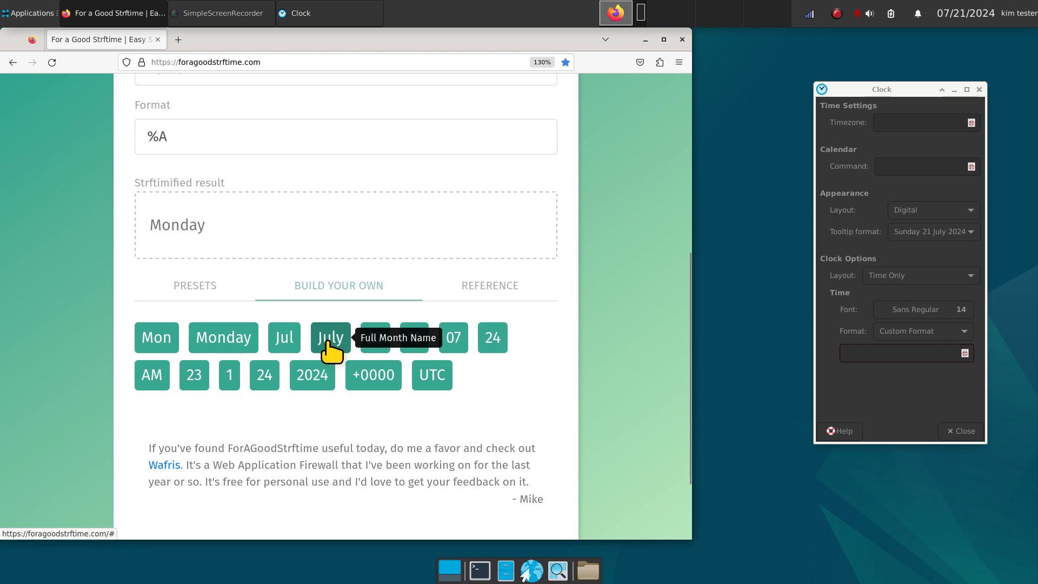
pyautogui.moveTo(375, 337)
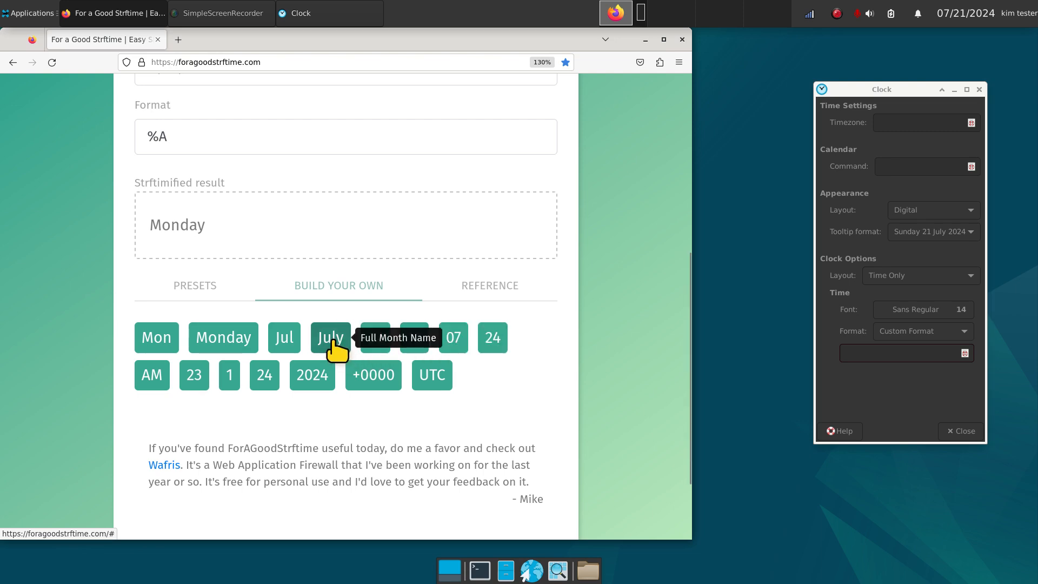
# - Add the July month name and 12-hour hour elements after Monday
pyautogui.click(331, 337)
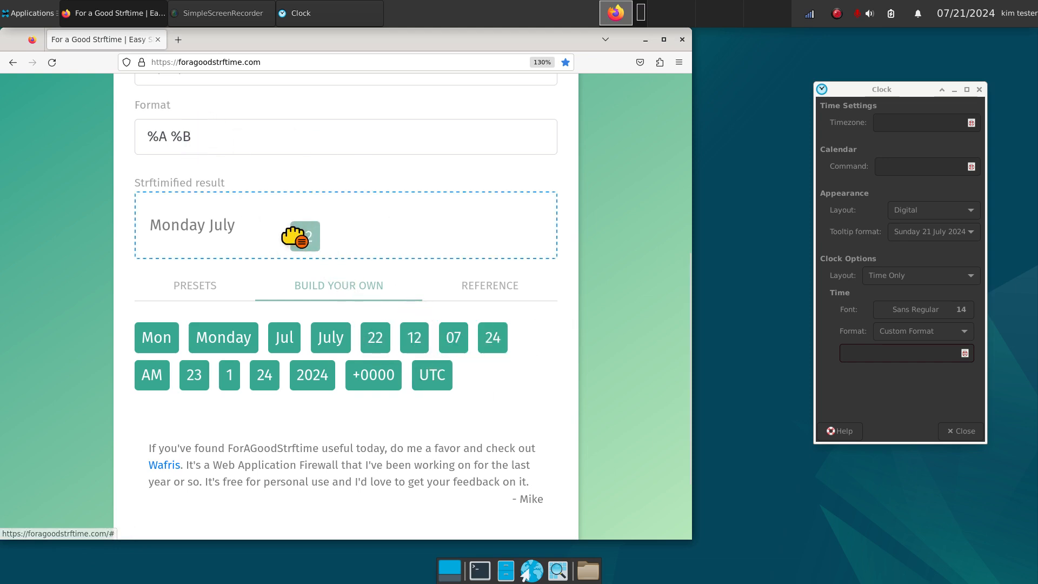
pyautogui.click(375, 337)
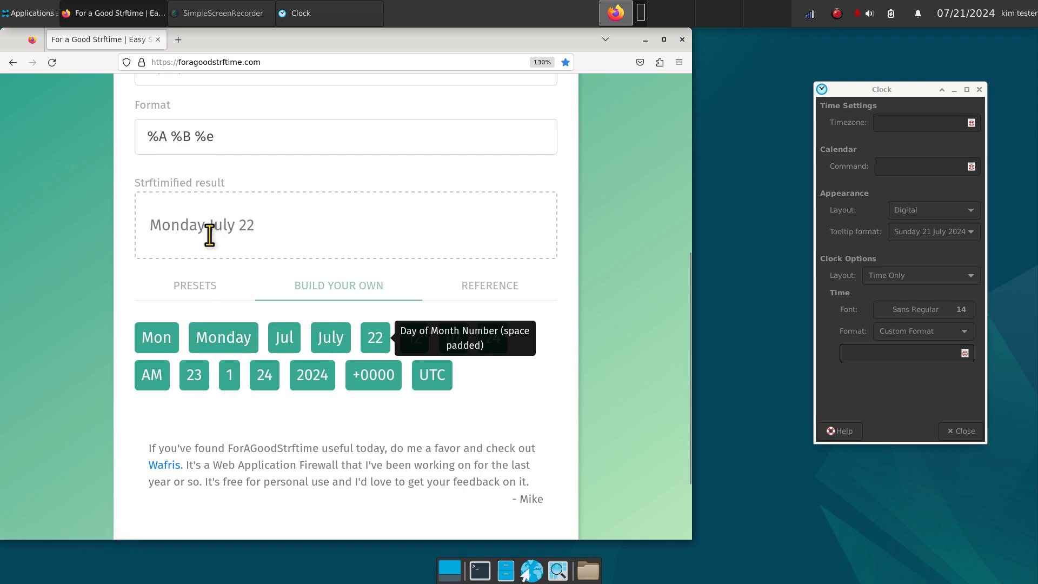
pyautogui.moveTo(199, 207)
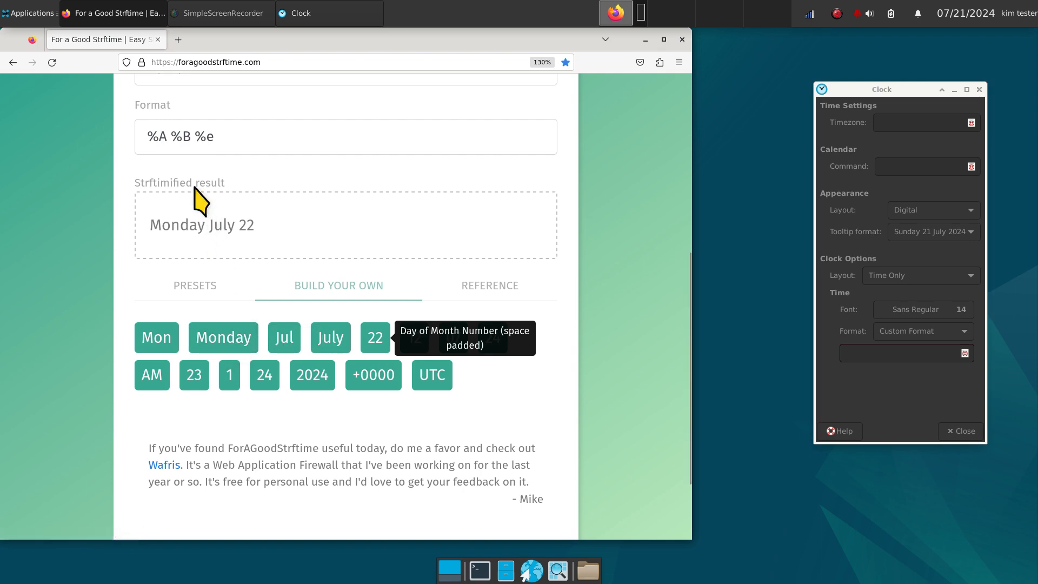
pyautogui.moveTo(253, 231)
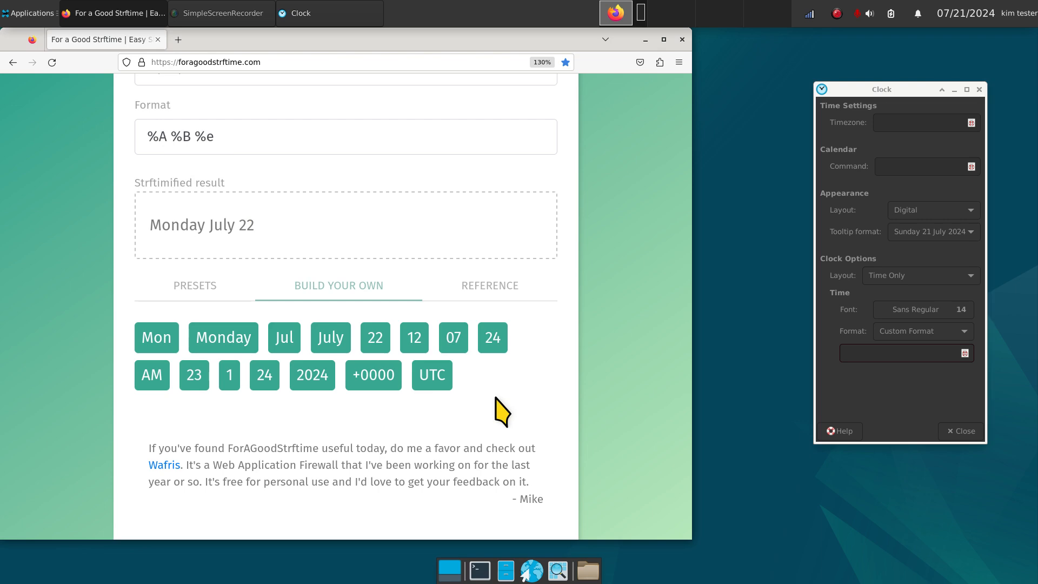
pyautogui.moveTo(414, 348)
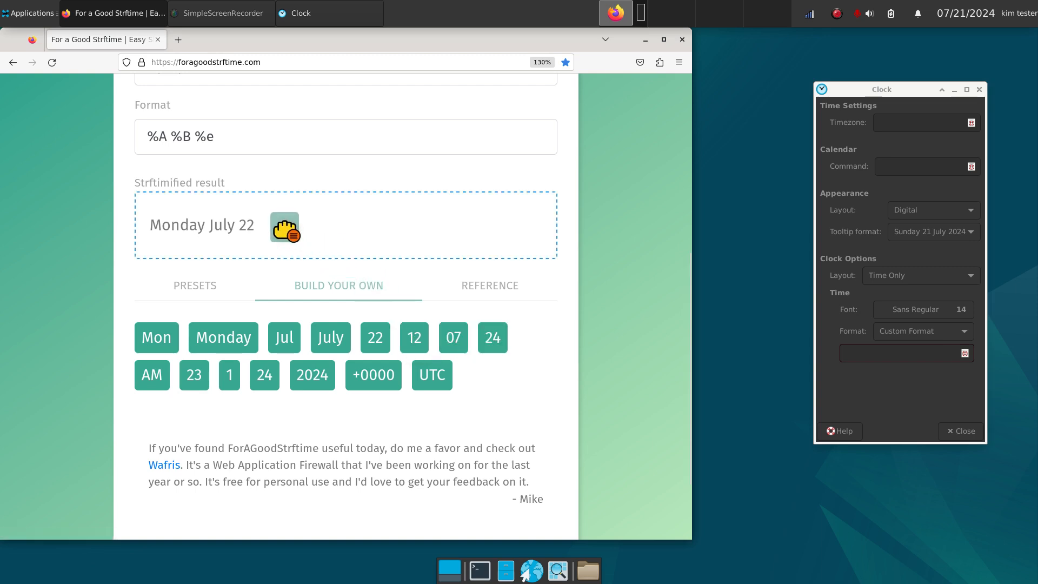
pyautogui.click(414, 338)
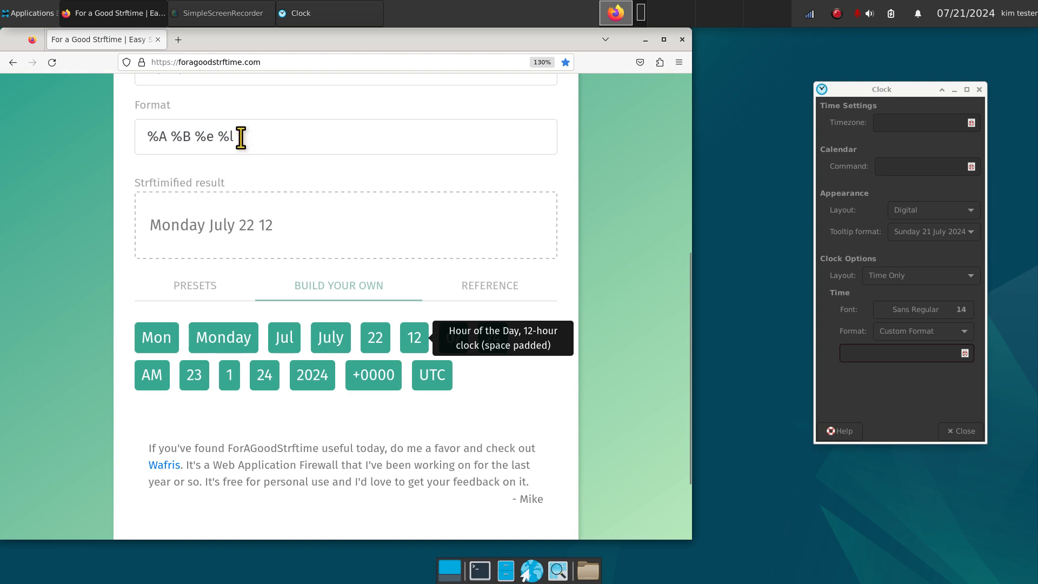
pyautogui.moveTo(320, 195)
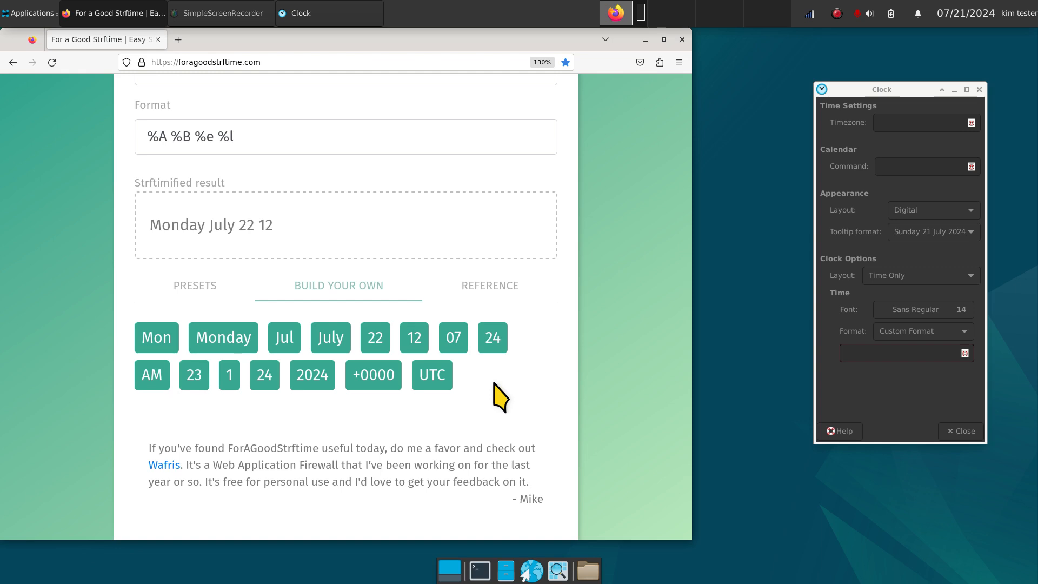
pyautogui.moveTo(453, 338)
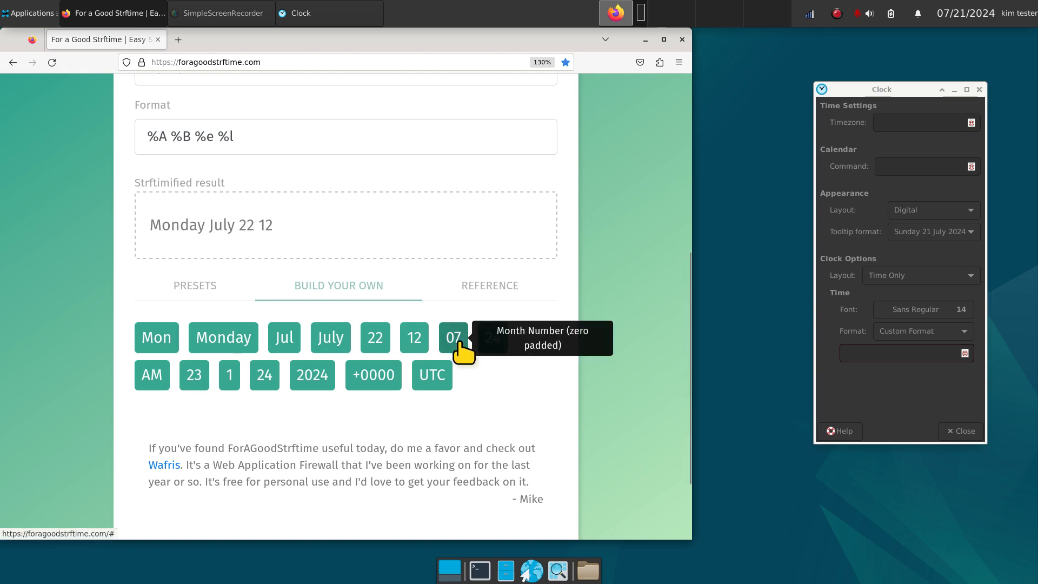
pyautogui.moveTo(482, 380)
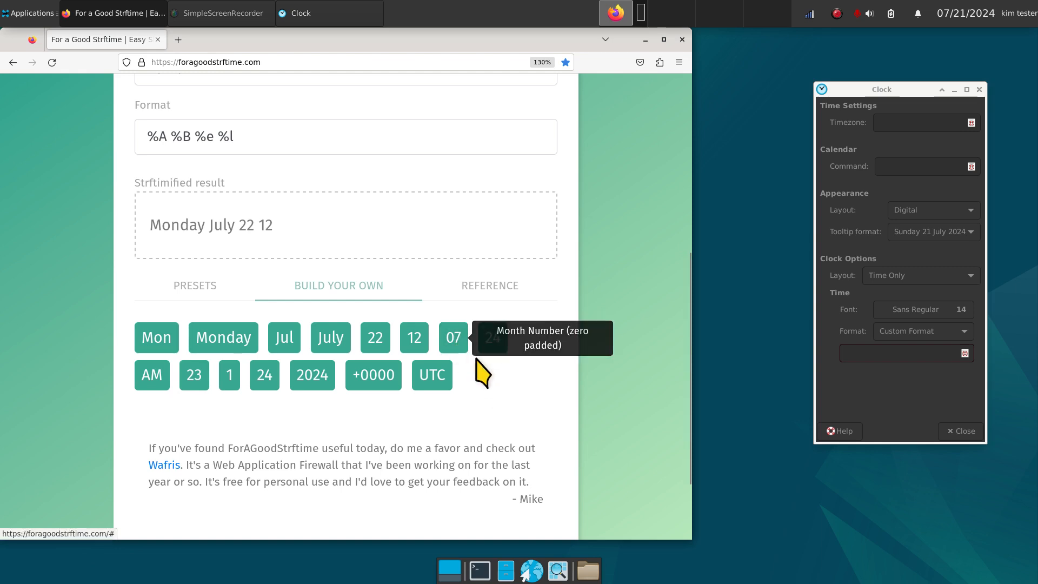
pyautogui.moveTo(492, 348)
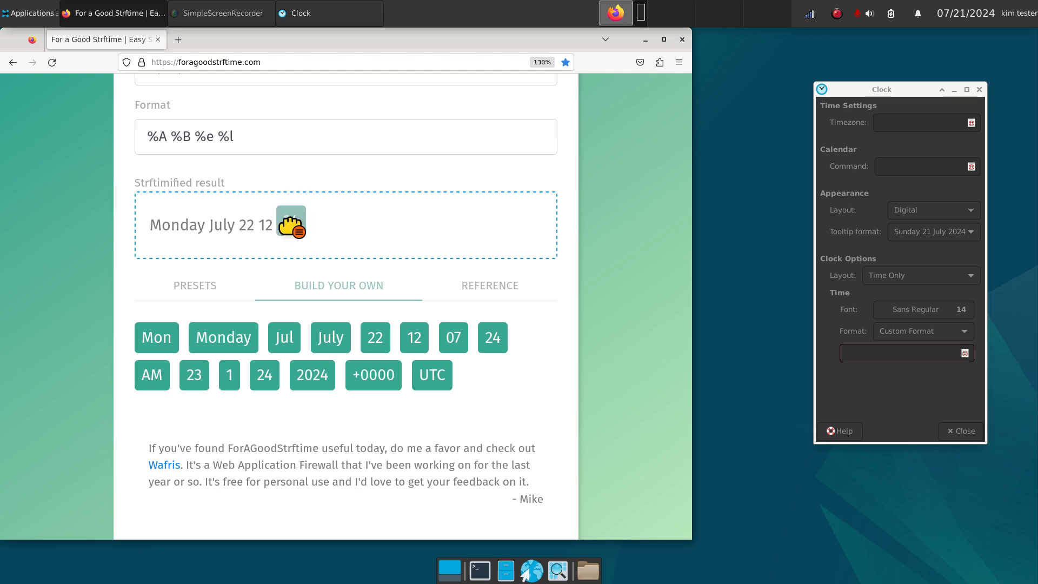
pyautogui.write('%M')
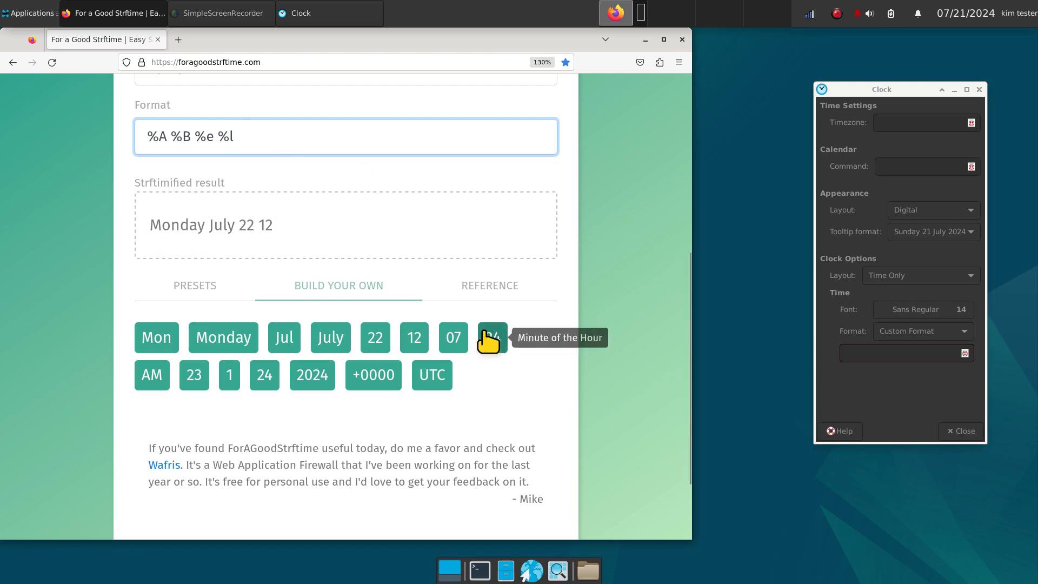
# - Add minute, AM/PM and four-digit year elements, giving %A %B %e %l %M %p %Y
pyautogui.click(492, 337)
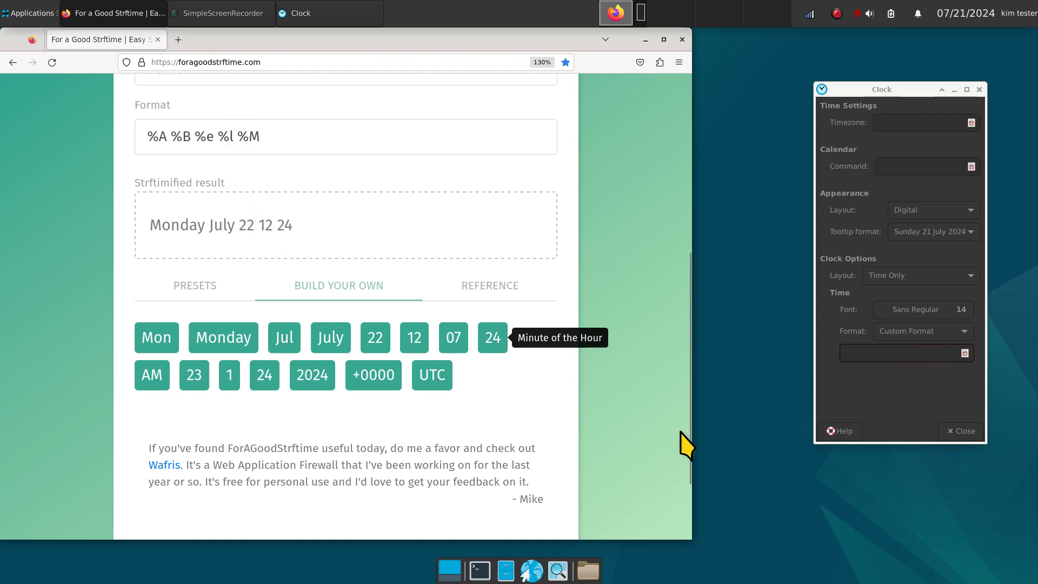
pyautogui.moveTo(515, 405)
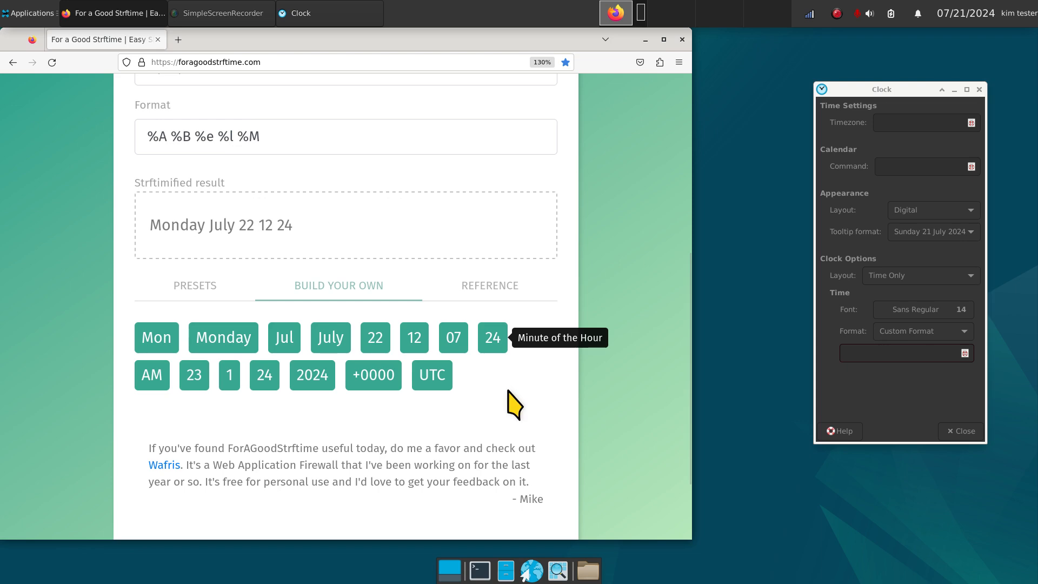
pyautogui.moveTo(152, 386)
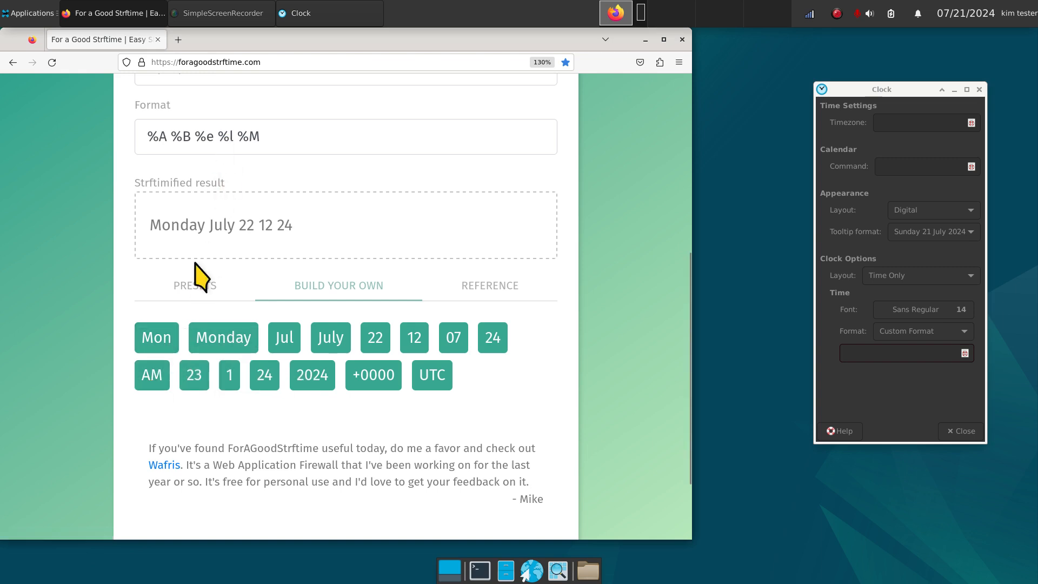
pyautogui.moveTo(152, 374)
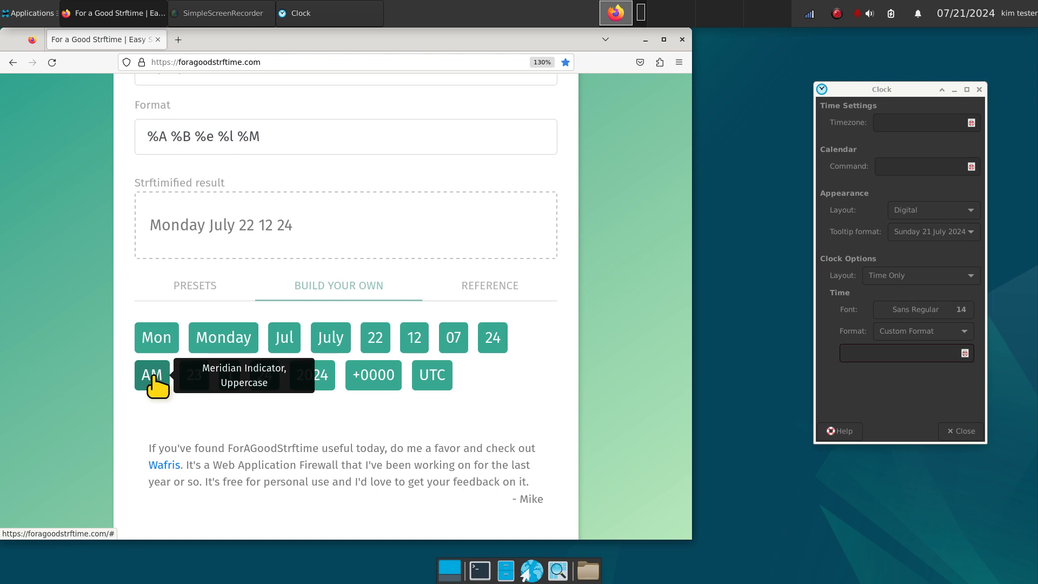
pyautogui.click(152, 375)
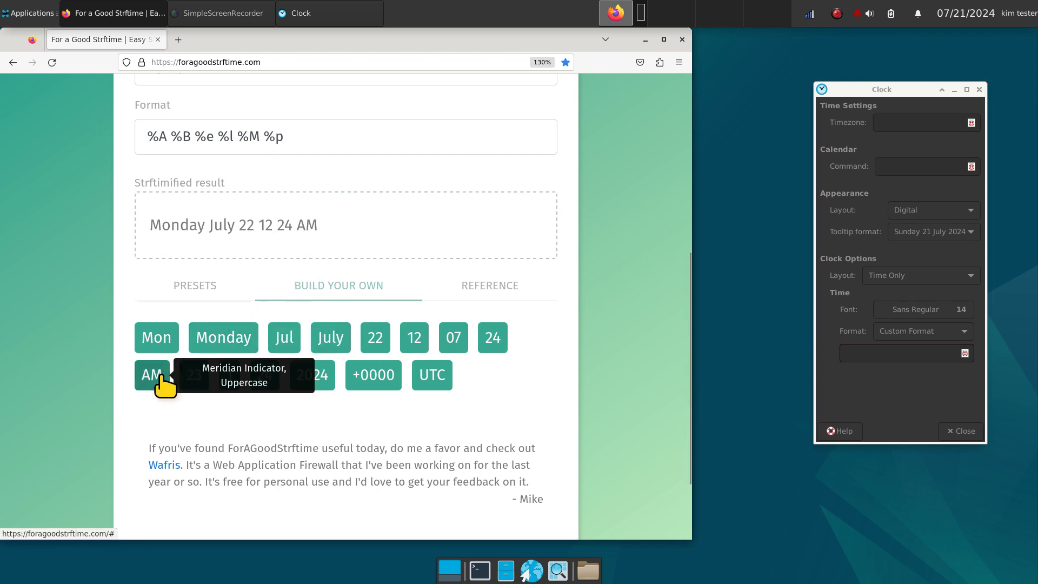
pyautogui.moveTo(322, 428)
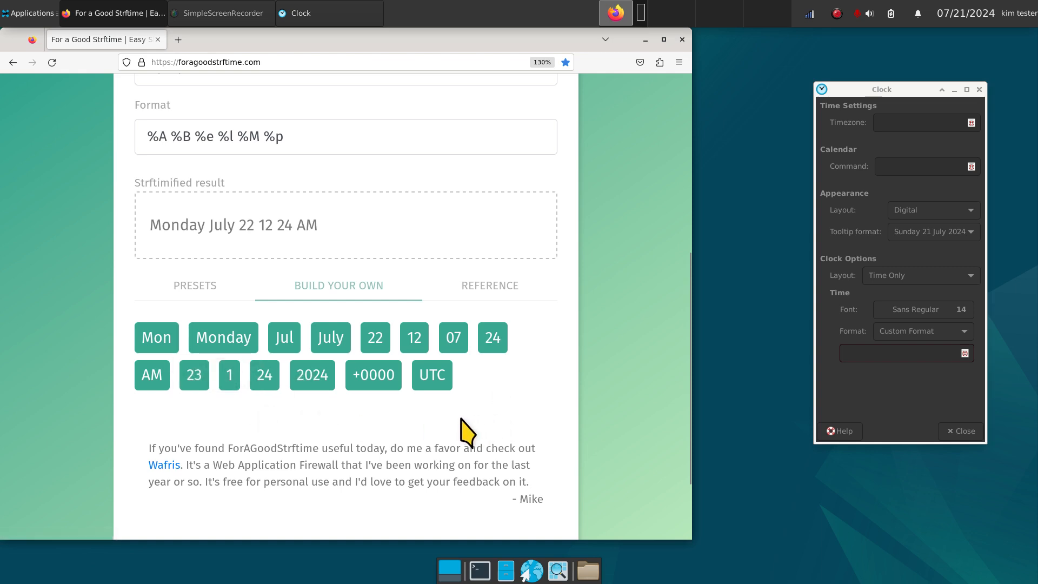
pyautogui.moveTo(194, 374)
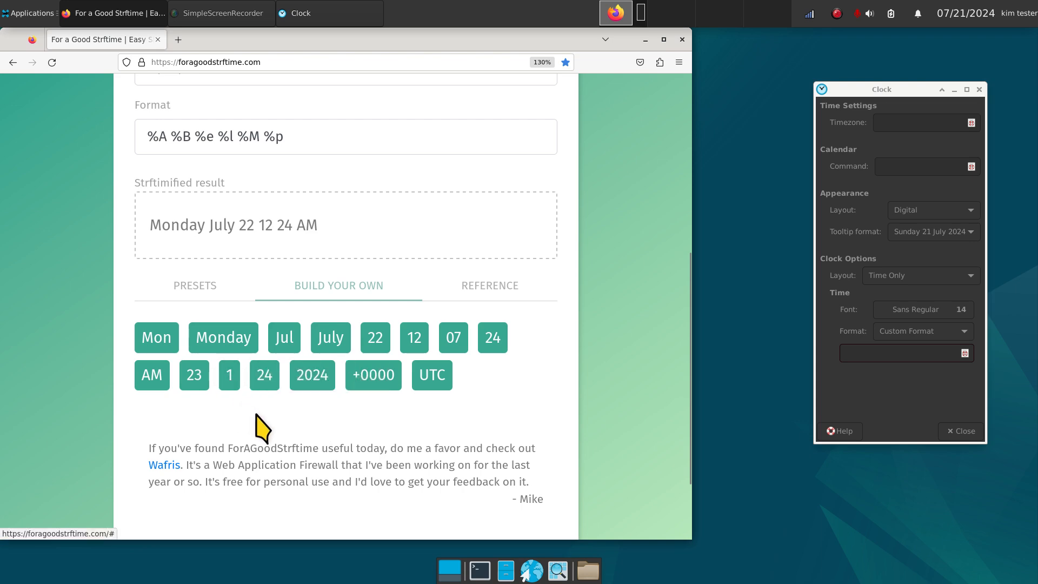
pyautogui.moveTo(297, 421)
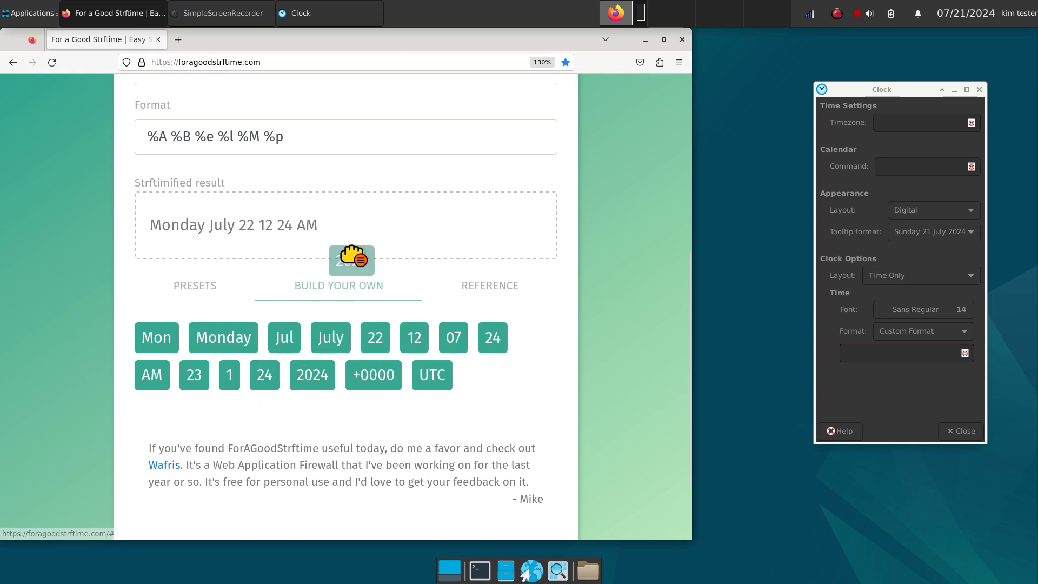
pyautogui.click(312, 375)
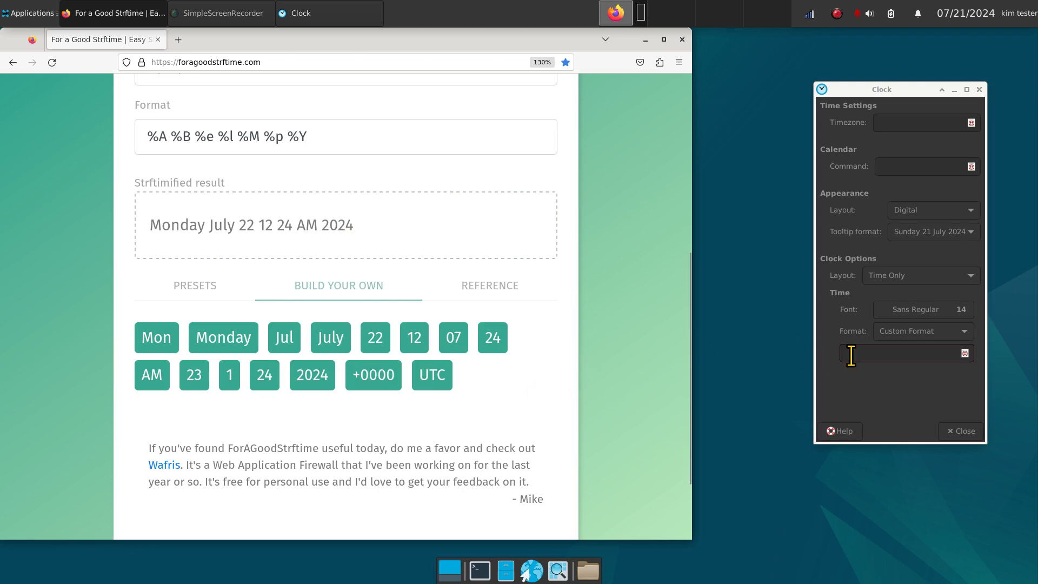
pyautogui.click(360, 137)
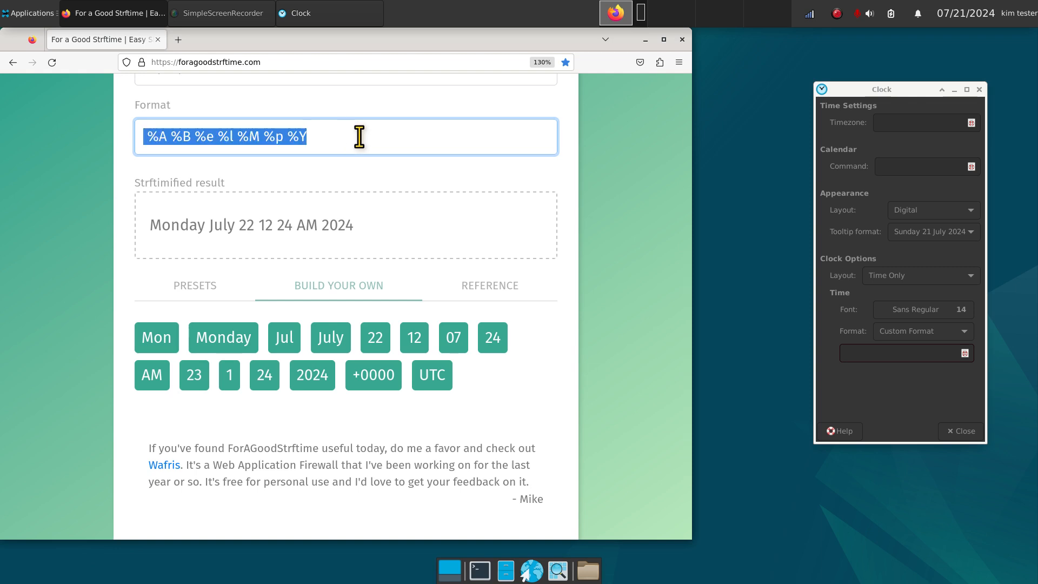
# - Copy the website's format and enter %A %B %e %l %M %p %Y as the clock's custom format
pyautogui.click(375, 136)
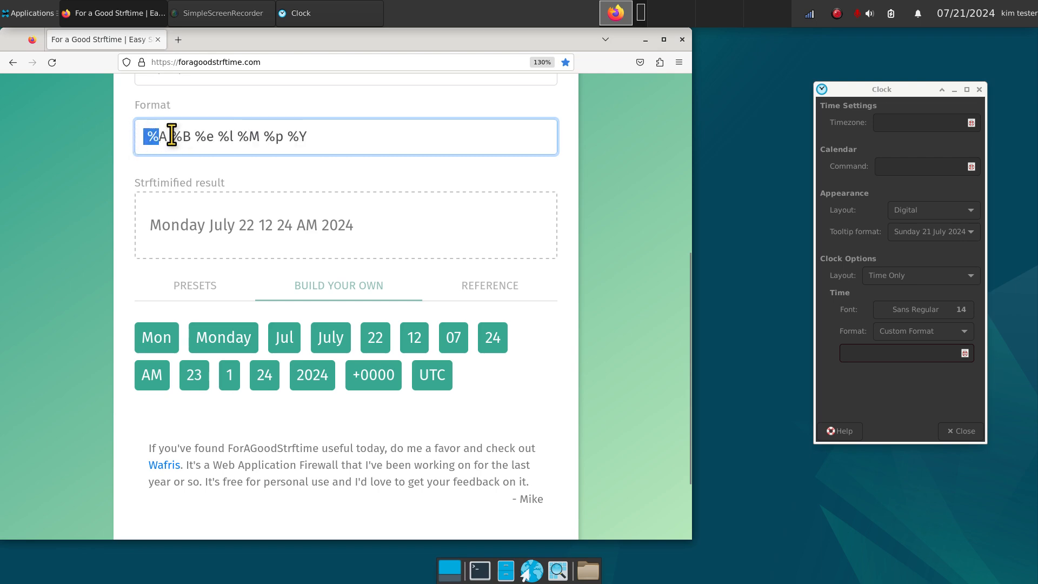
pyautogui.tripleClick(235, 136)
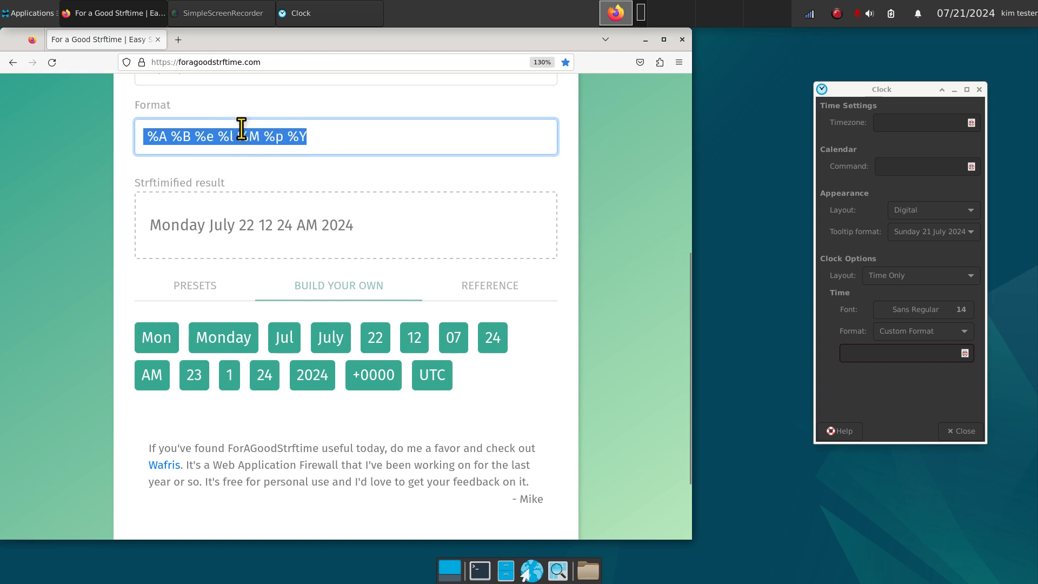
pyautogui.rightClick(241, 136)
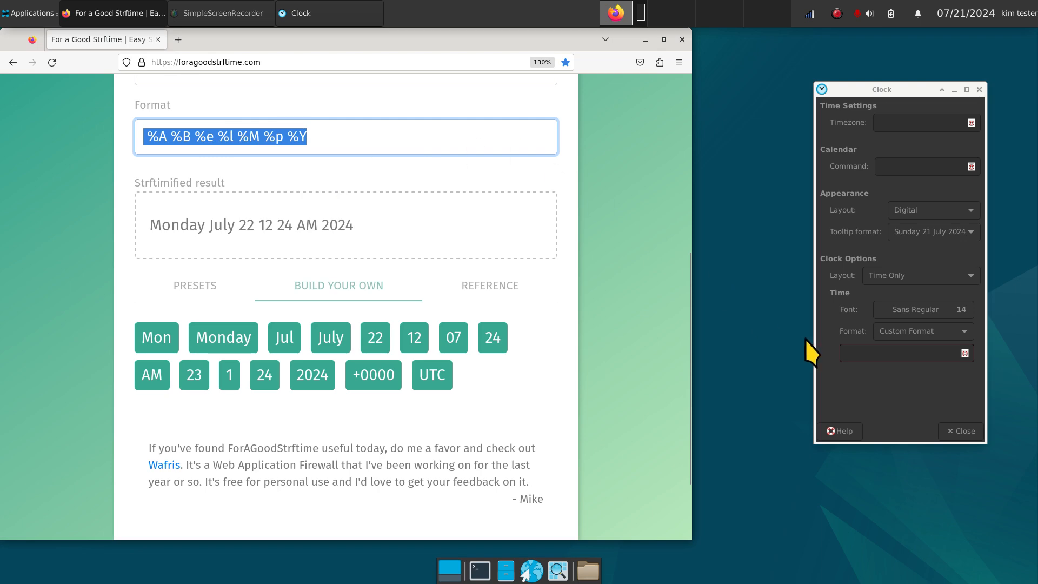
pyautogui.click(900, 353)
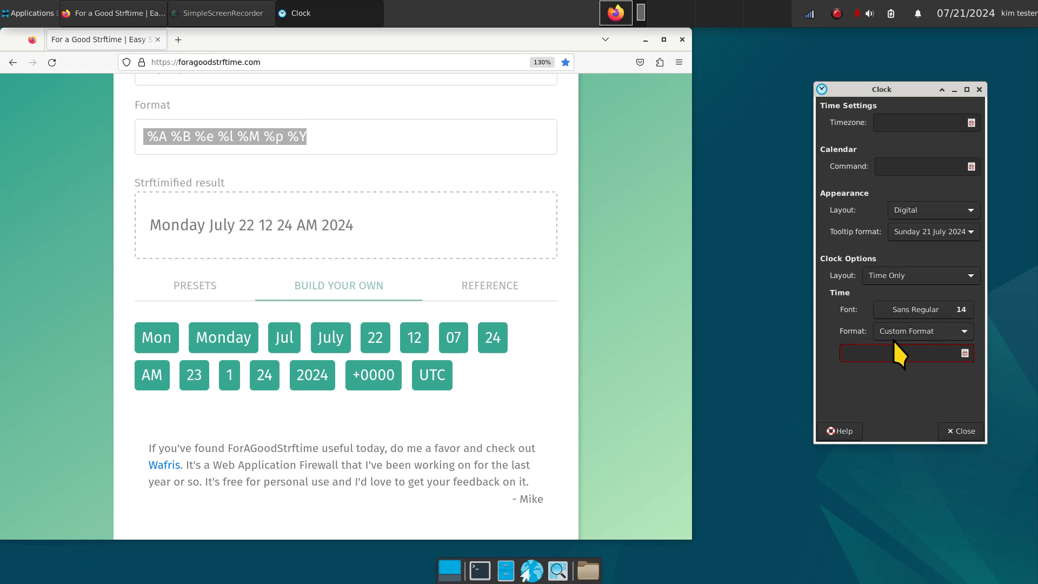
pyautogui.write('%A %B %e %l %M %p %Y')
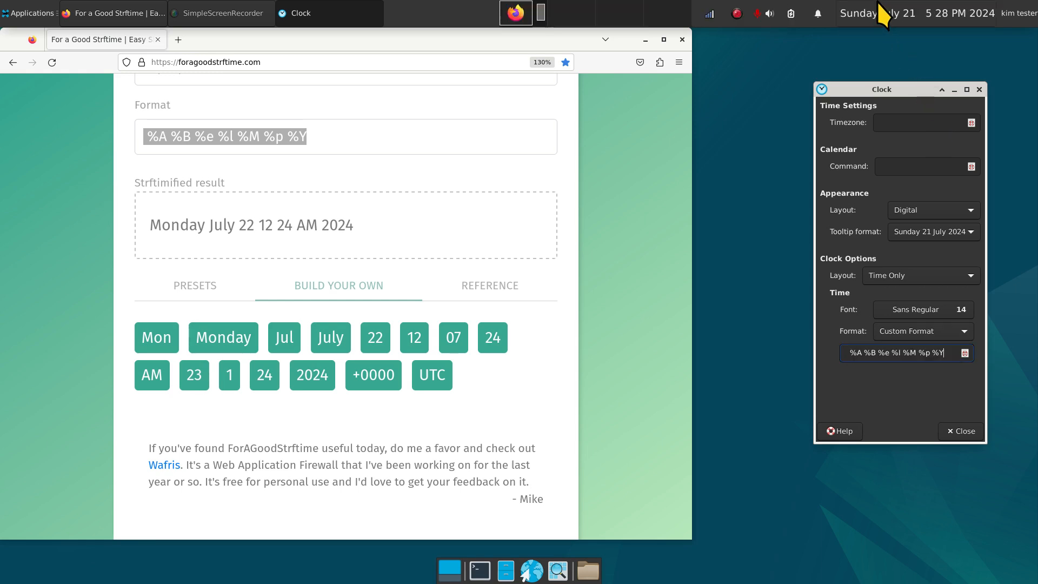
pyautogui.moveTo(242, 147)
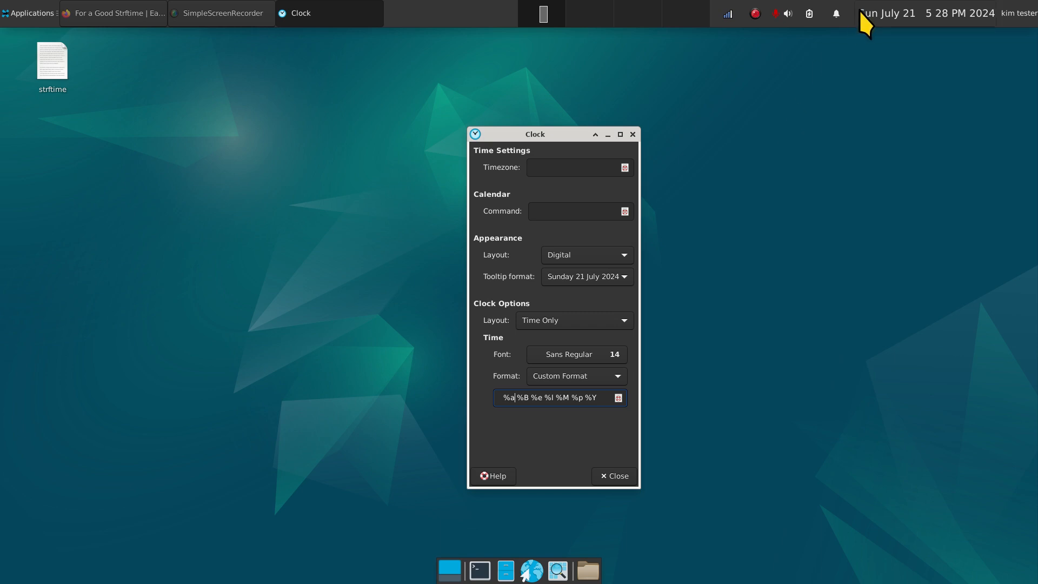
pyautogui.moveTo(874, 16)
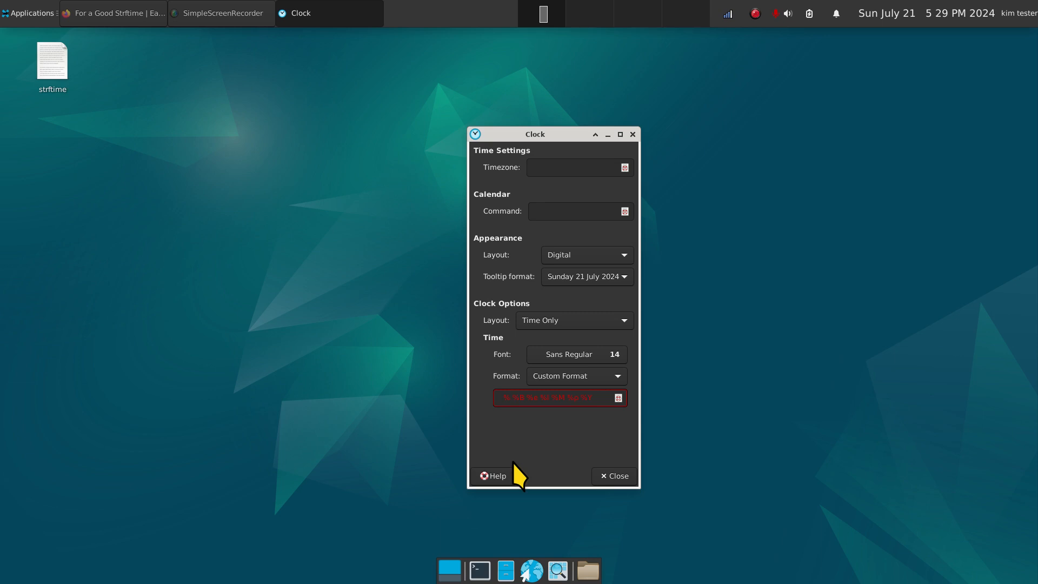
# - Re-enter the clock's custom format as %A %B %e %I %M %p %Y
pyautogui.write('%A %B %e %I %M %p %Y')
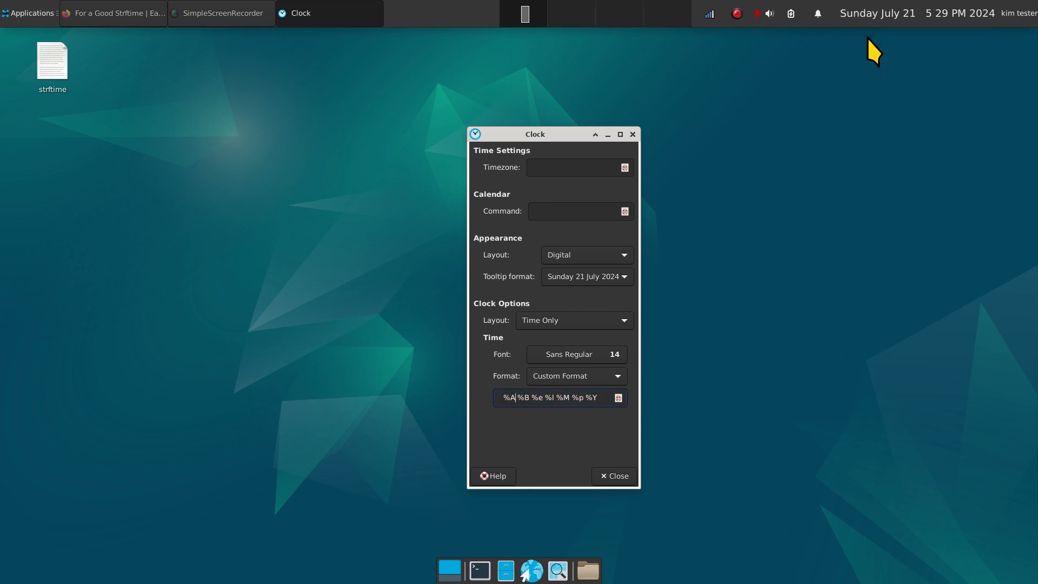
pyautogui.moveTo(540, 428)
pyautogui.write(',')
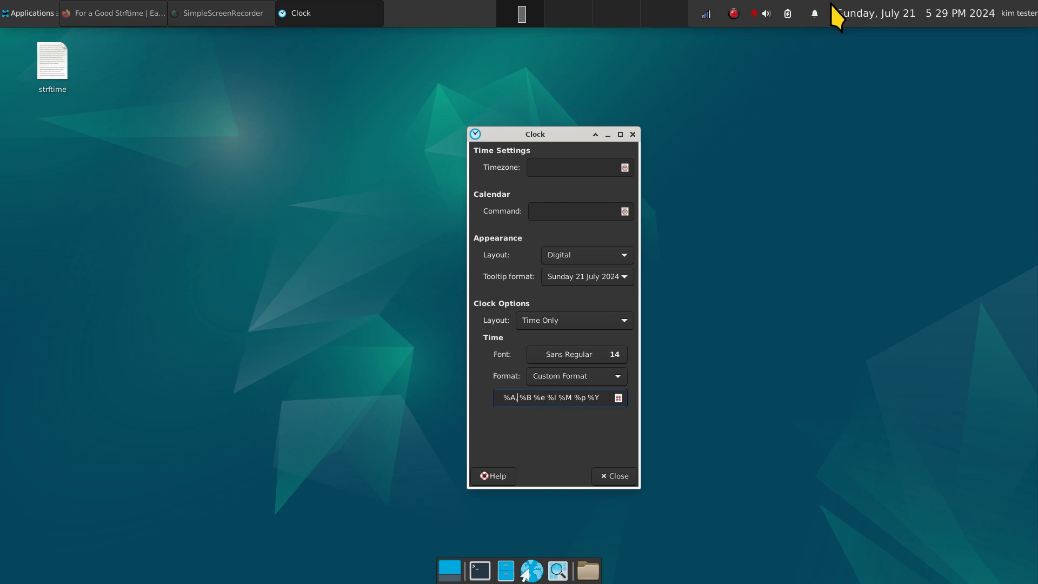
pyautogui.moveTo(898, 22)
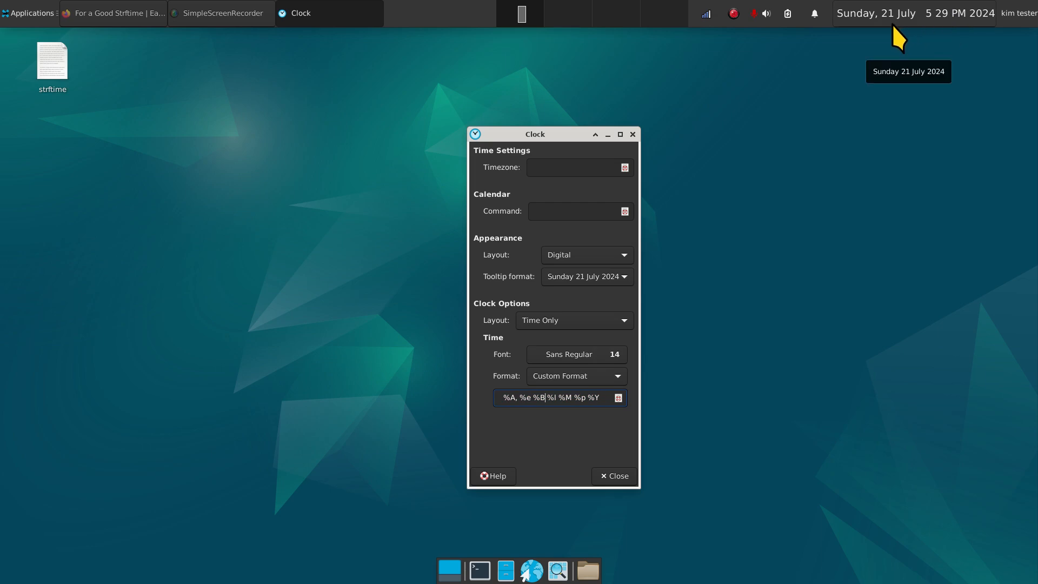
pyautogui.moveTo(829, 216)
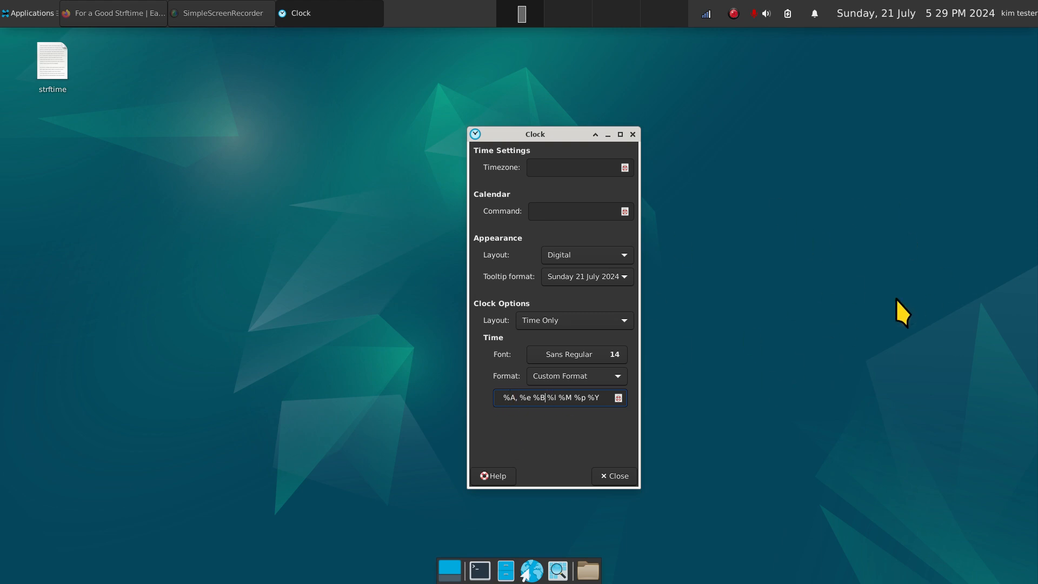
pyautogui.moveTo(737, 218)
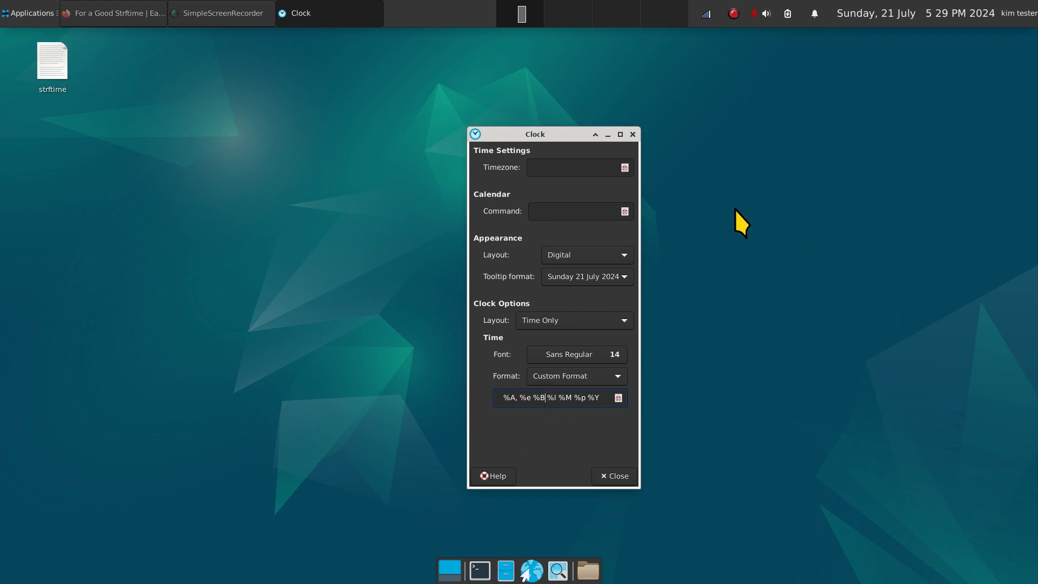
pyautogui.moveTo(866, 16)
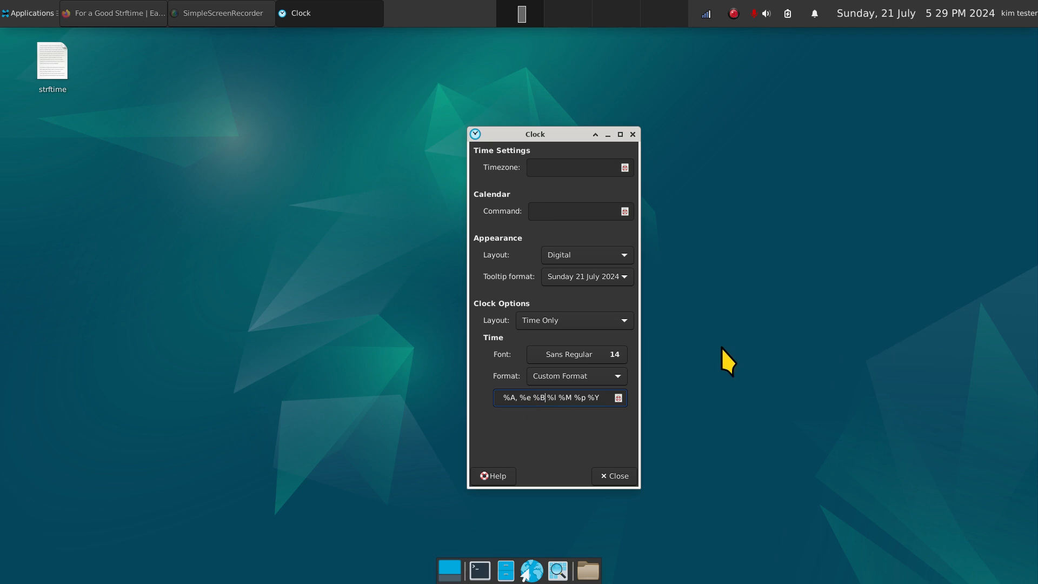
pyautogui.moveTo(905, 152)
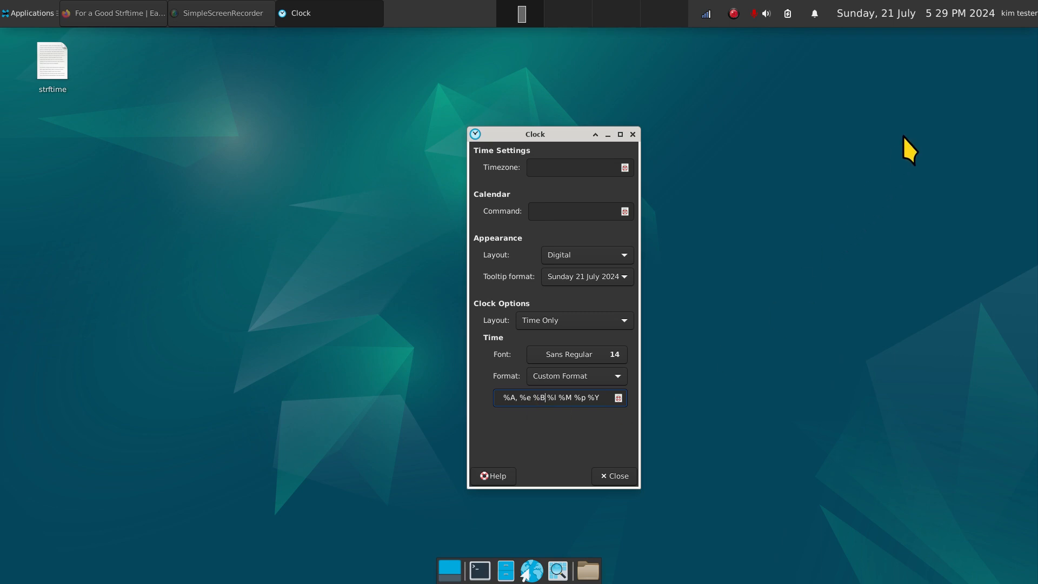
# - Edit the clock format to '%A, %e %B %I:%M %p - %Y', adding a colon and year dash
pyautogui.moveTo(534, 133); pyautogui.dragTo(556, 109)
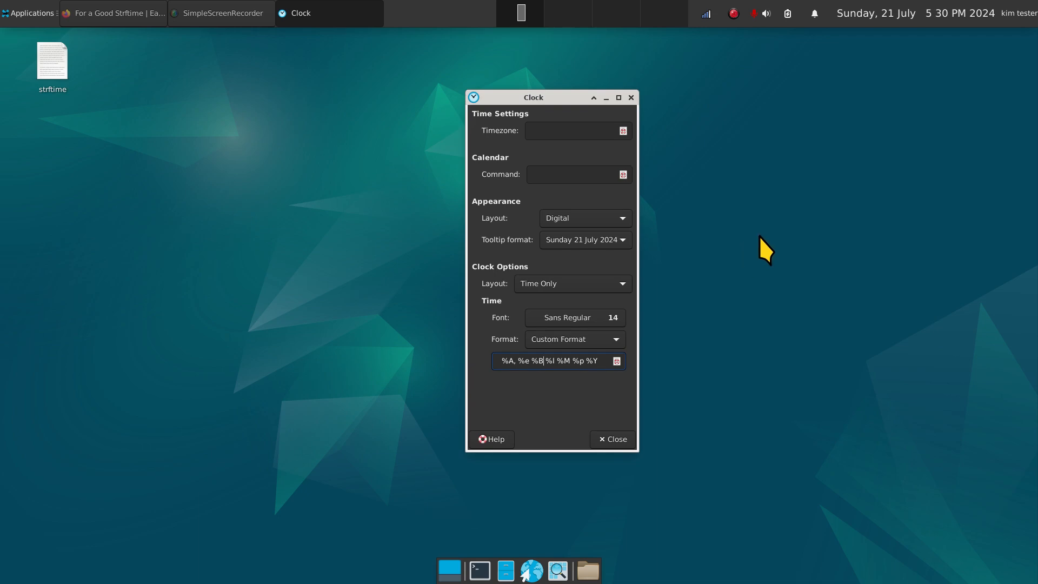
pyautogui.moveTo(908, 39)
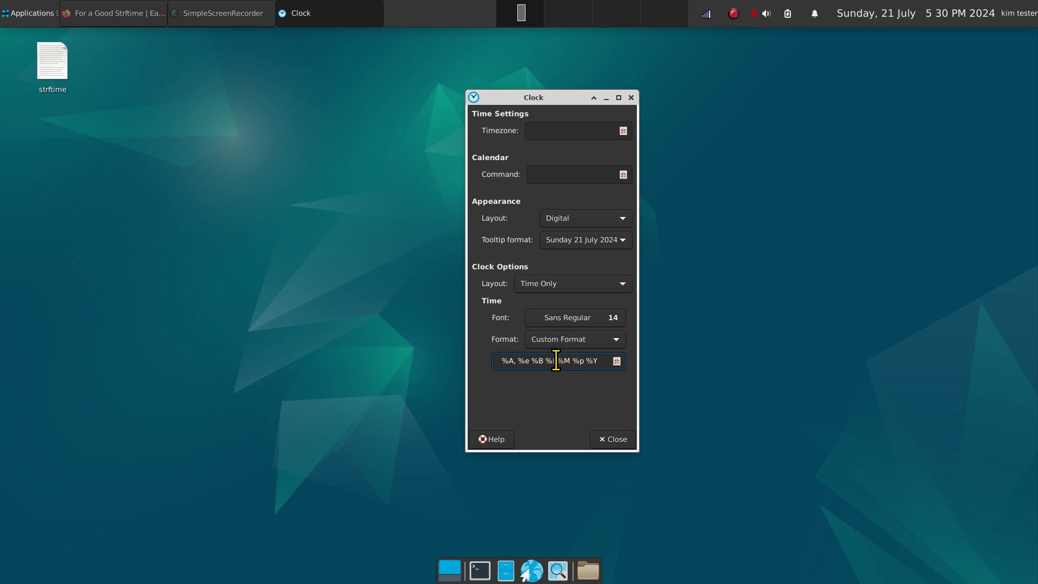
pyautogui.moveTo(682, 350)
pyautogui.write(':')
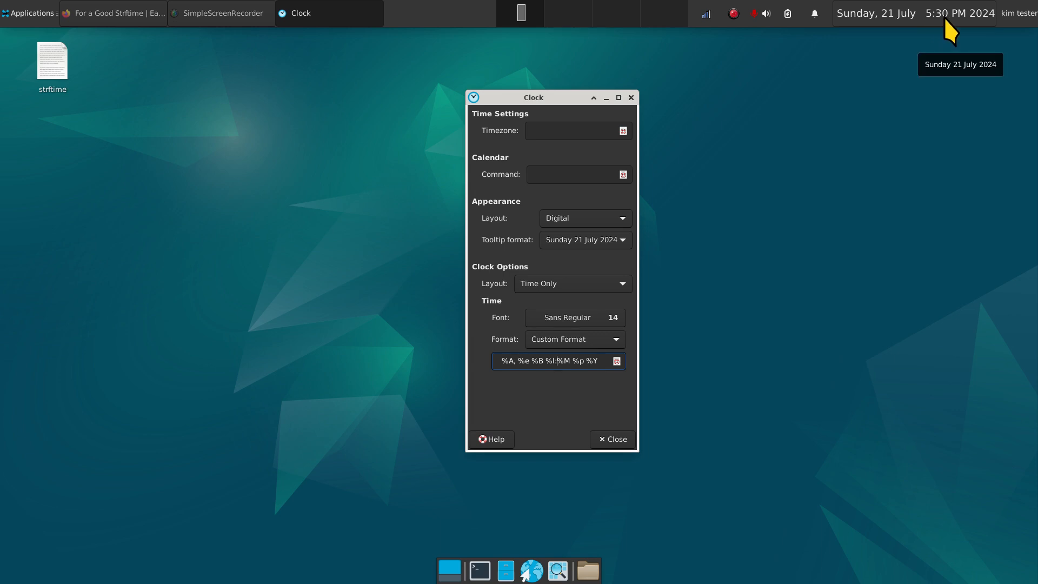
pyautogui.moveTo(970, 36)
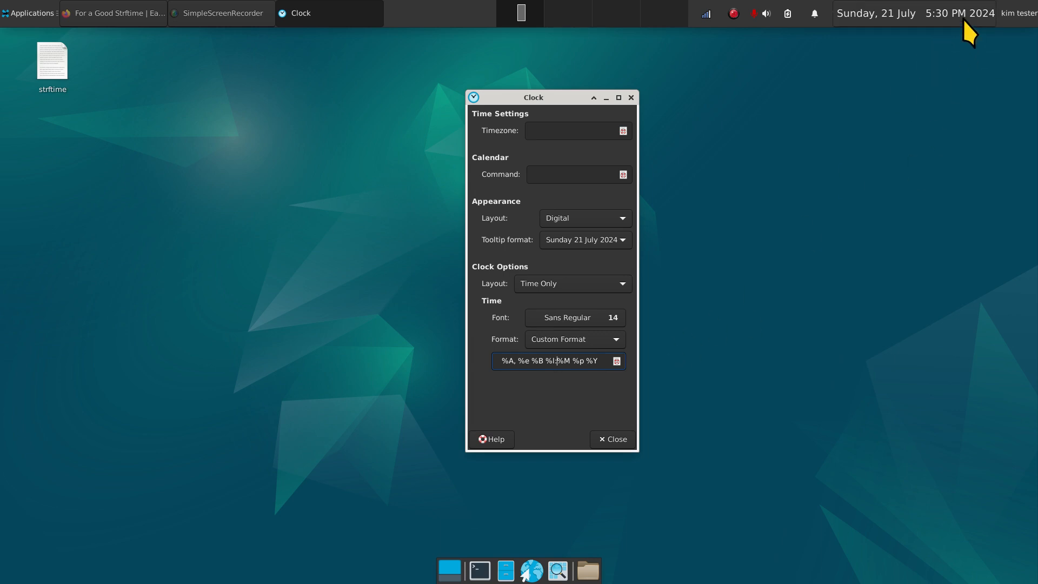
pyautogui.moveTo(963, 24)
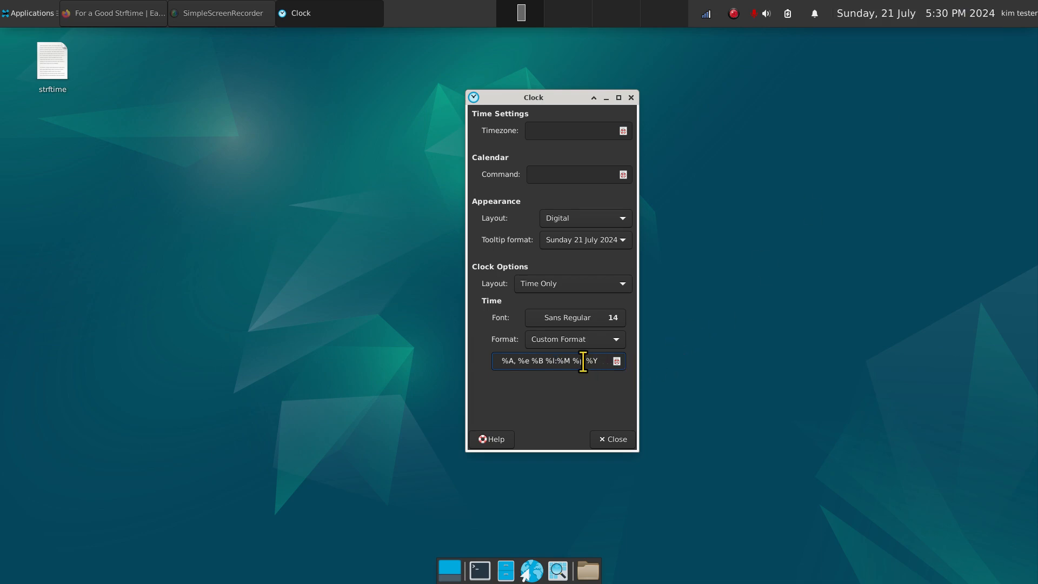
pyautogui.write('p')
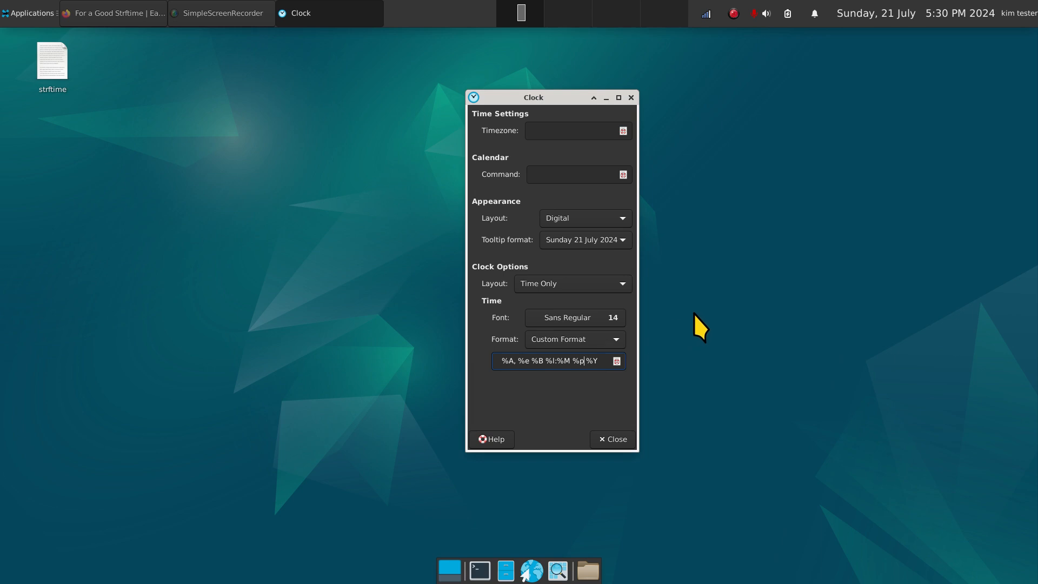
pyautogui.write('P')
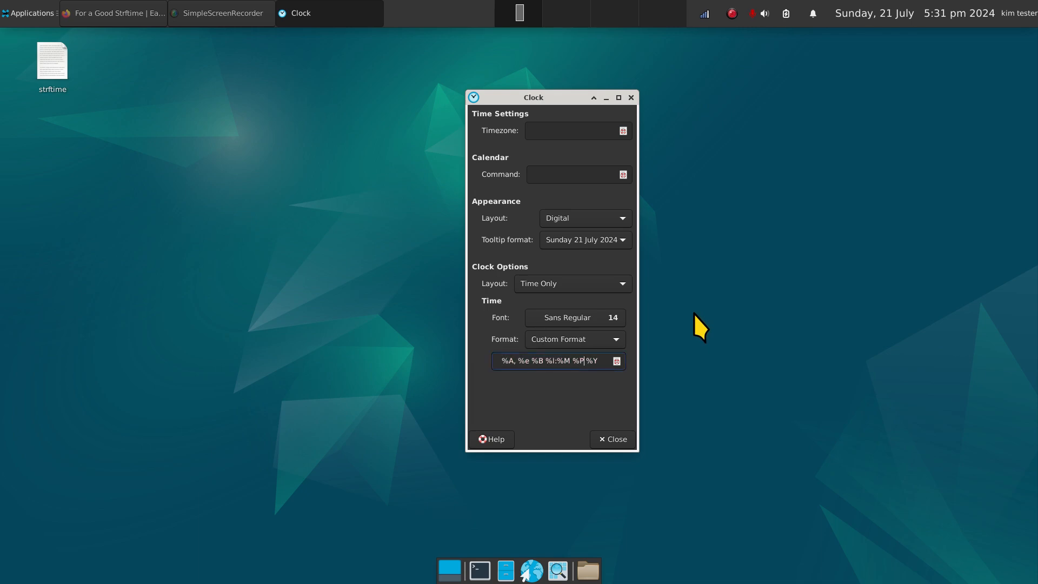
pyautogui.moveTo(958, 29)
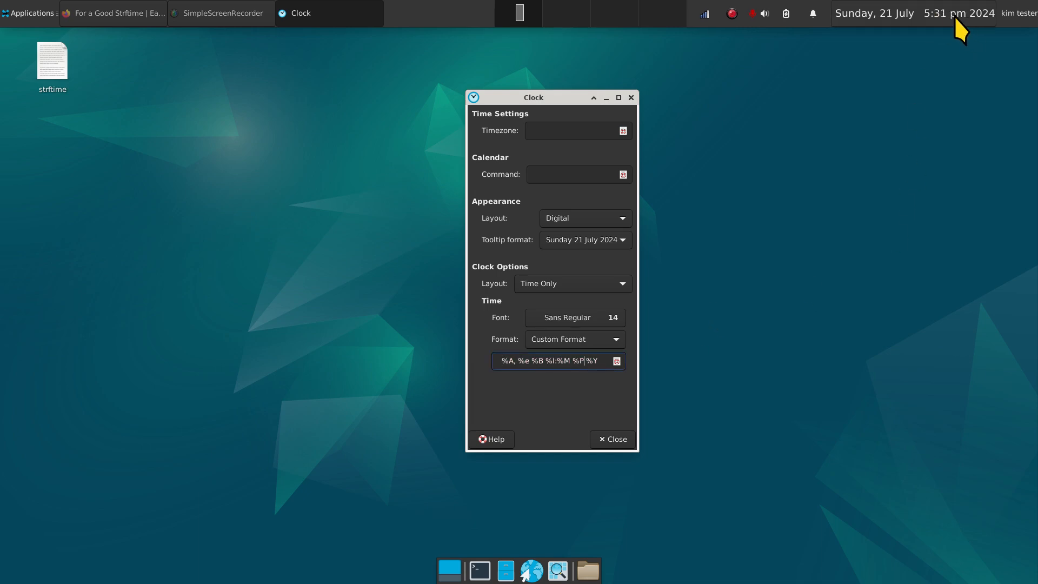
pyautogui.moveTo(627, 381)
pyautogui.write('p')
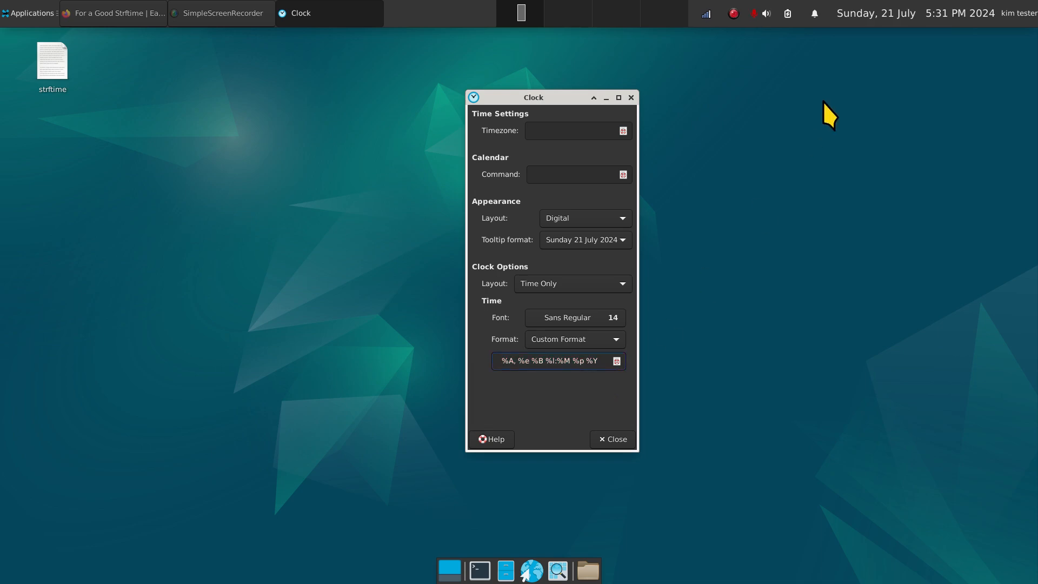
pyautogui.click(585, 361)
pyautogui.write('- ')
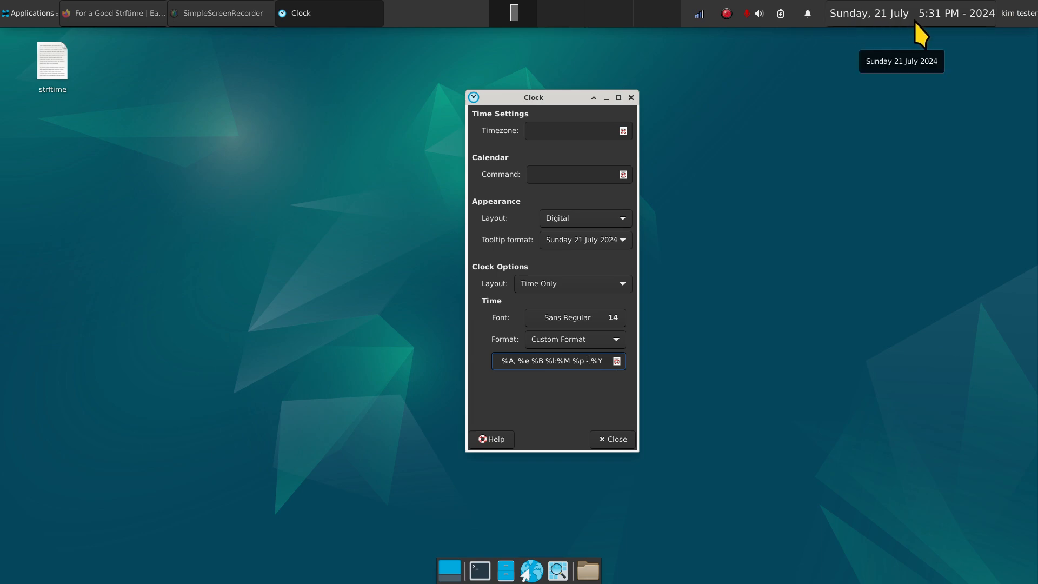
pyautogui.moveTo(983, 34)
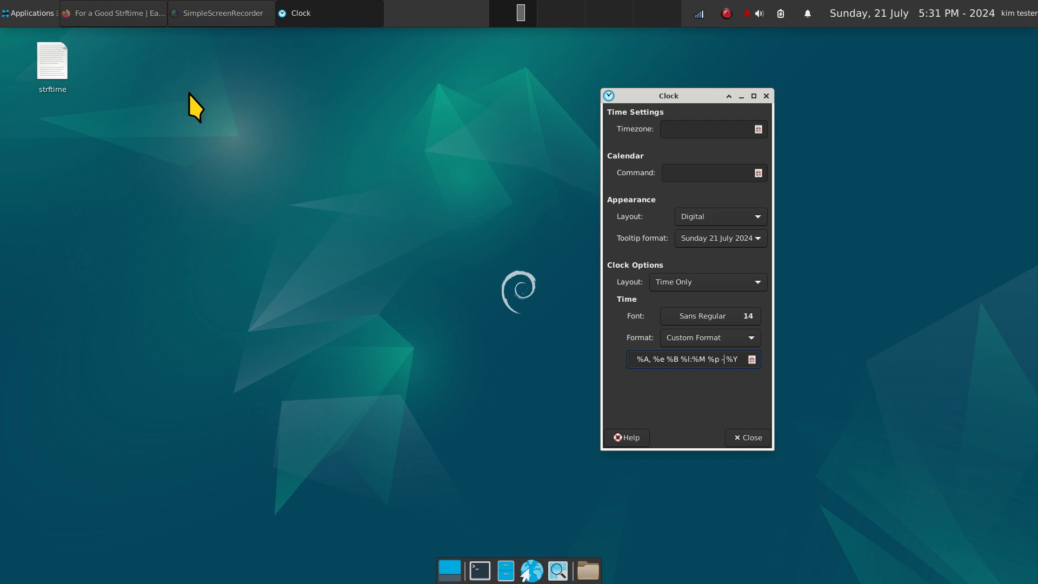
# - Open the strftime notes file and copy the clock's custom format string into it
pyautogui.rightClick(193, 105)
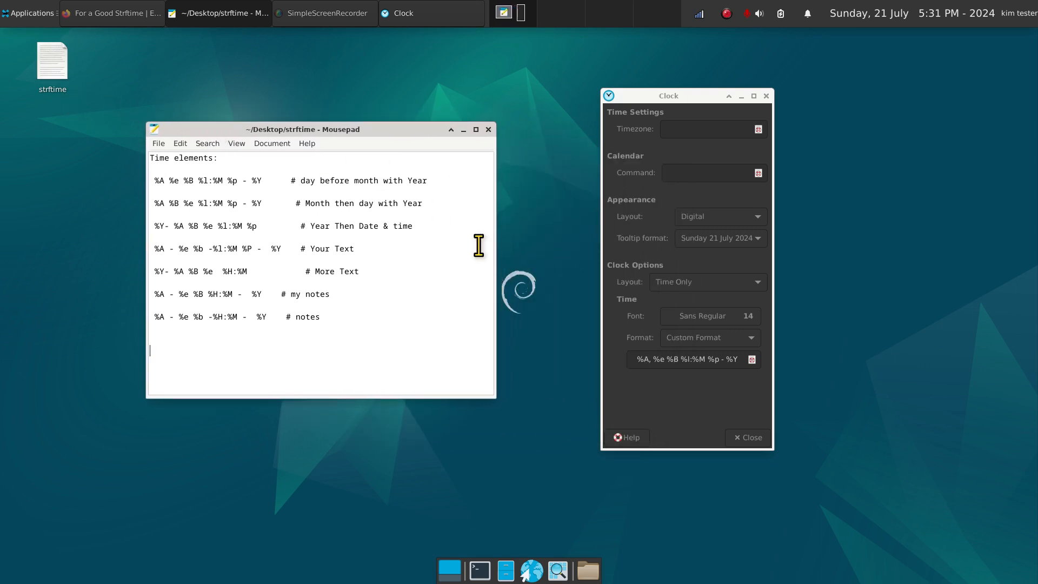
pyautogui.moveTo(638, 360)
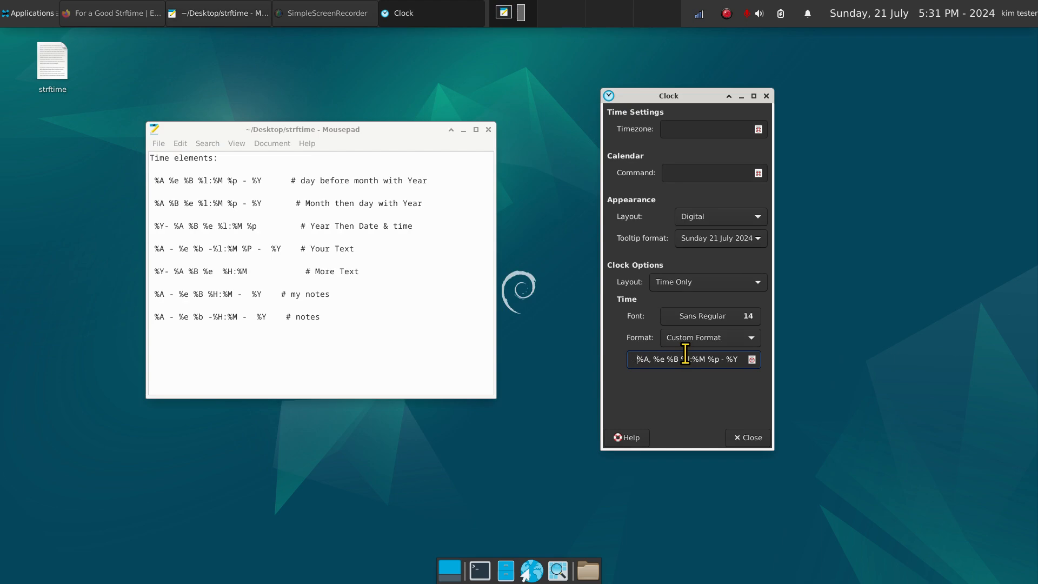
pyautogui.tripleClick(686, 359)
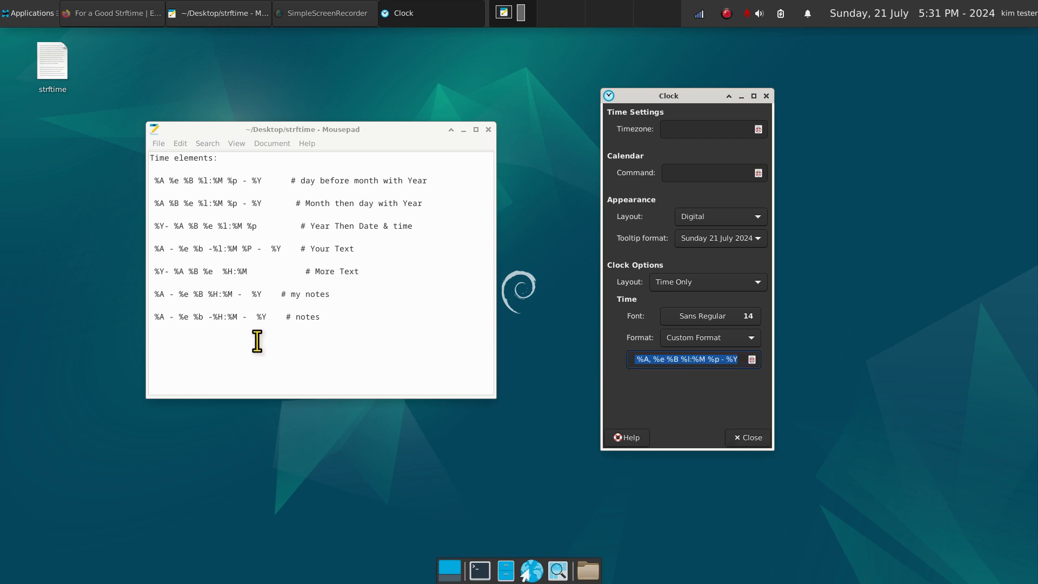
pyautogui.rightClick(257, 342)
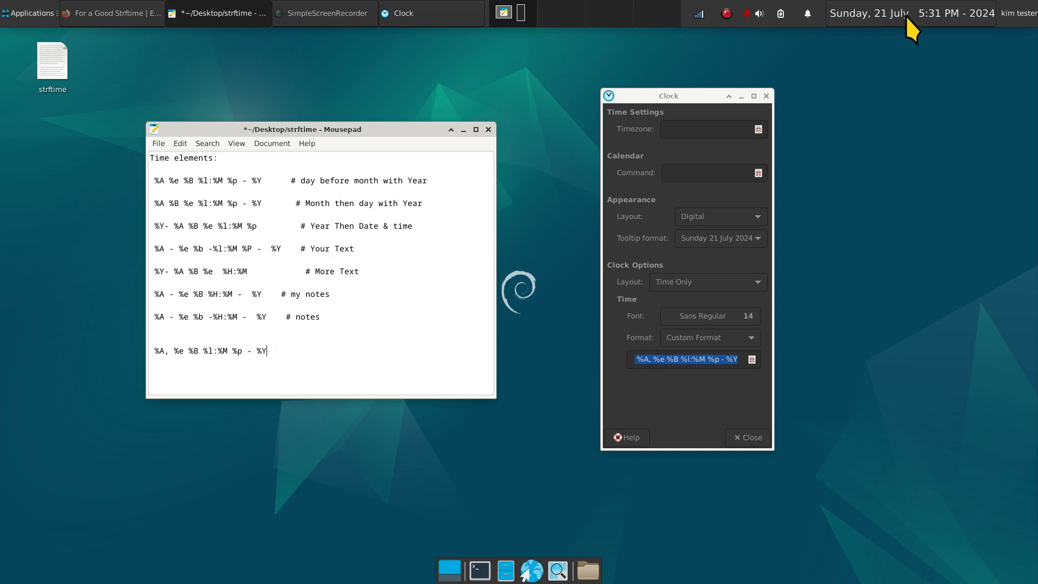
pyautogui.moveTo(204, 367)
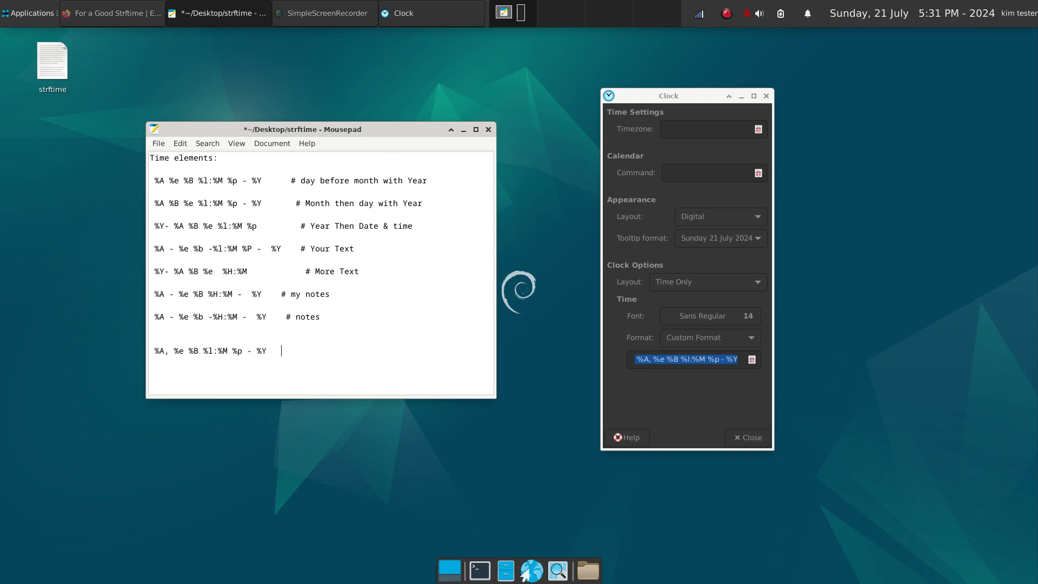
# - Add a '# notes' comment after the format line and close the notes file
pyautogui.write('#')
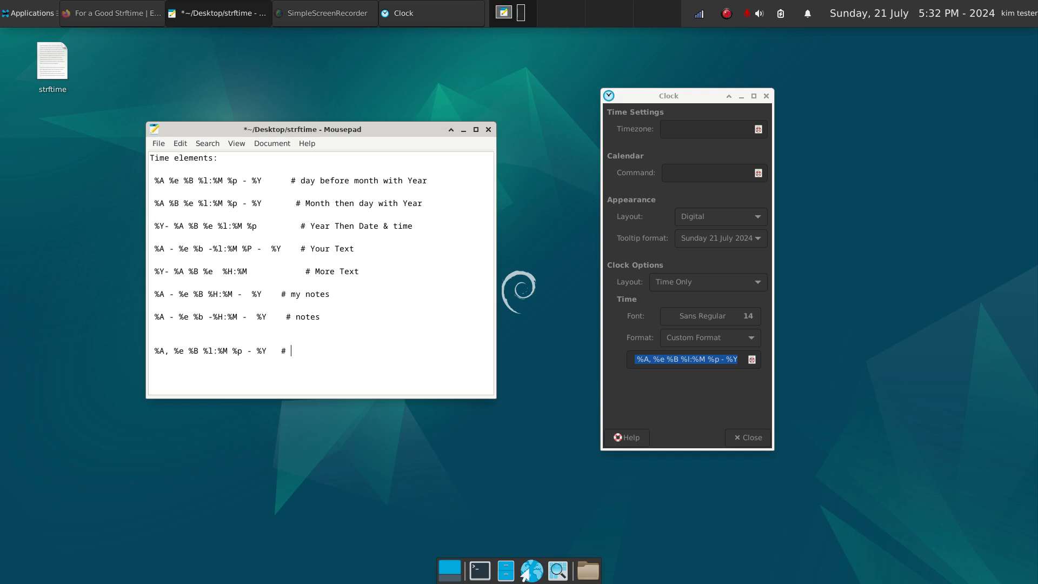
pyautogui.write('asnsnbsnsj')
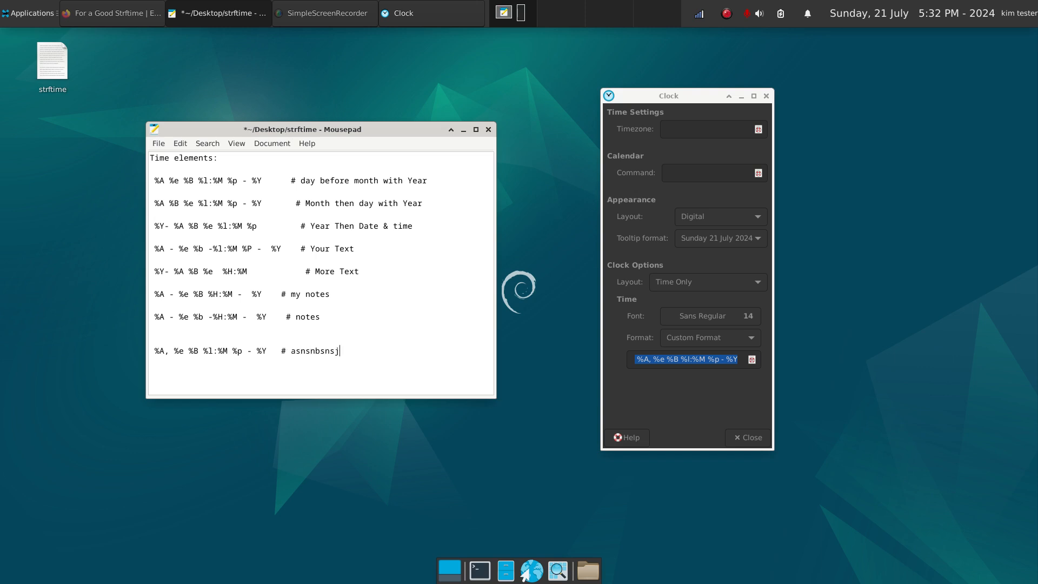
pyautogui.write('sj')
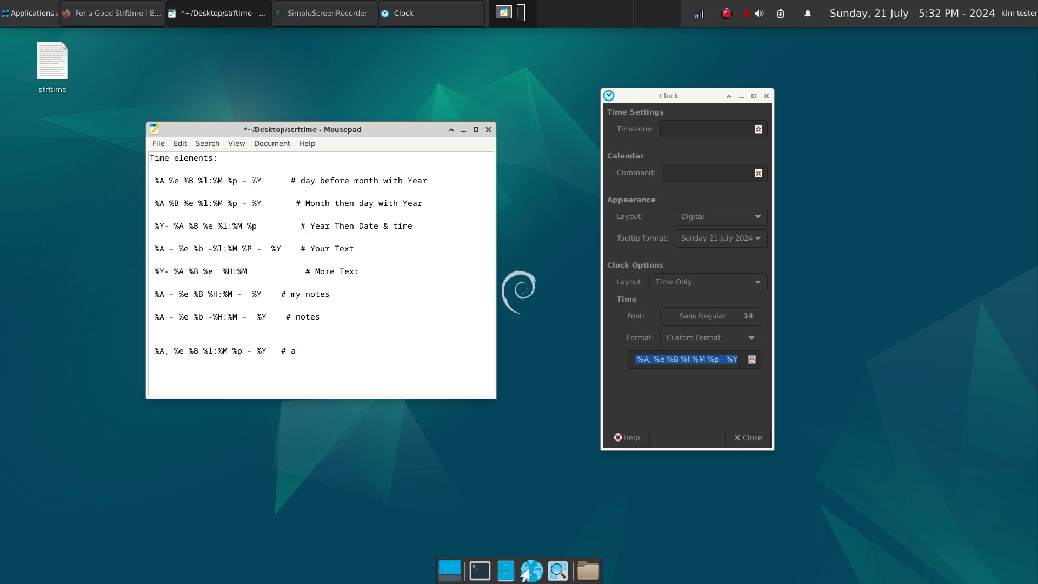
pyautogui.write('ote')
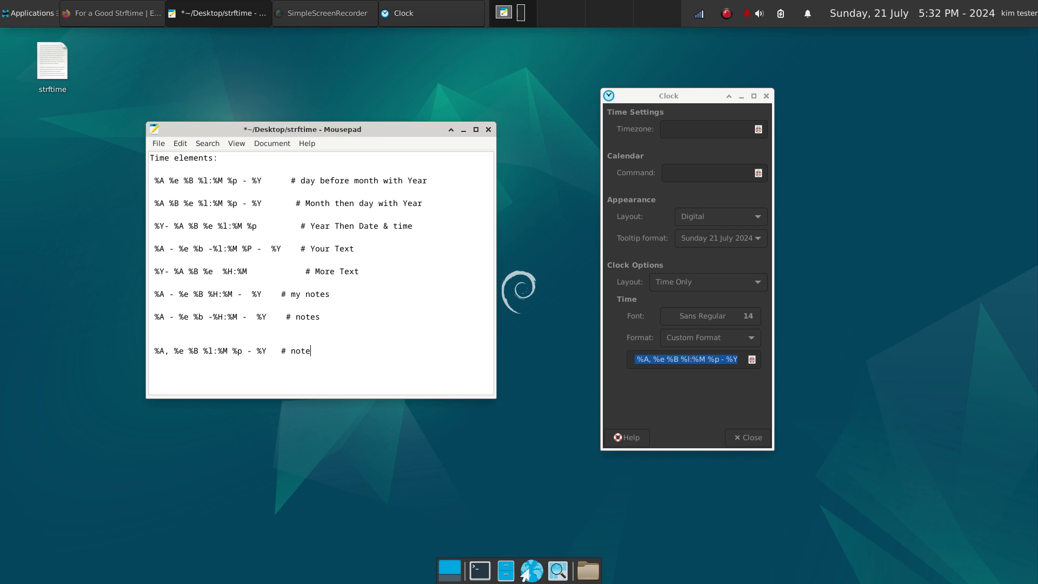
pyautogui.write('s')
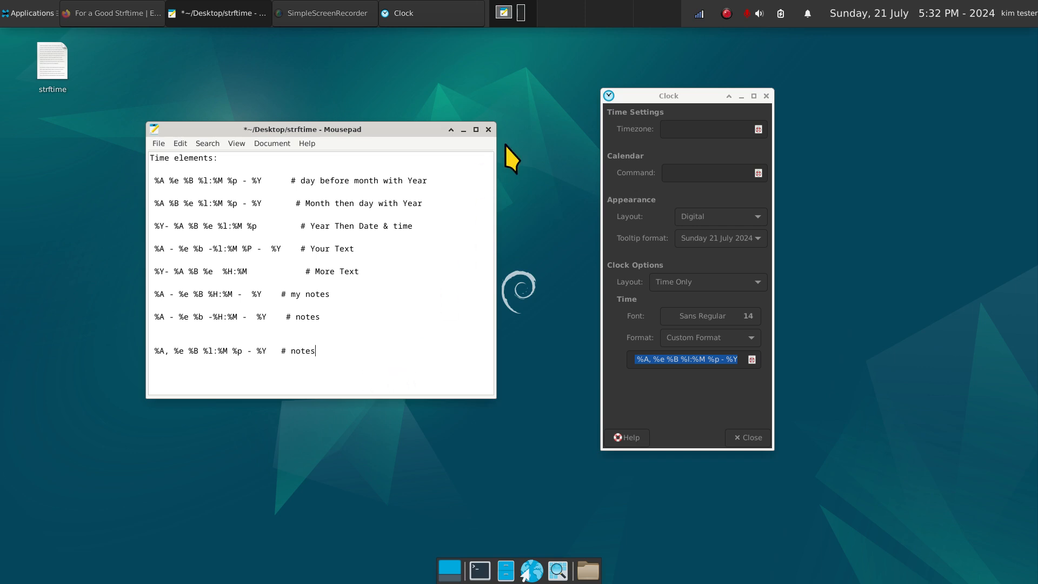
pyautogui.click(488, 129)
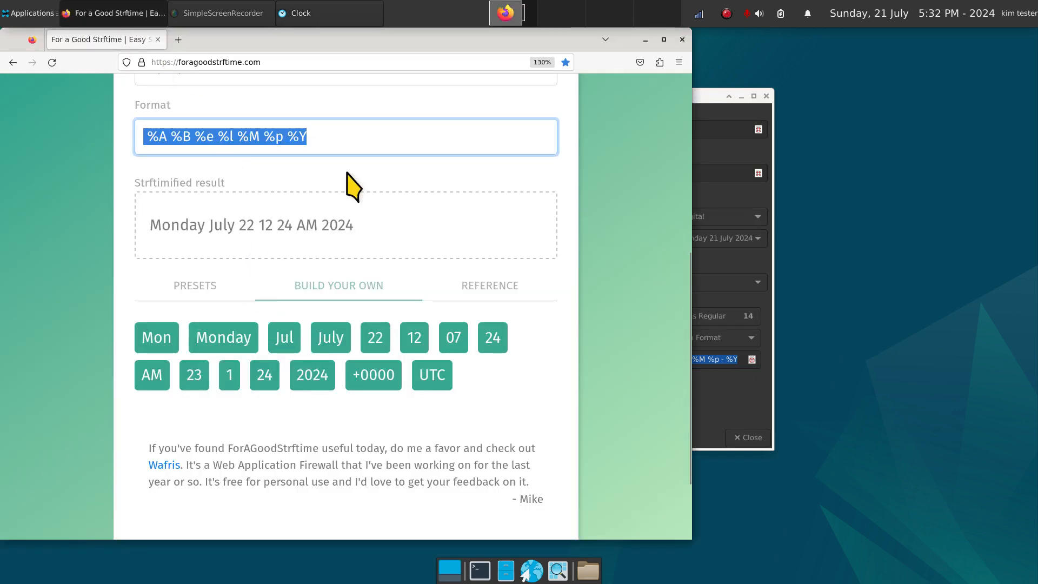
# - Browse the foragoodstrftime.com Reference list and the Xfce clock documentation's strftime symbol table
pyautogui.click(490, 286)
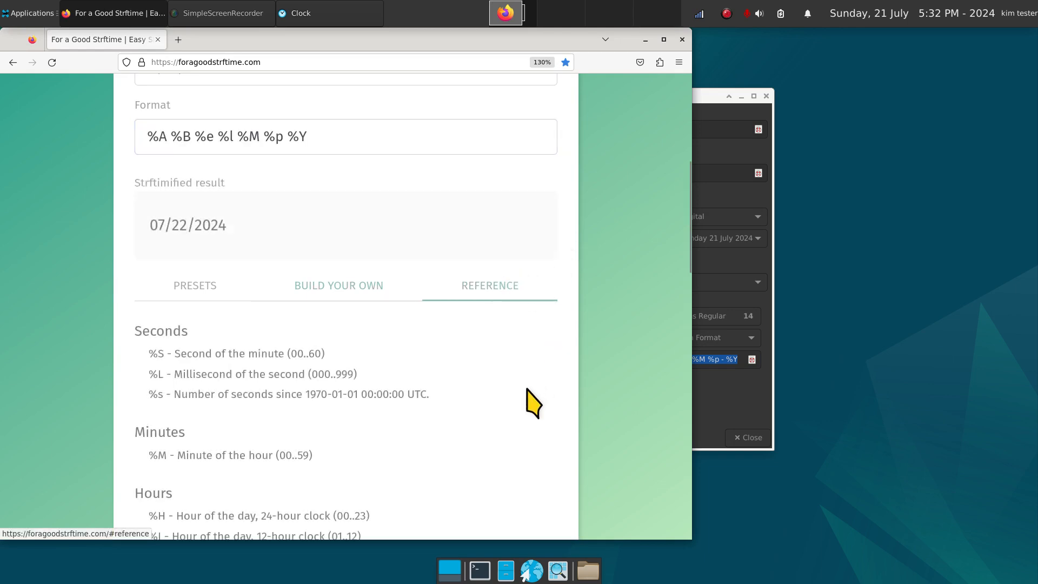
pyautogui.scroll(-3)
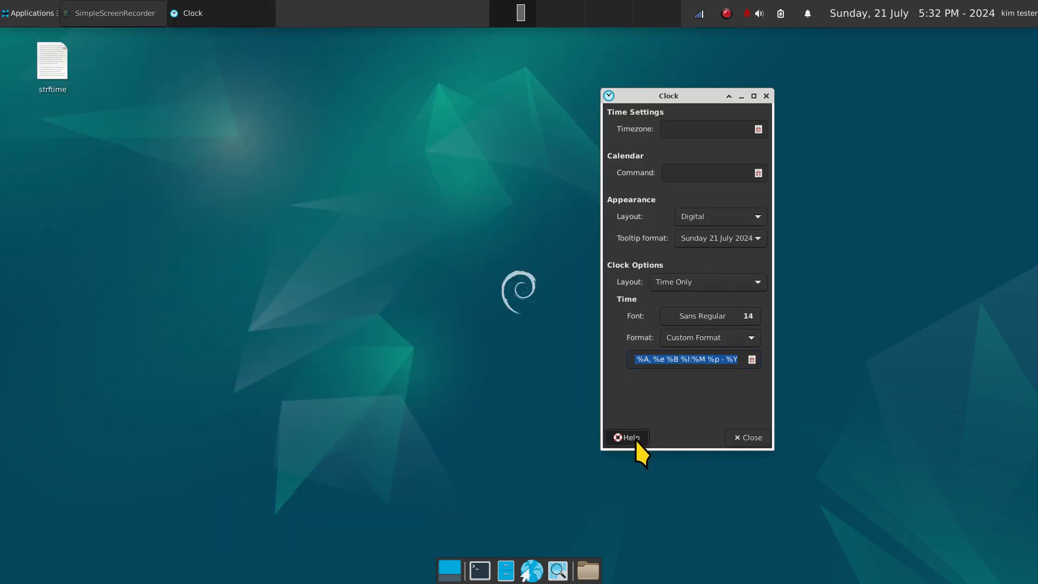
pyautogui.moveTo(796, 336)
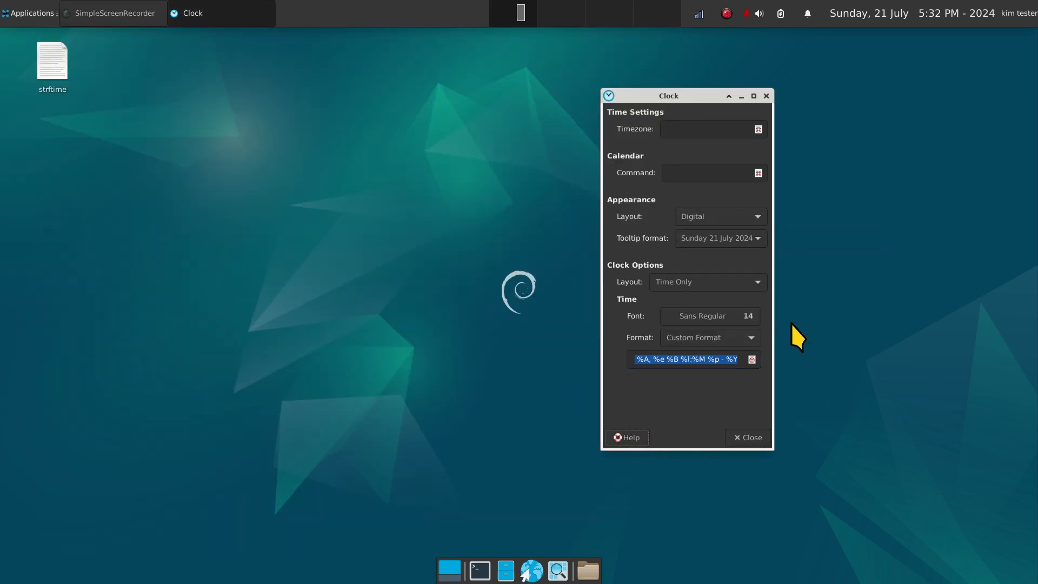
pyautogui.click(626, 437)
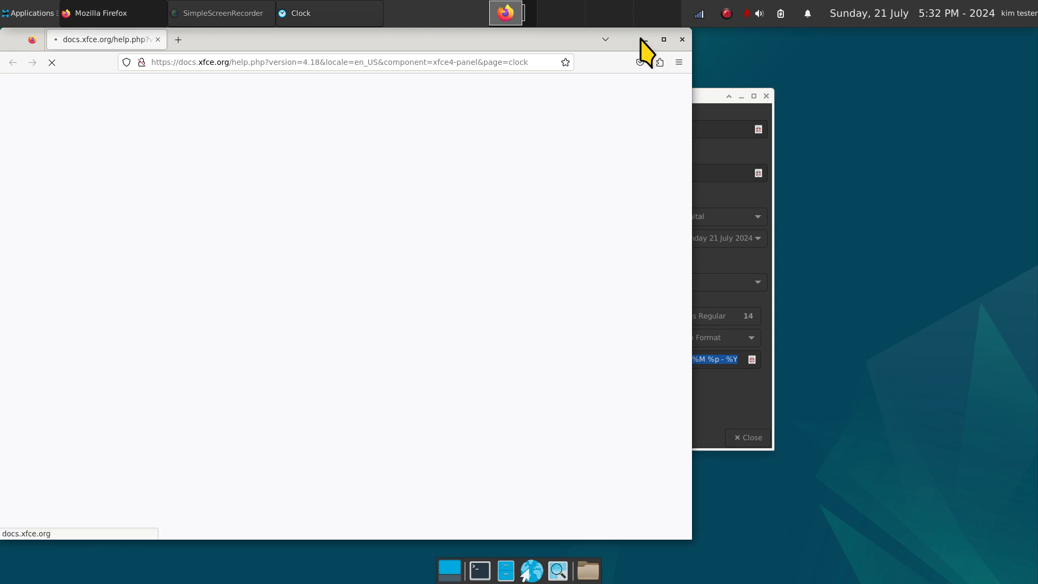
pyautogui.click(682, 40)
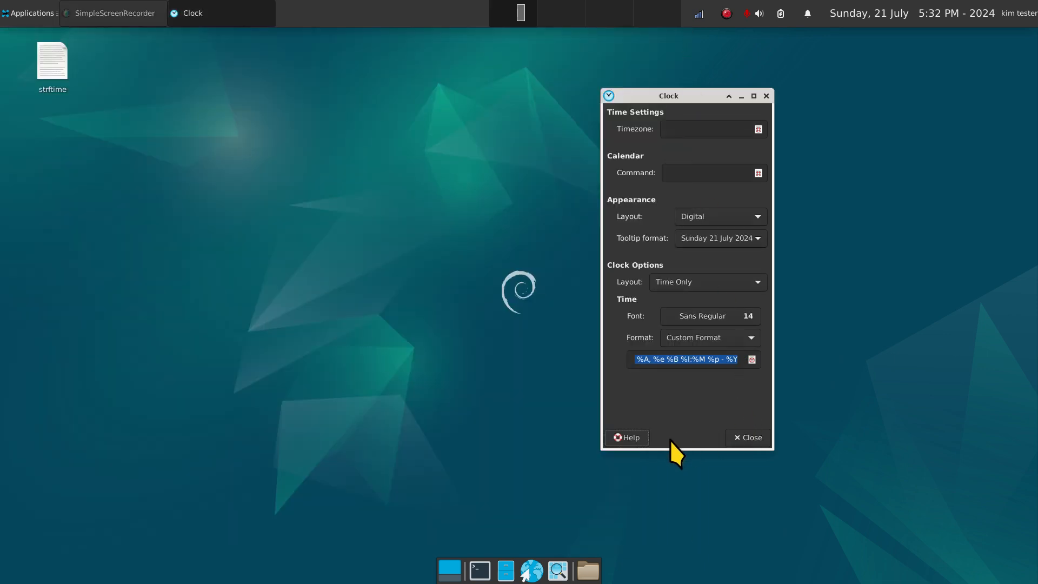
pyautogui.moveTo(445, 263)
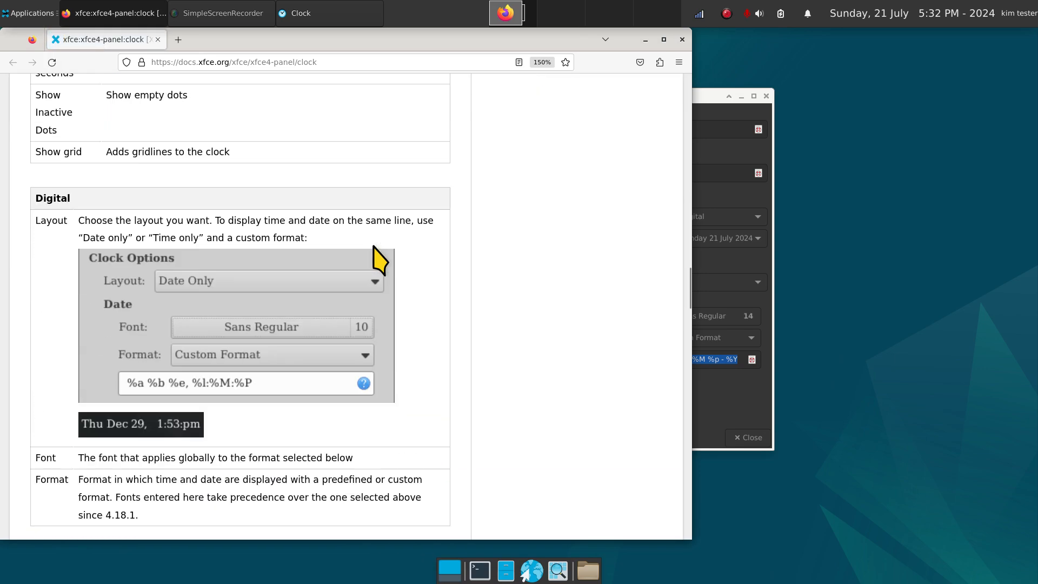
pyautogui.scroll(-3)
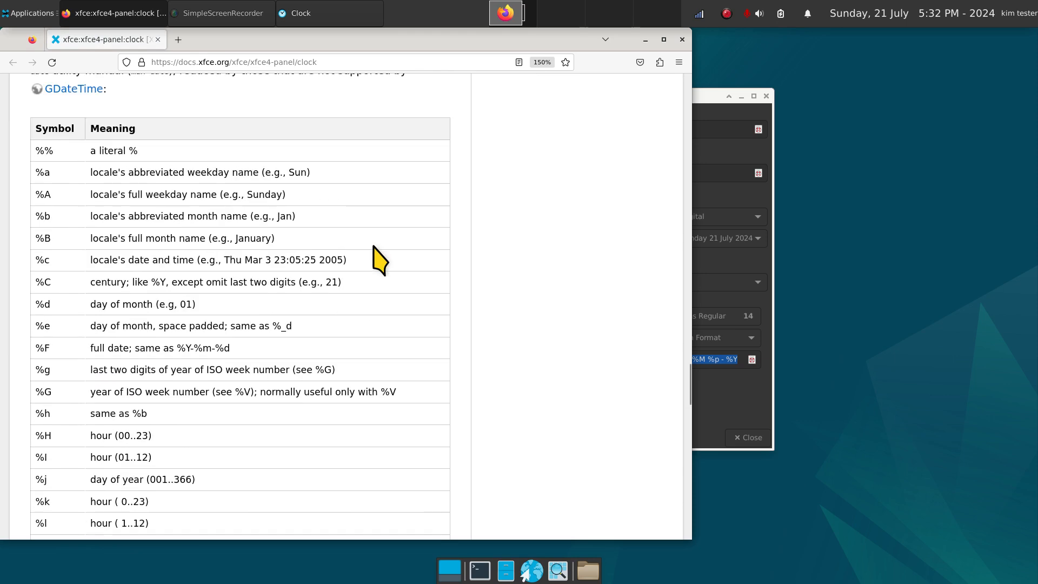
pyautogui.moveTo(543, 193)
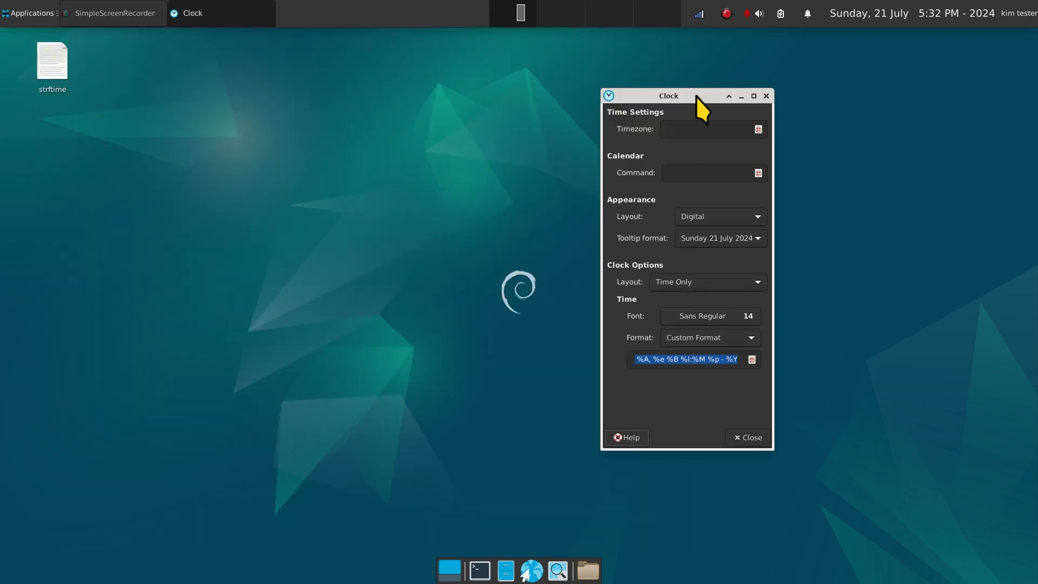
pyautogui.moveTo(667, 359)
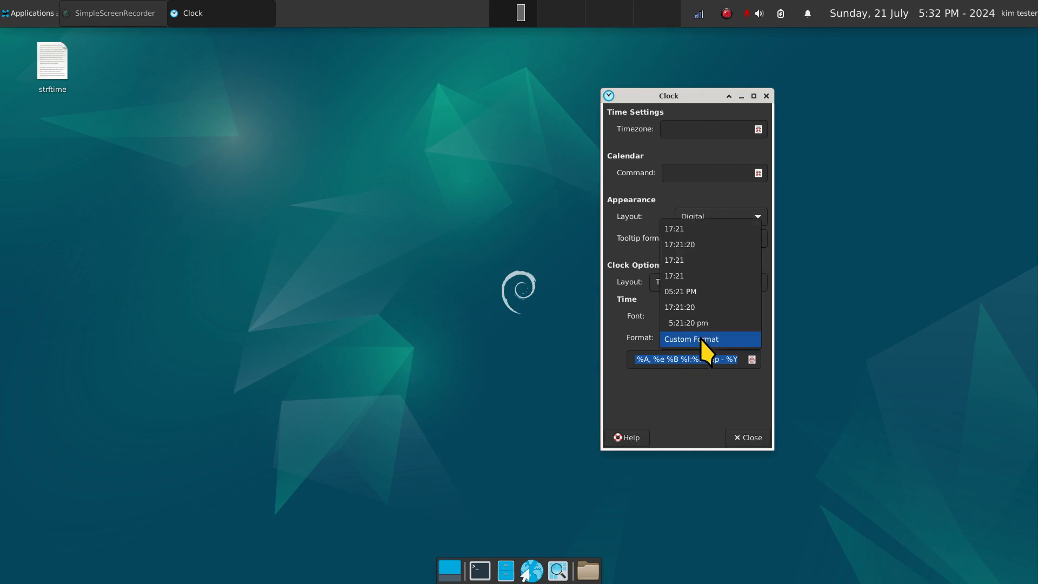
pyautogui.click(692, 339)
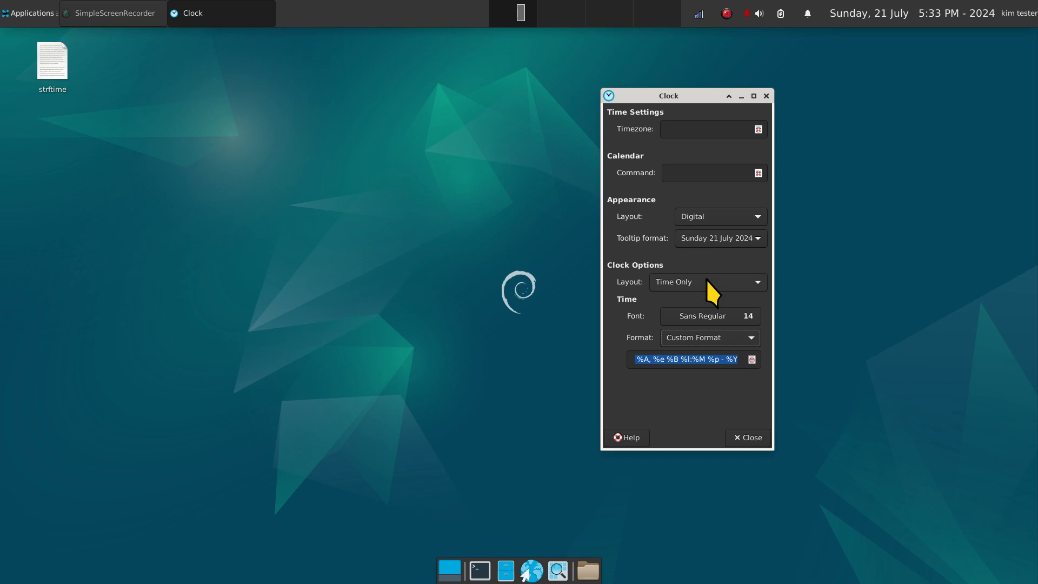
pyautogui.moveTo(694, 348)
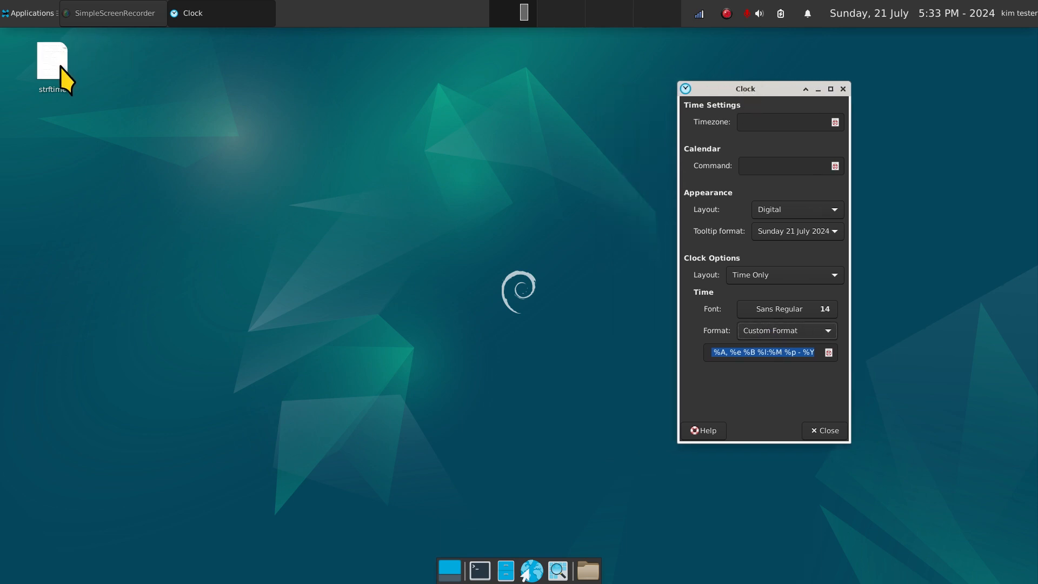
pyautogui.moveTo(81, 116)
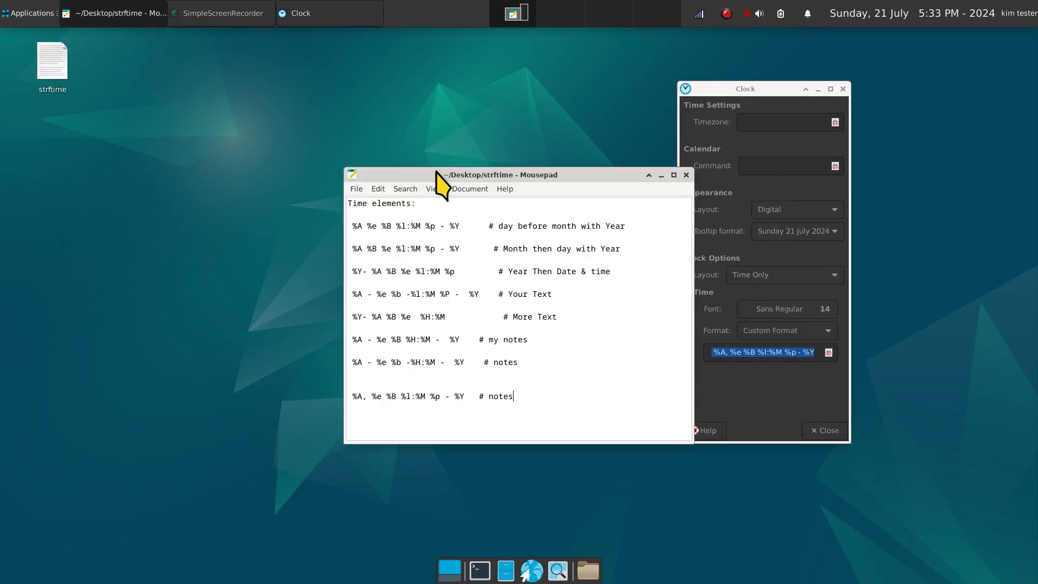
# - Copy the '# Your Text' format %A - %e %b -%l:%M %P - %Y from the notes into the clock
pyautogui.moveTo(501, 174); pyautogui.dragTo(316, 124)
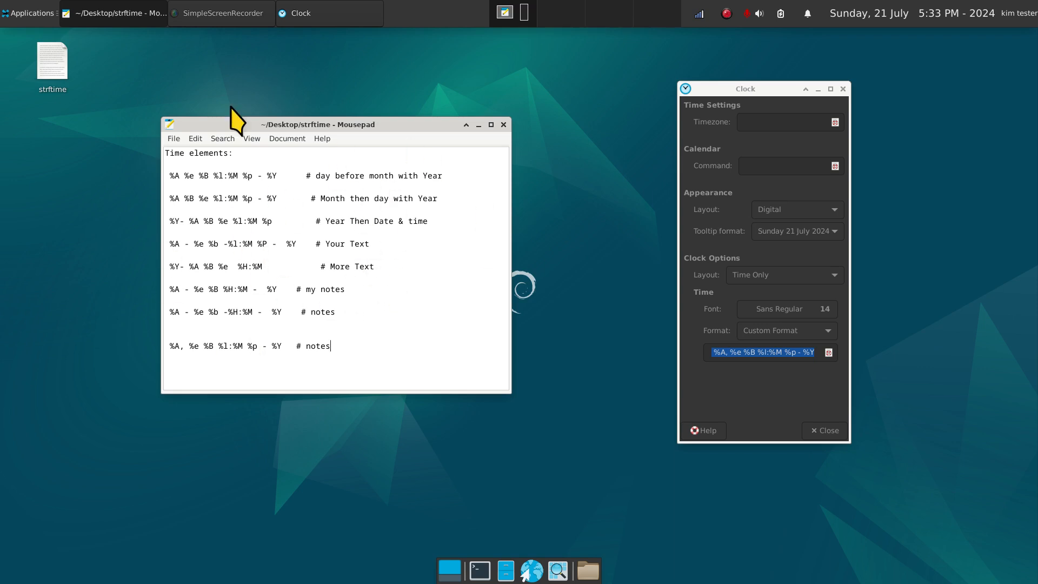
pyautogui.moveTo(419, 330)
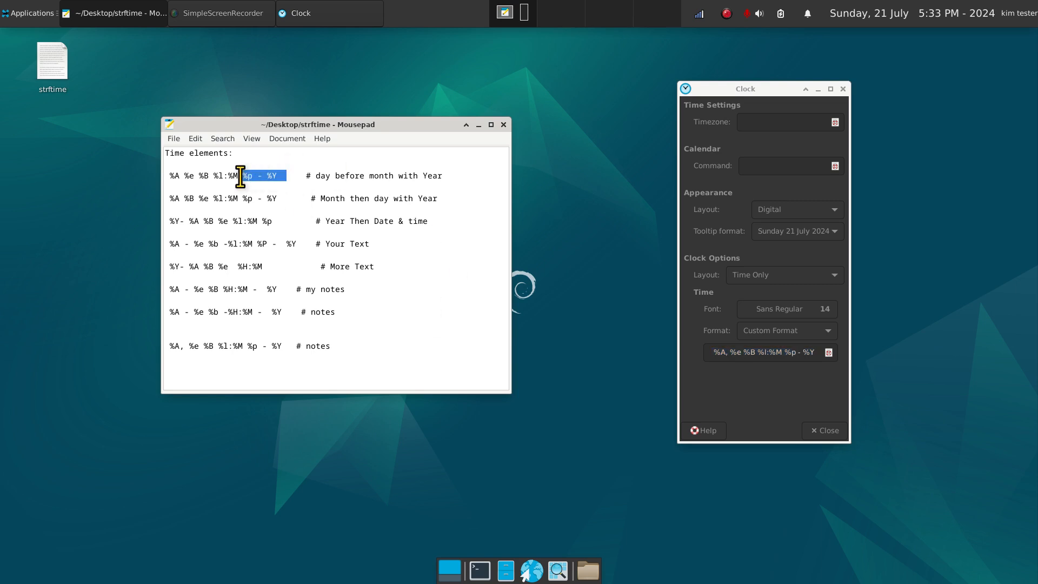
pyautogui.rightClick(237, 175)
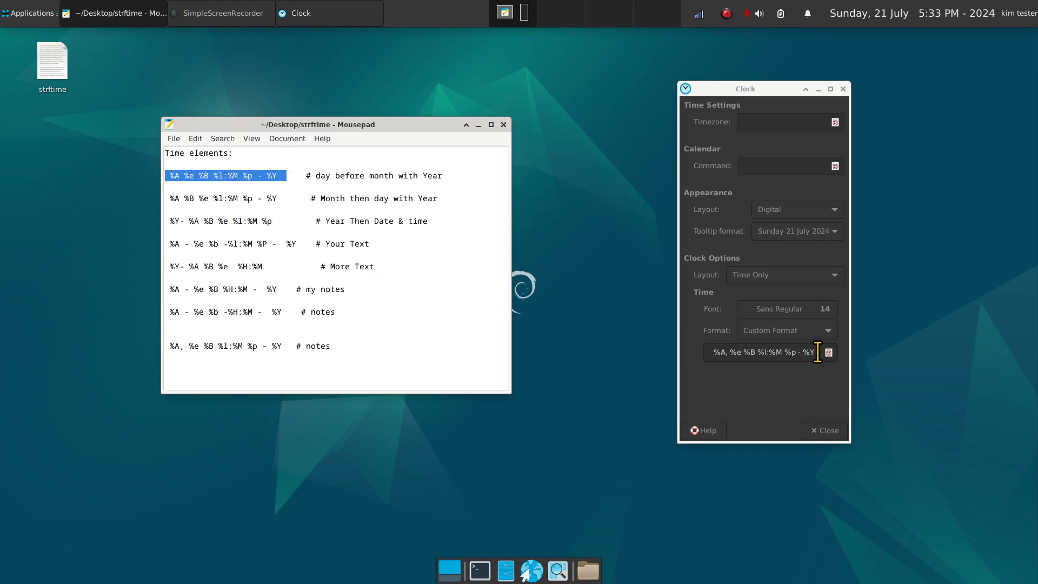
pyautogui.moveTo(852, 340)
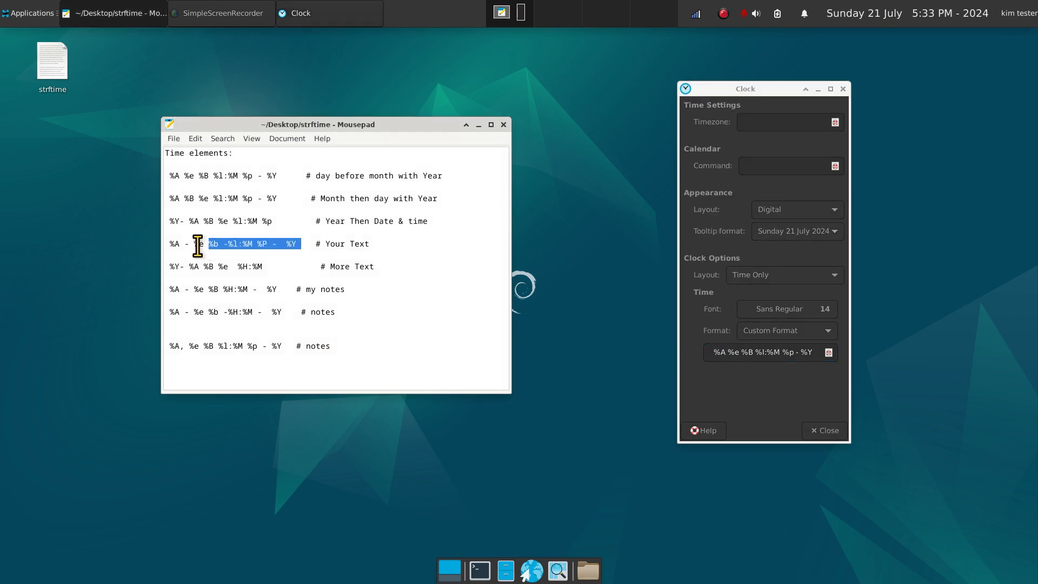
pyautogui.rightClick(205, 244)
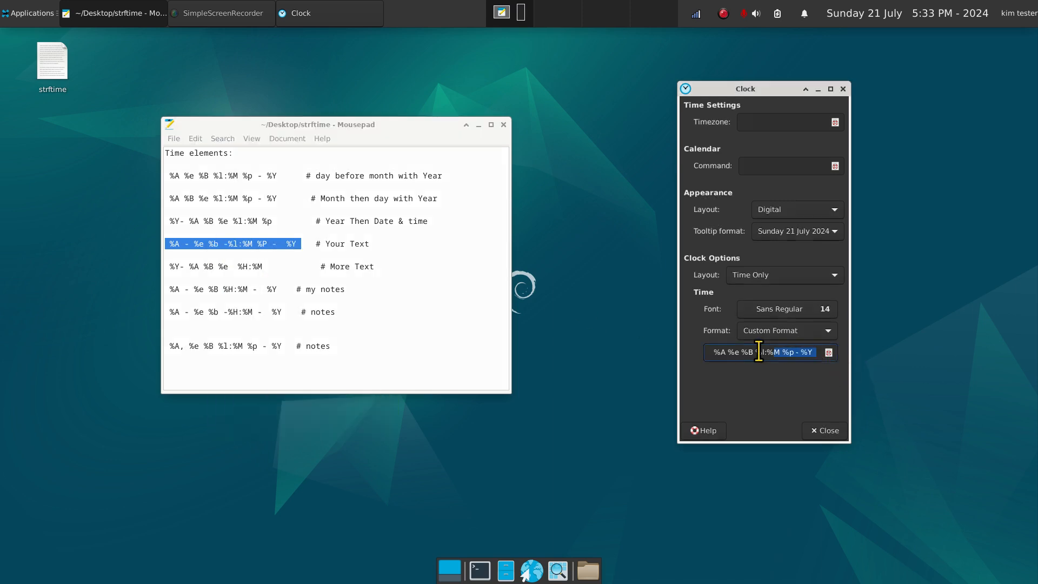
pyautogui.rightClick(759, 352)
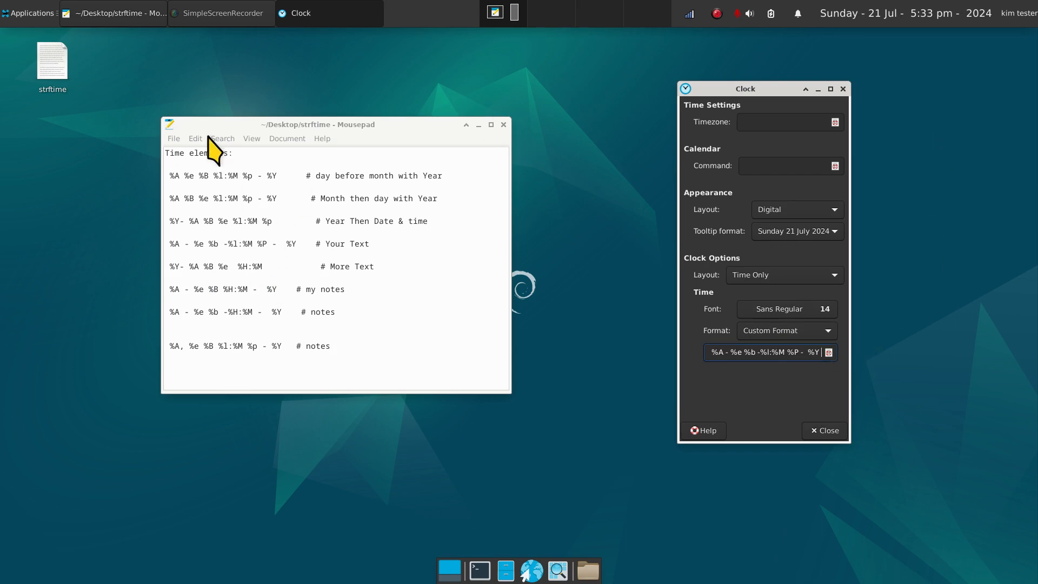
pyautogui.moveTo(587, 137)
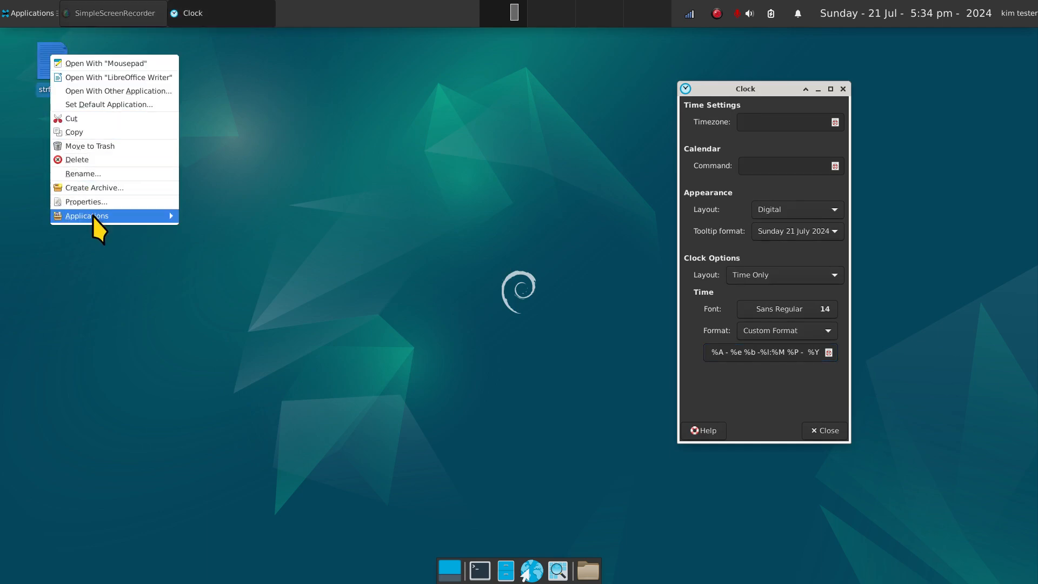
pyautogui.click(86, 202)
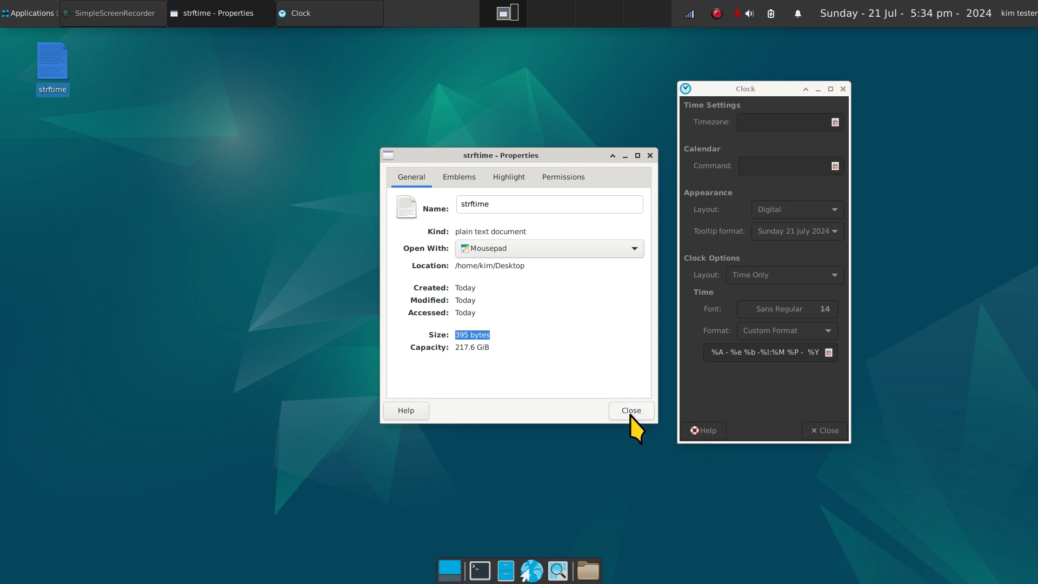
pyautogui.click(631, 410)
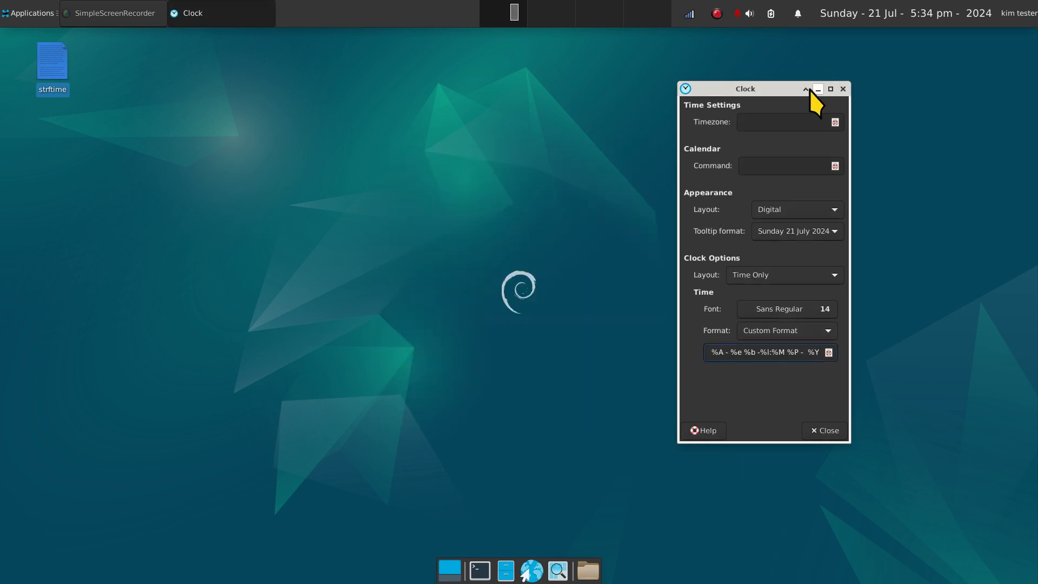
# - Move the Clock settings dialog aside and close it
pyautogui.moveTo(744, 88); pyautogui.dragTo(695, 79)
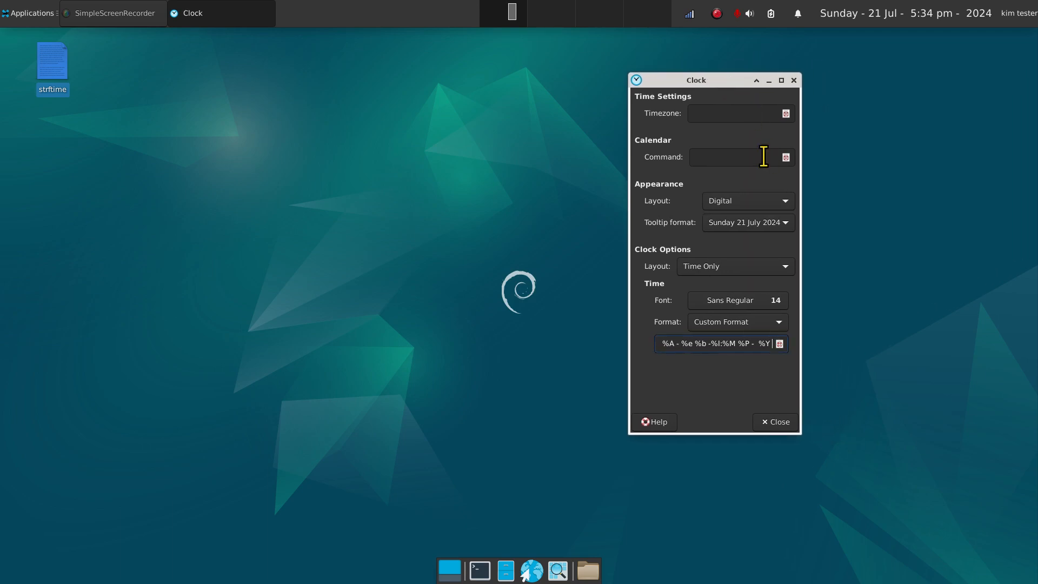
pyautogui.moveTo(911, 274)
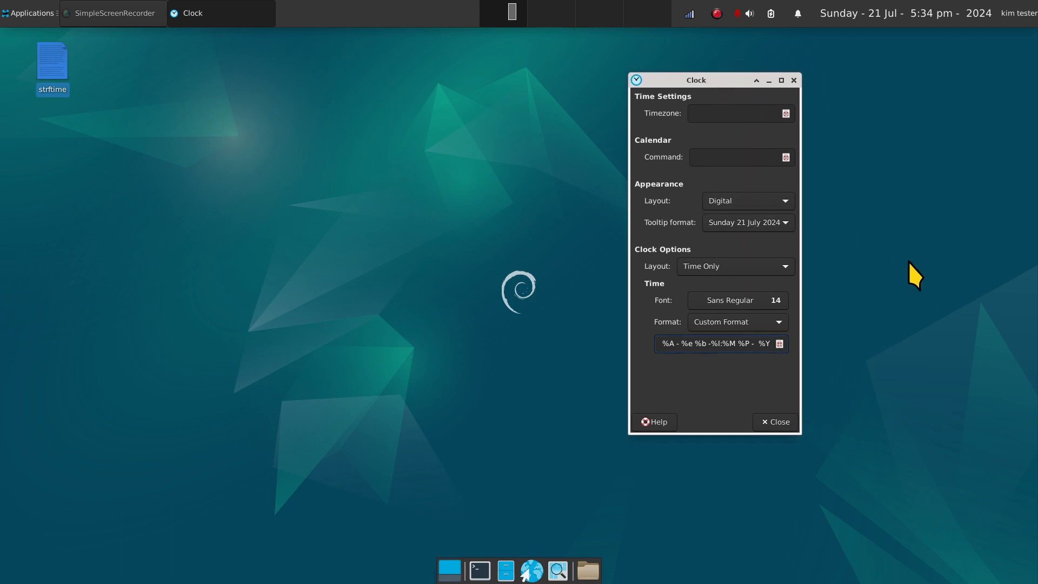
pyautogui.moveTo(962, 420)
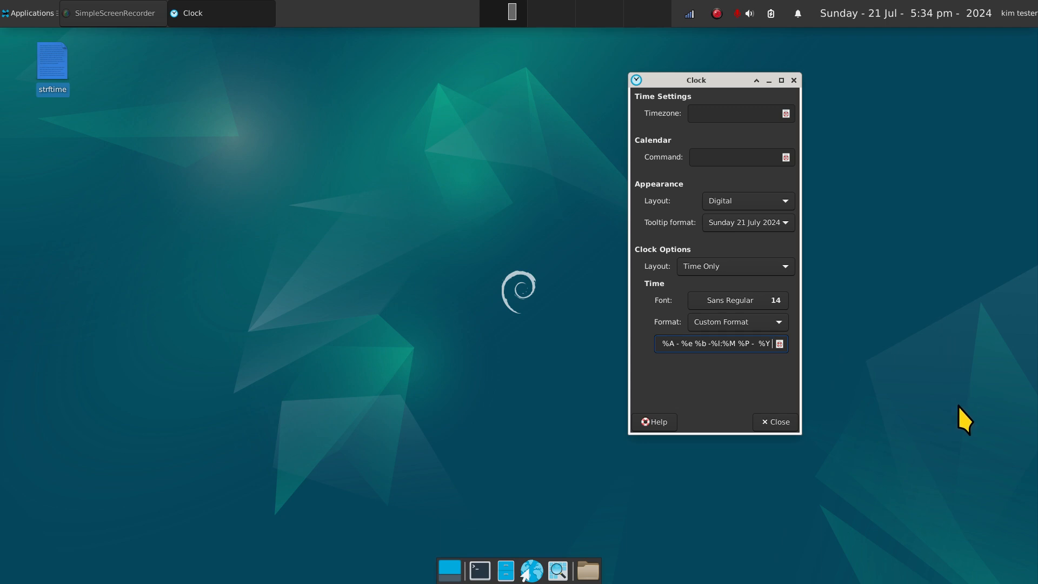
pyautogui.moveTo(959, 432)
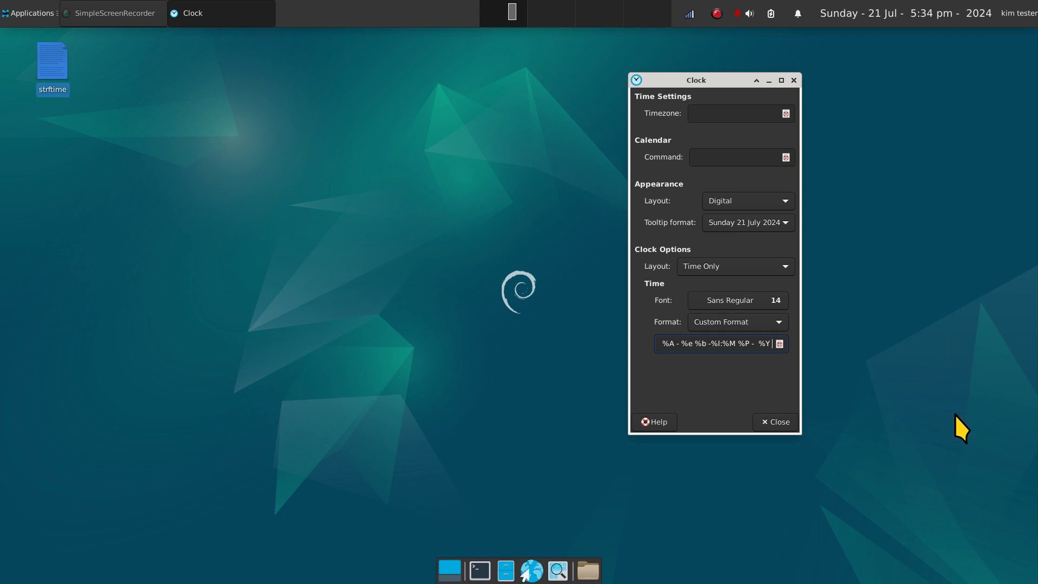
pyautogui.moveTo(910, 27)
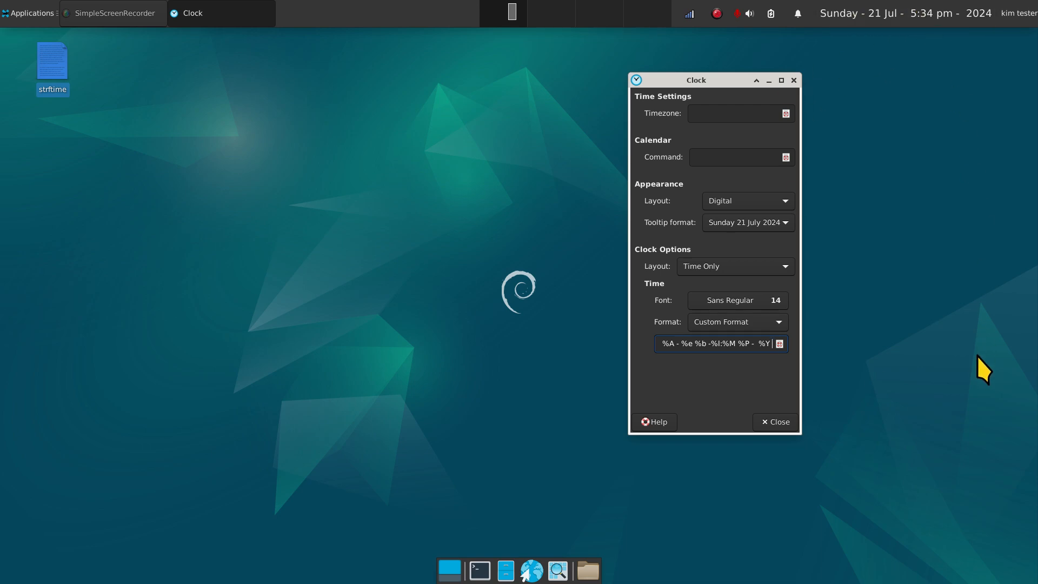
pyautogui.moveTo(794, 80)
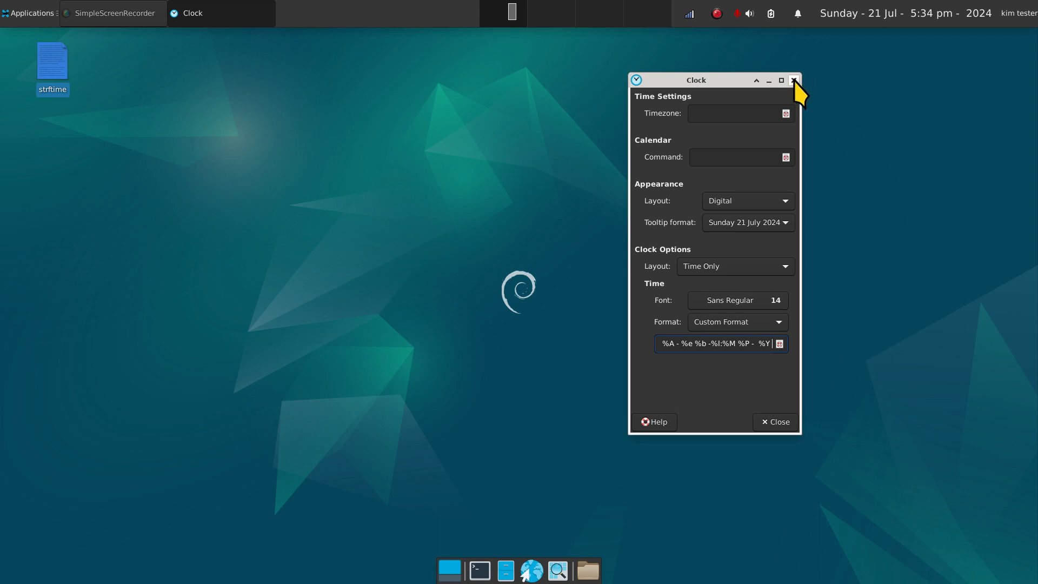
pyautogui.click(794, 80)
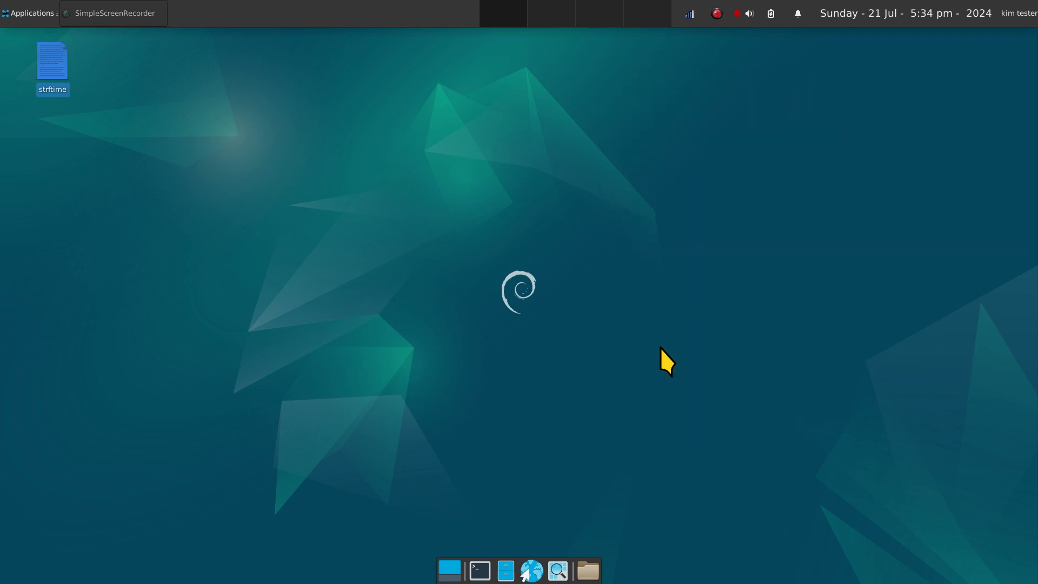